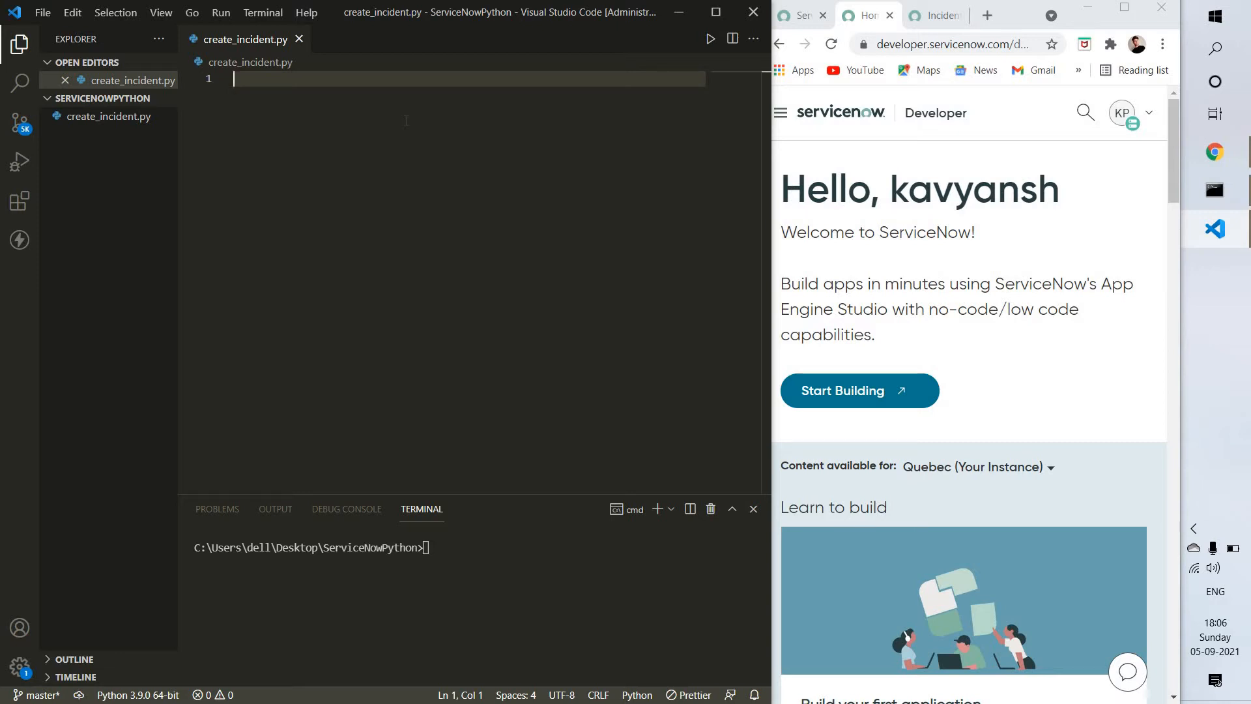
# Import requests and json in create_incident.py and begin a 'url =' assignment.
pyautogui.write('import requests')
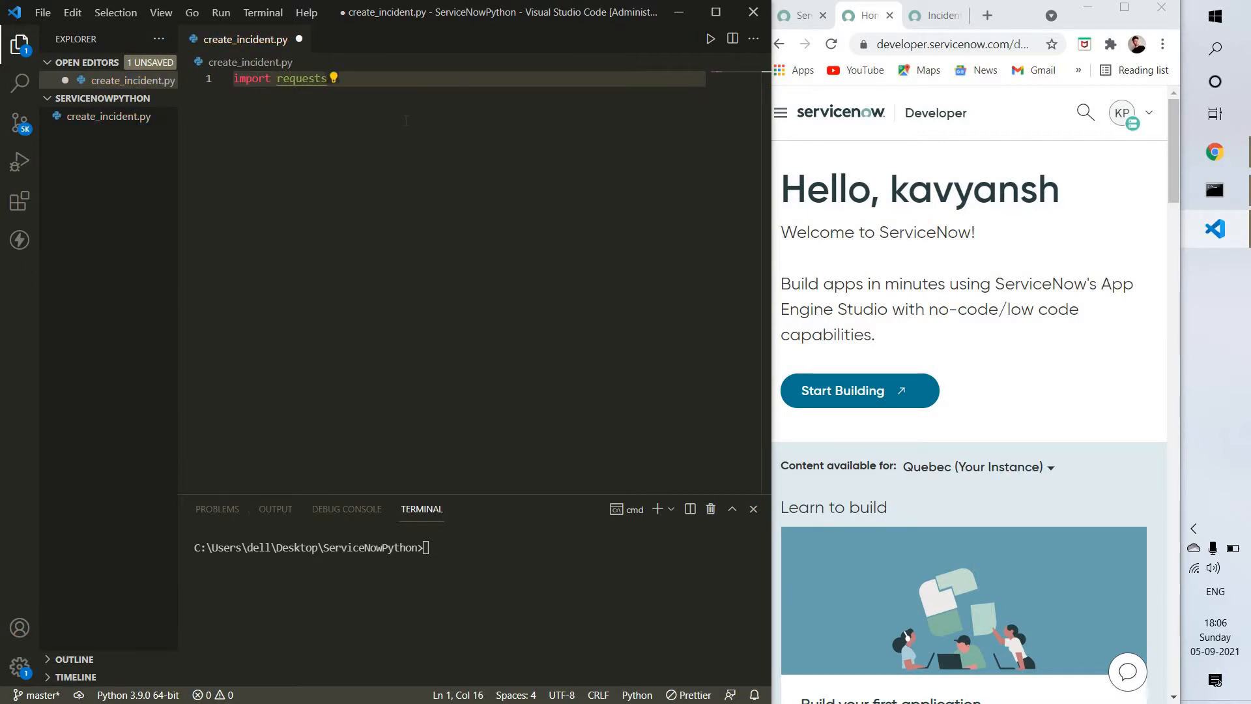
pyautogui.write('import')
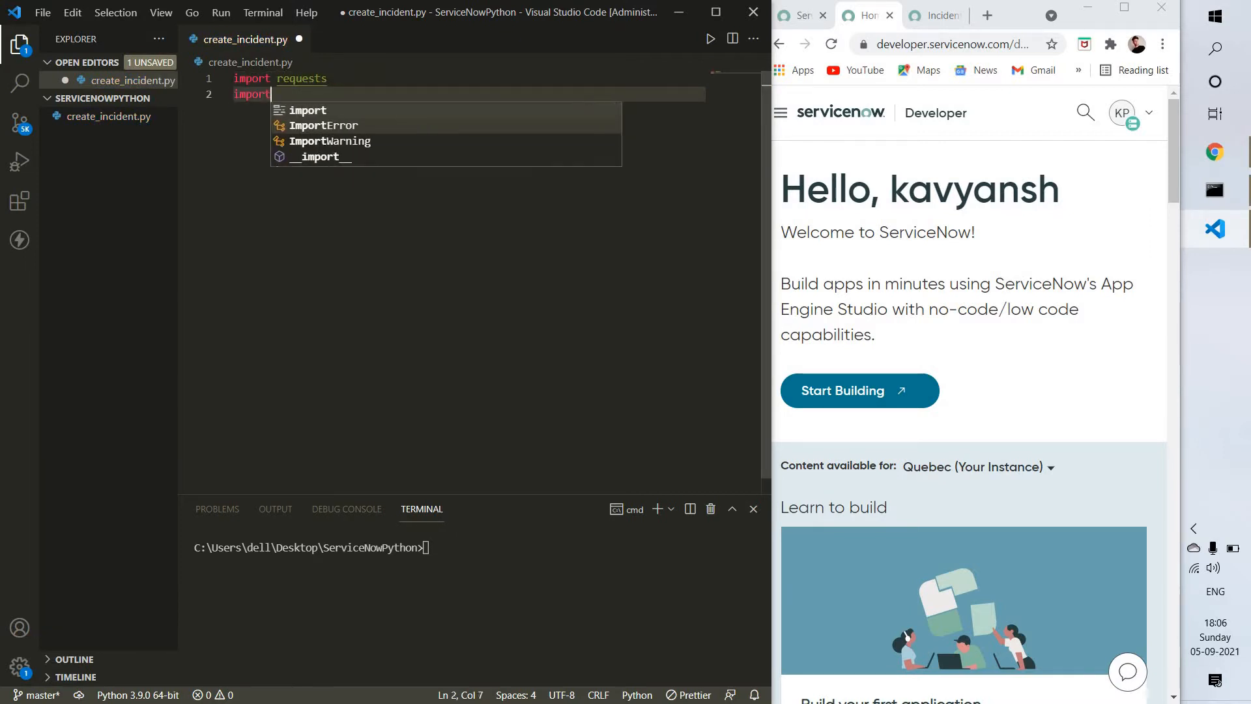
pyautogui.write('json')
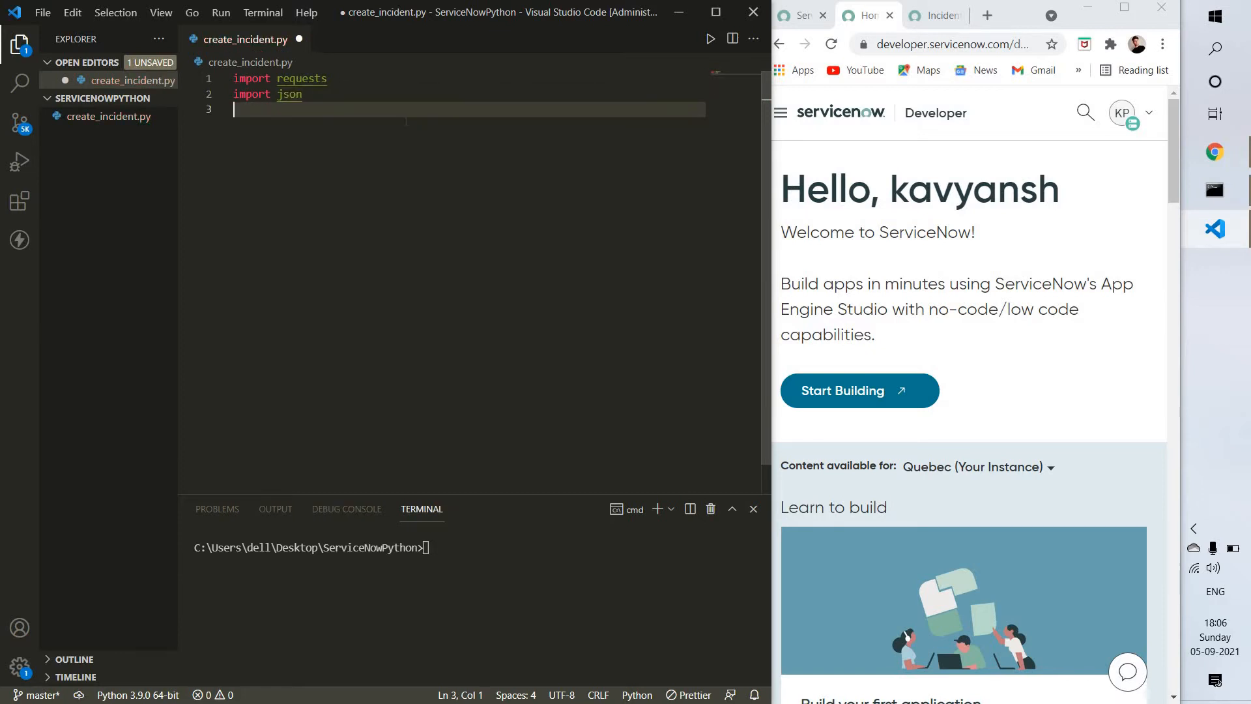
pyautogui.press('Enter')
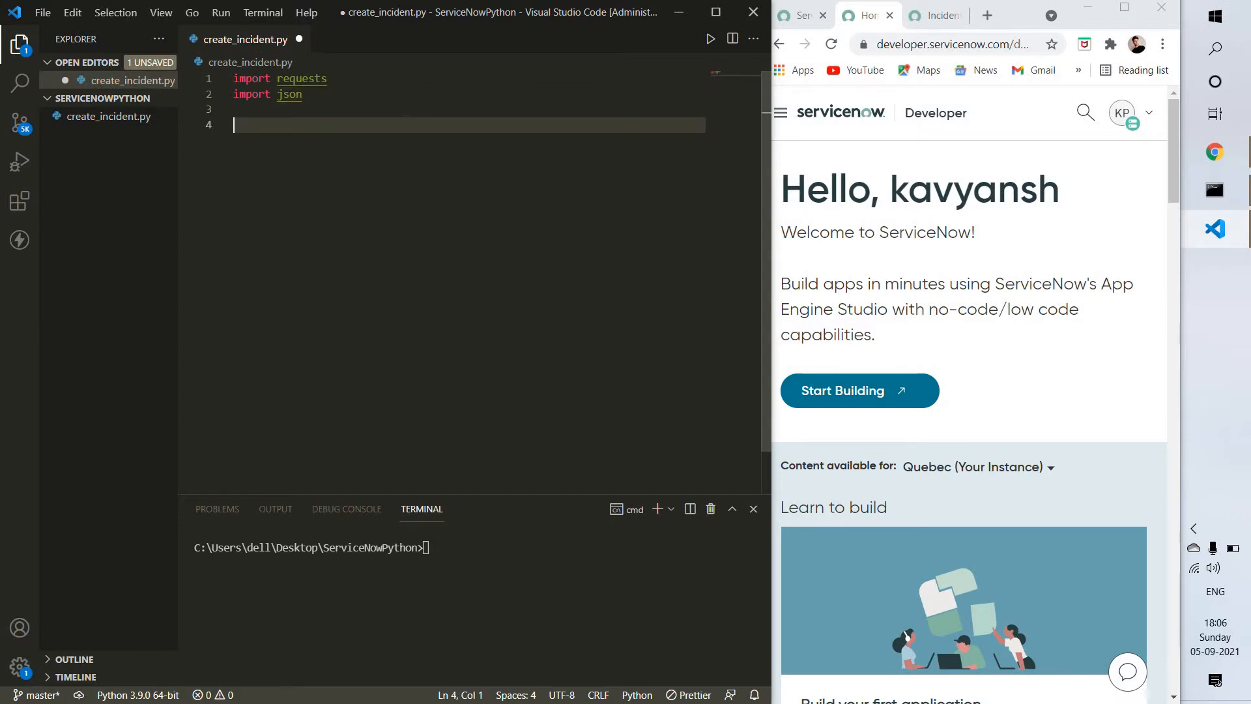
pyautogui.write('url')
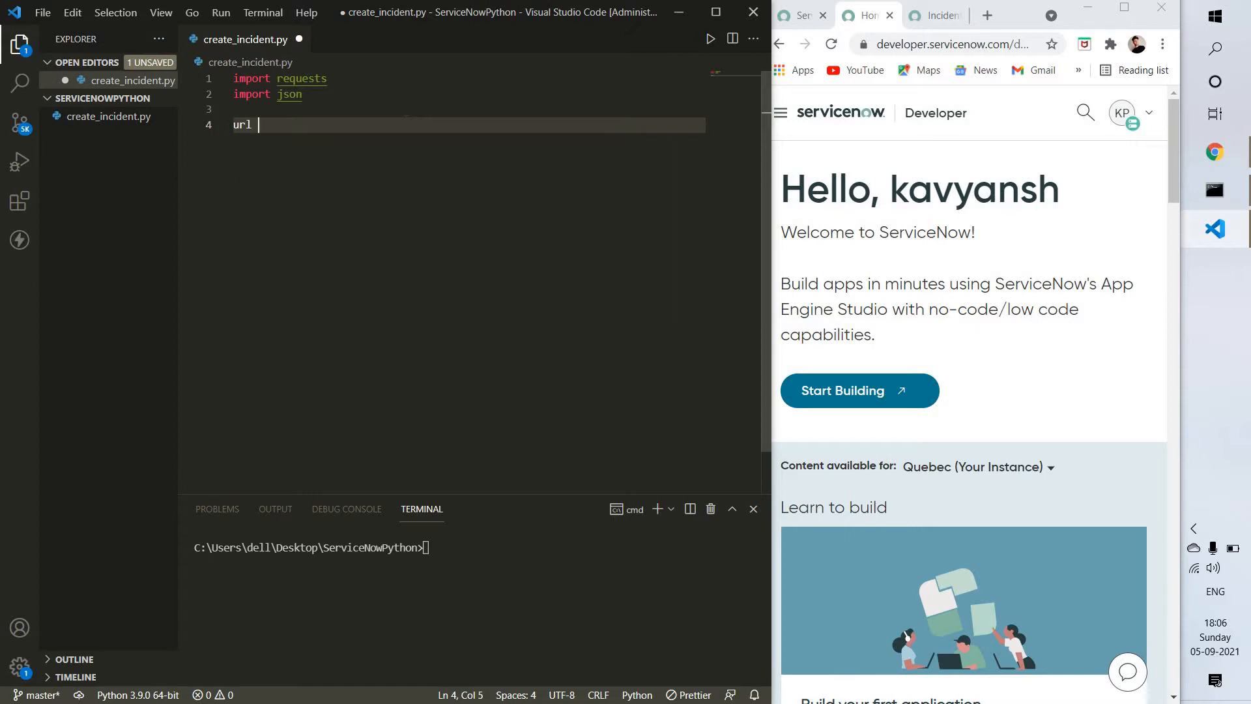
pyautogui.write('=')
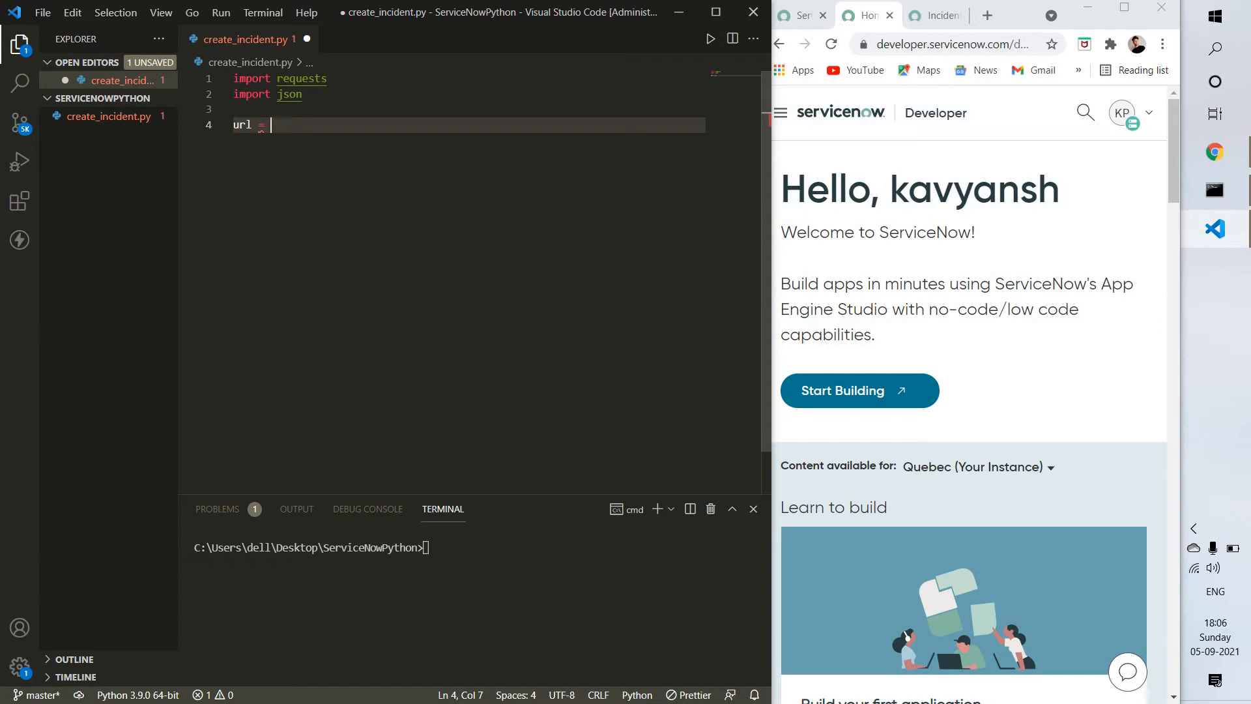
# Copy the ServiceNow instance address from the Incidents page into the url string.
pyautogui.click(933, 15)
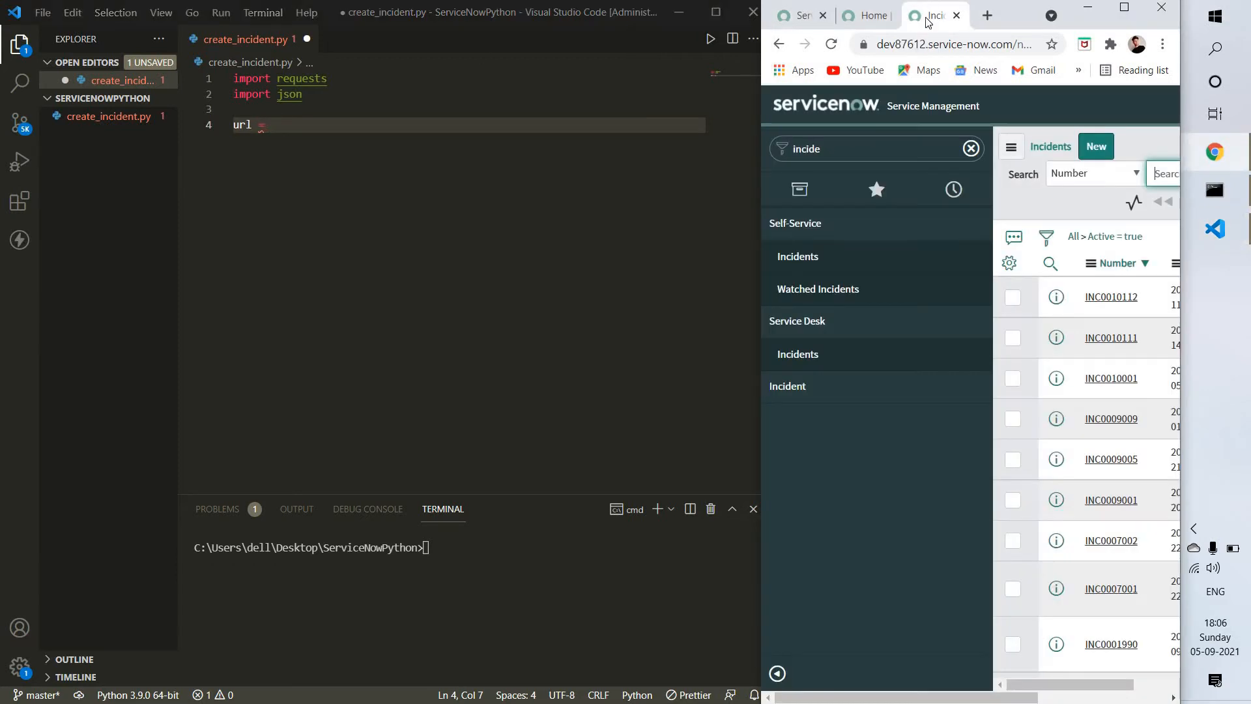
pyautogui.click(950, 45)
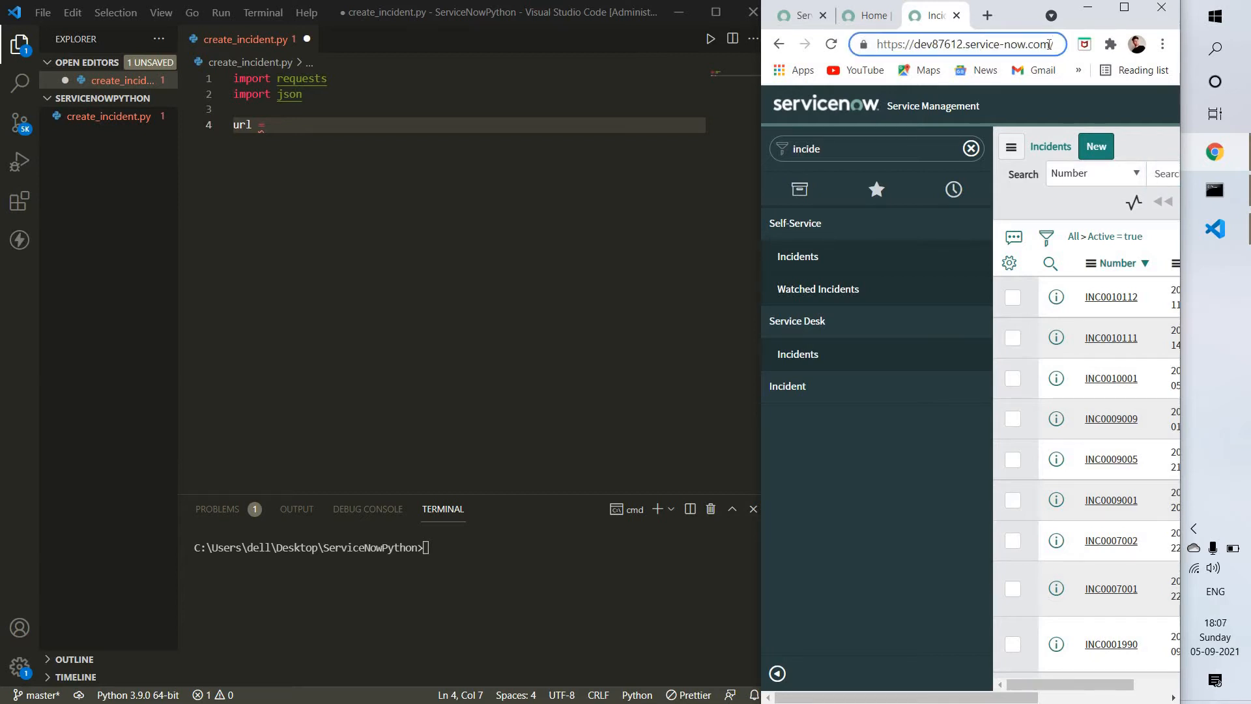
pyautogui.click(957, 44)
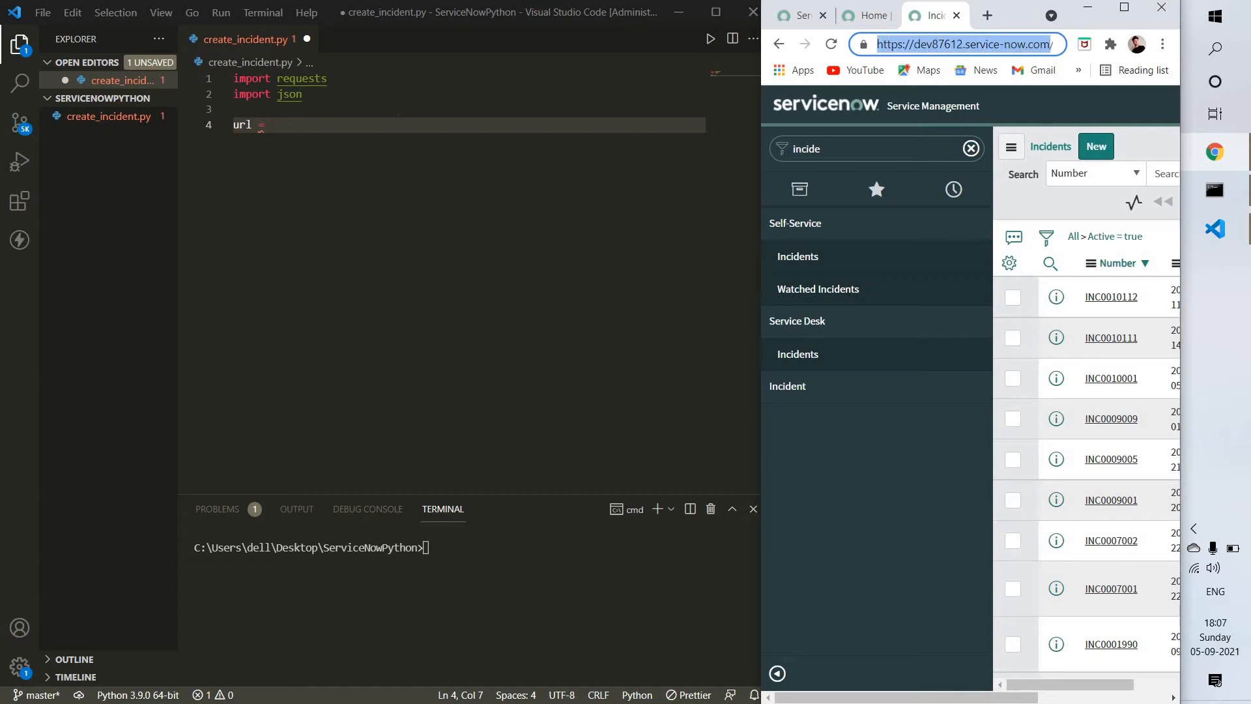
pyautogui.write('""')
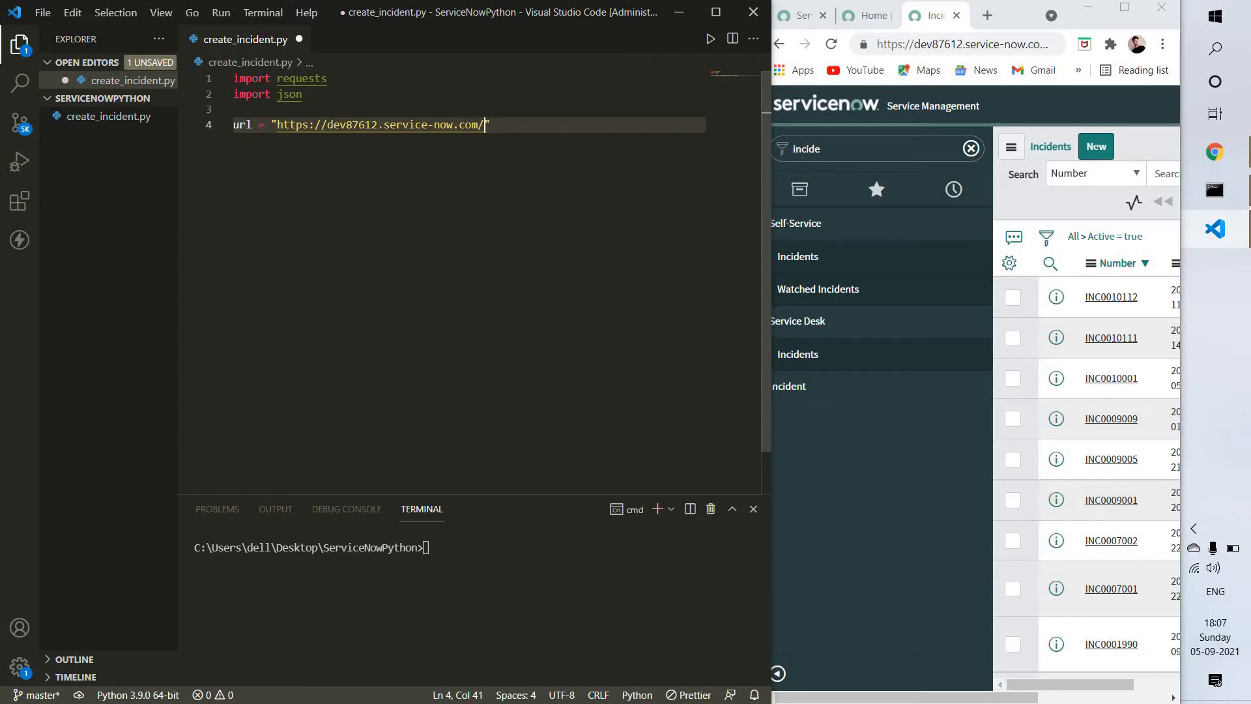
# Append the api/now/table/incident path to the url and add a blank line.
pyautogui.write('api')
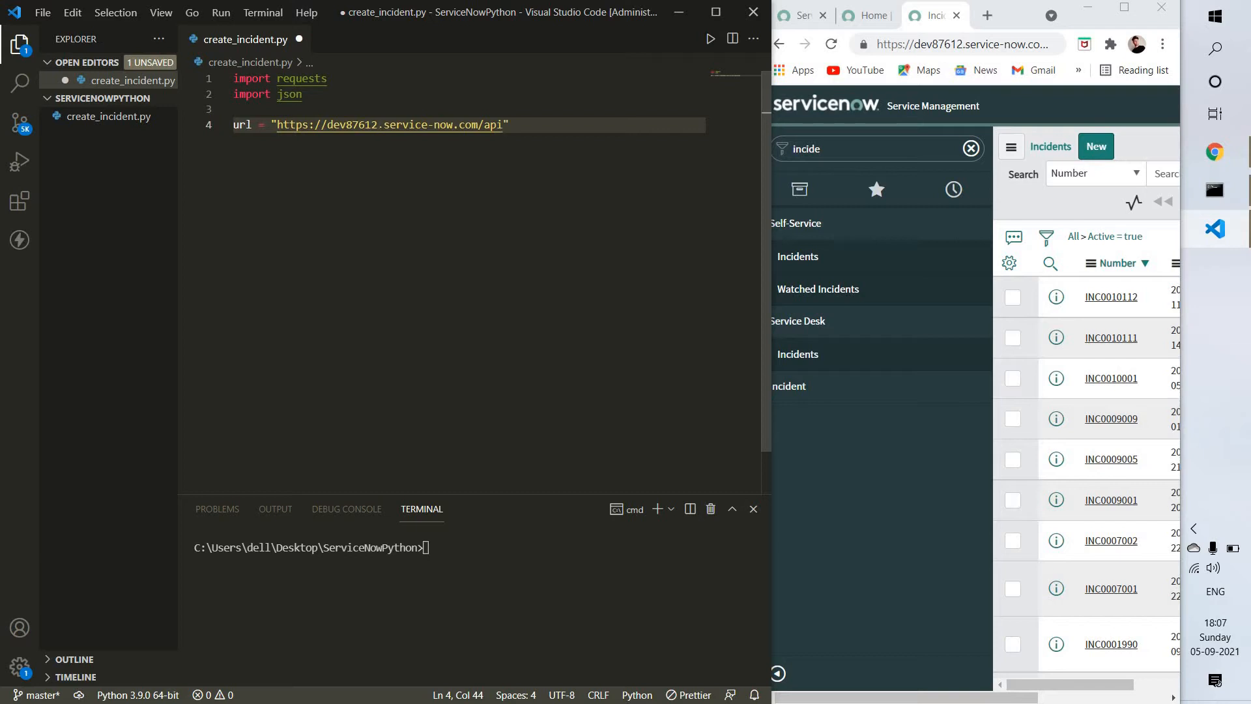
pyautogui.write('/')
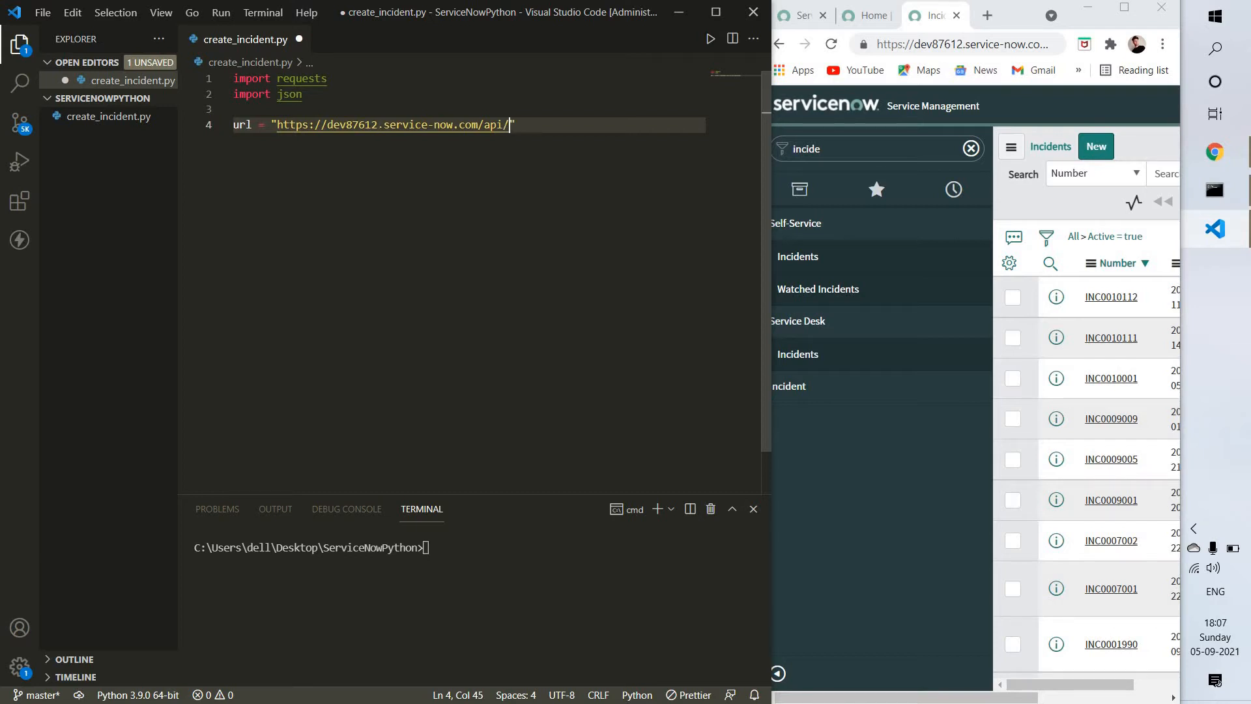
pyautogui.write('now')
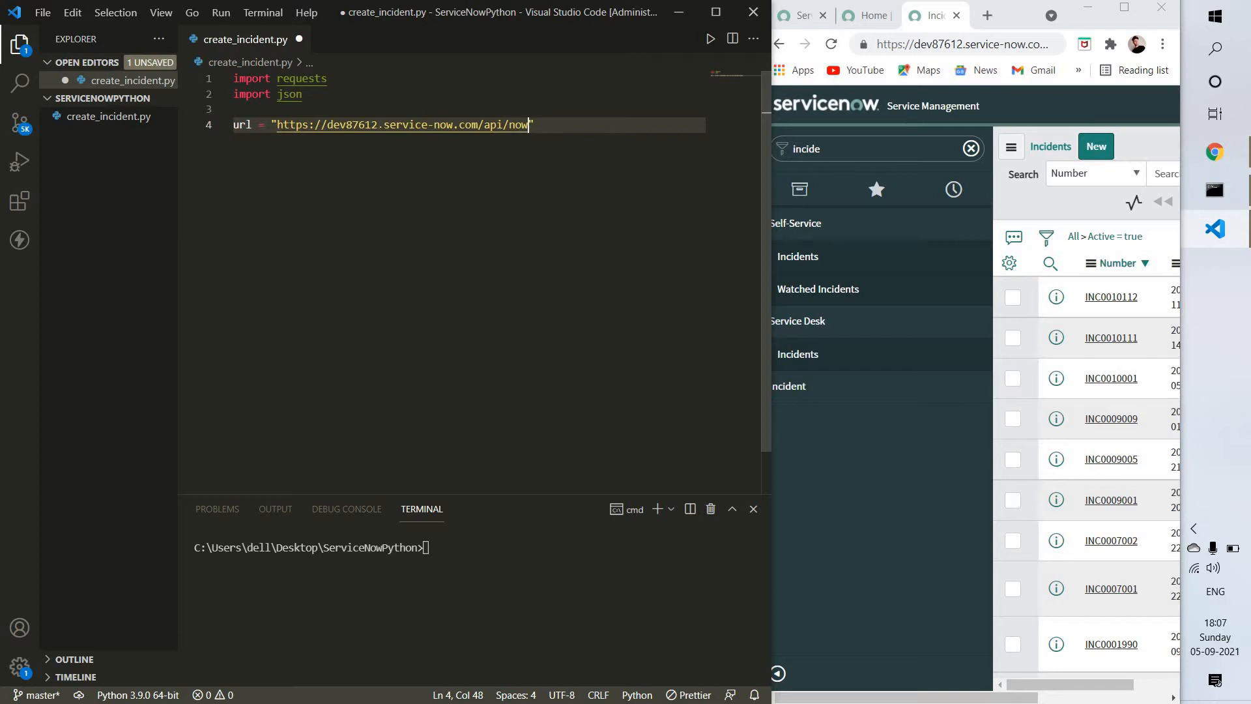
pyautogui.write('table"')
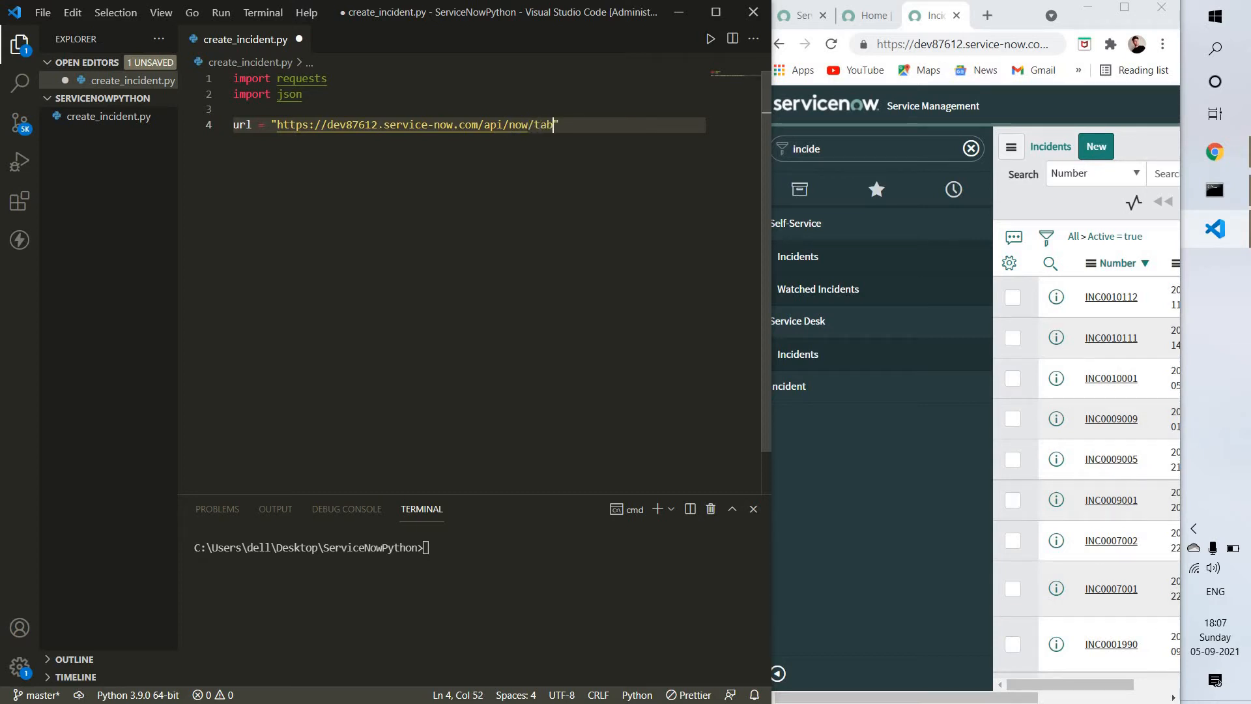
pyautogui.write('le/inci')
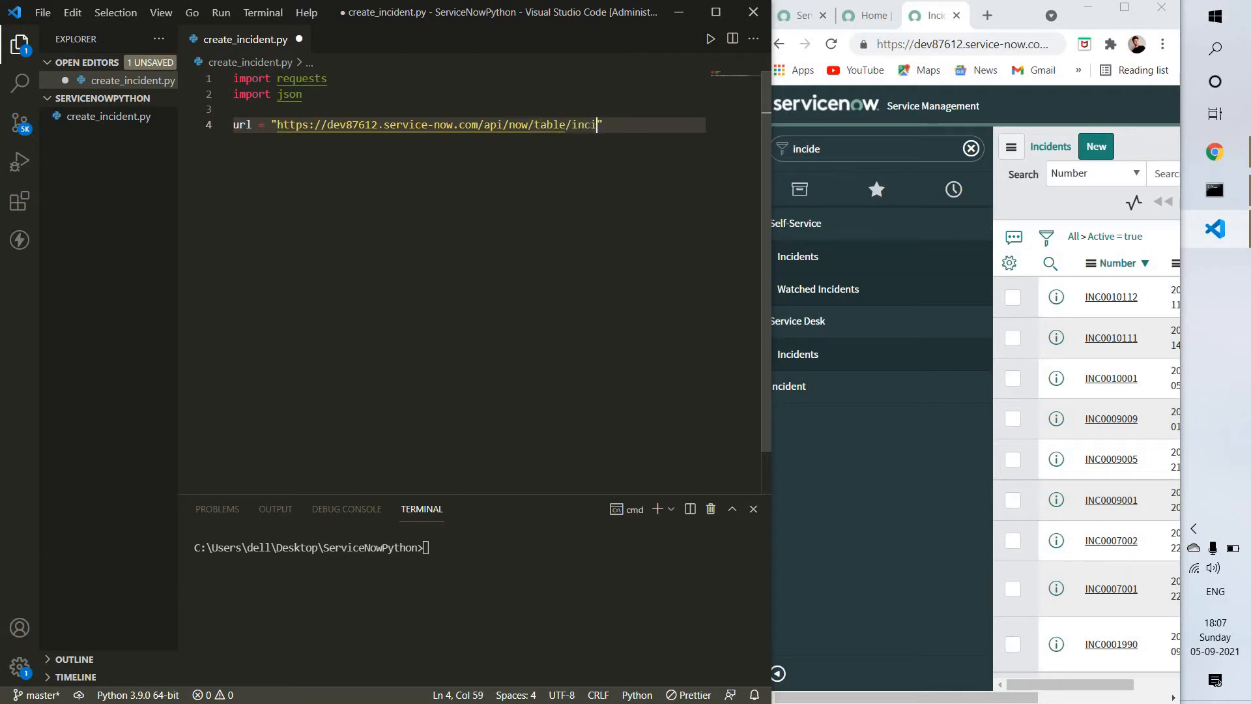
pyautogui.write('dent')
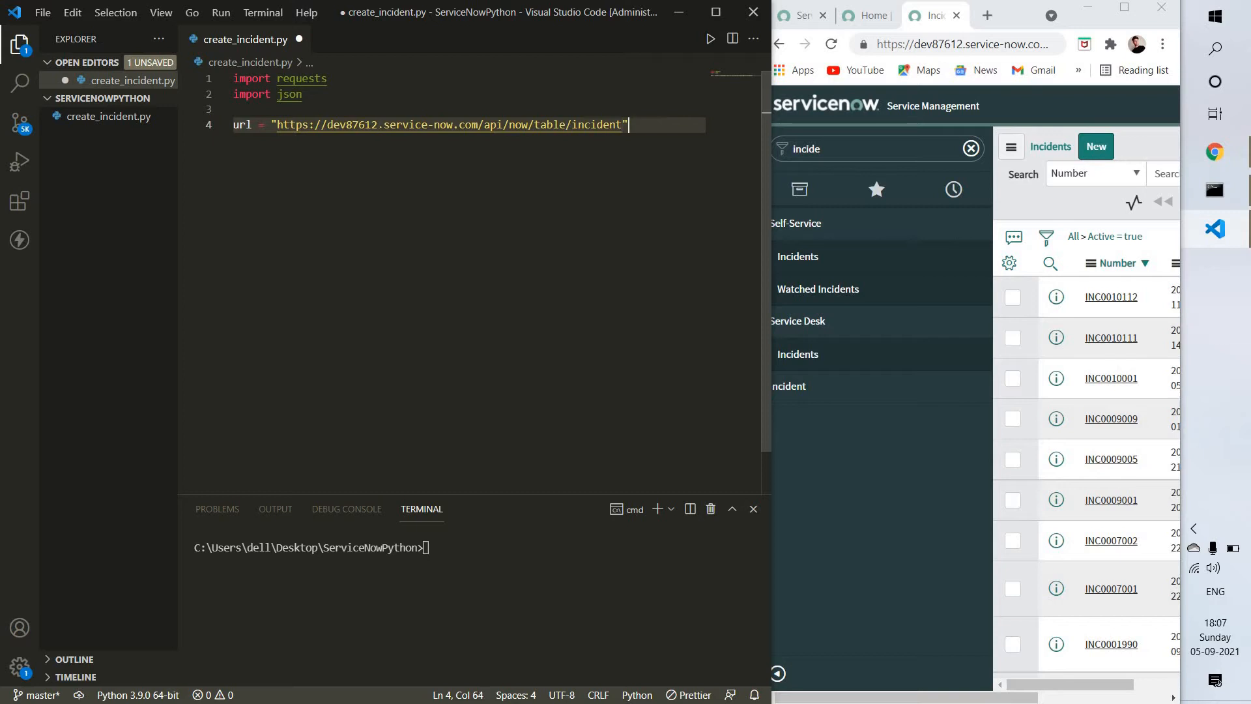
pyautogui.press('Enter')
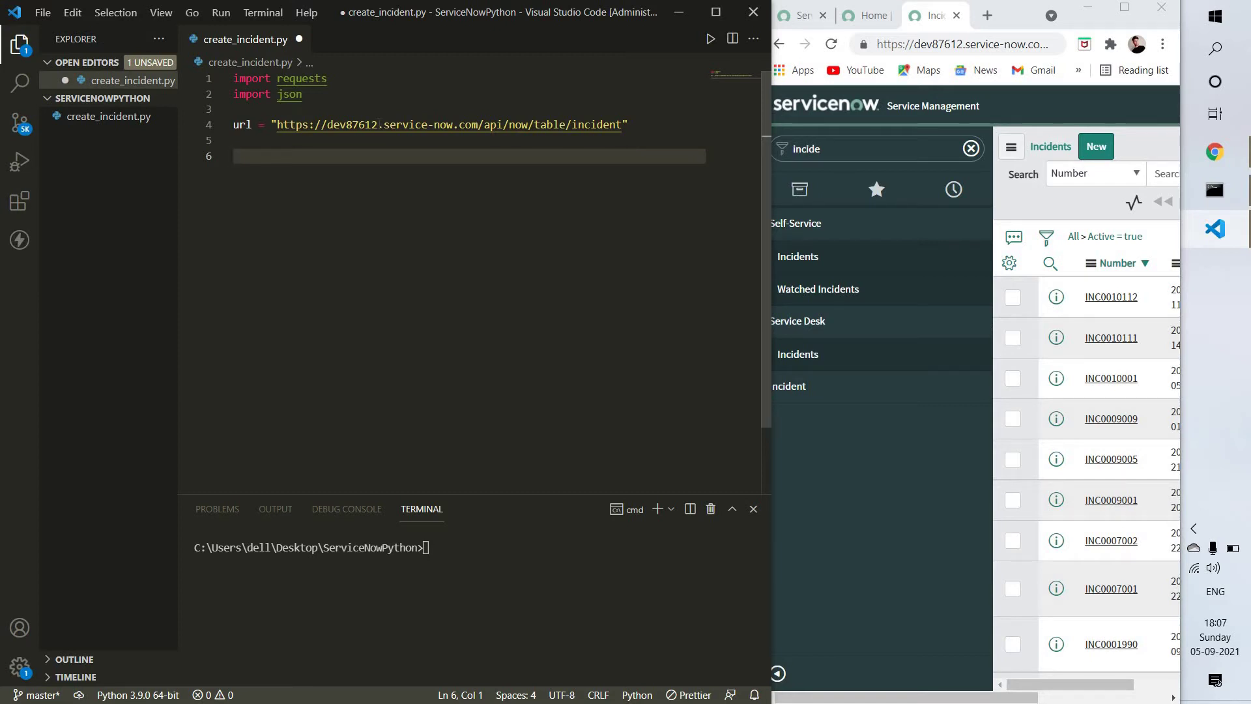
# Start a headers dictionary with Accept set to application/json, fixing the json typo.
pyautogui.write('headers = {')
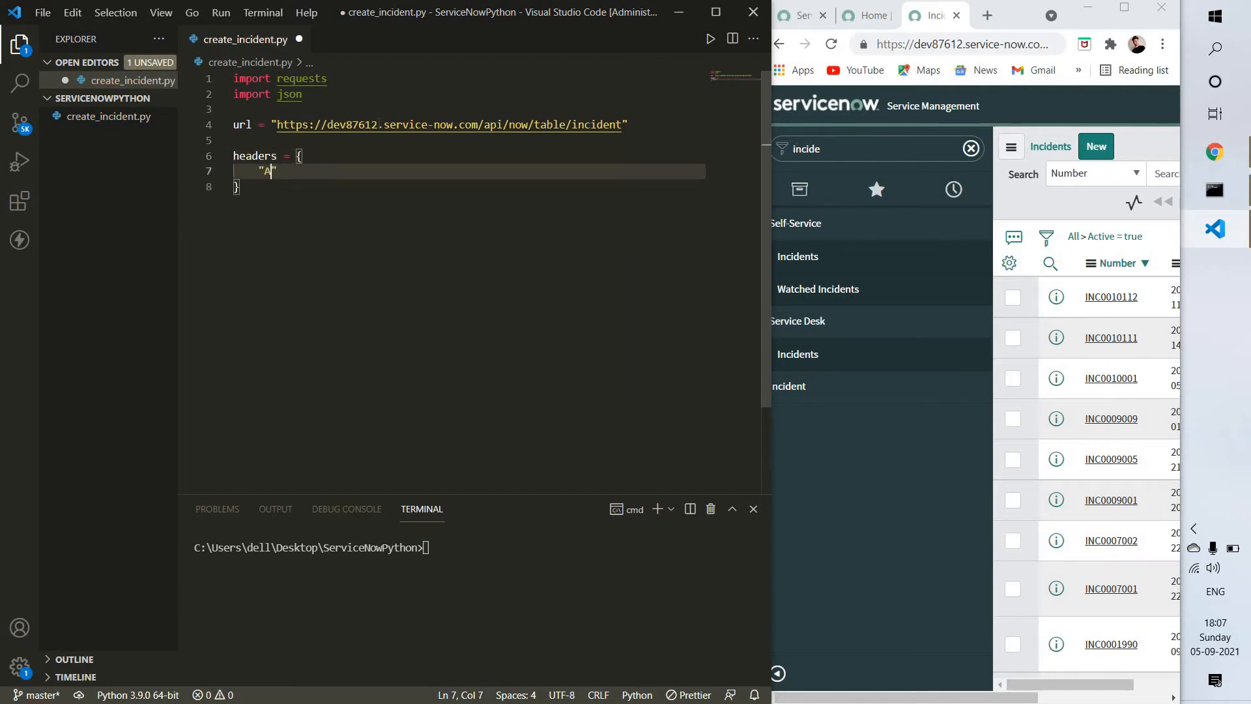
pyautogui.write('ccept"')
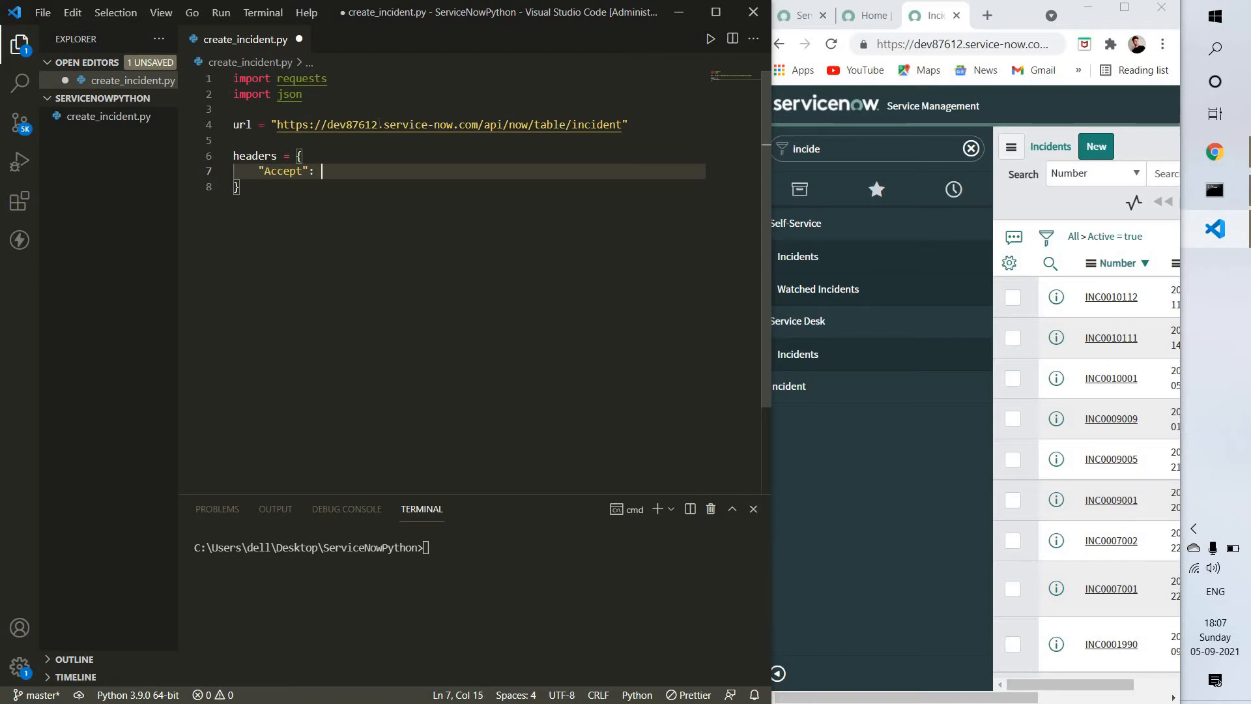
pyautogui.write('""')
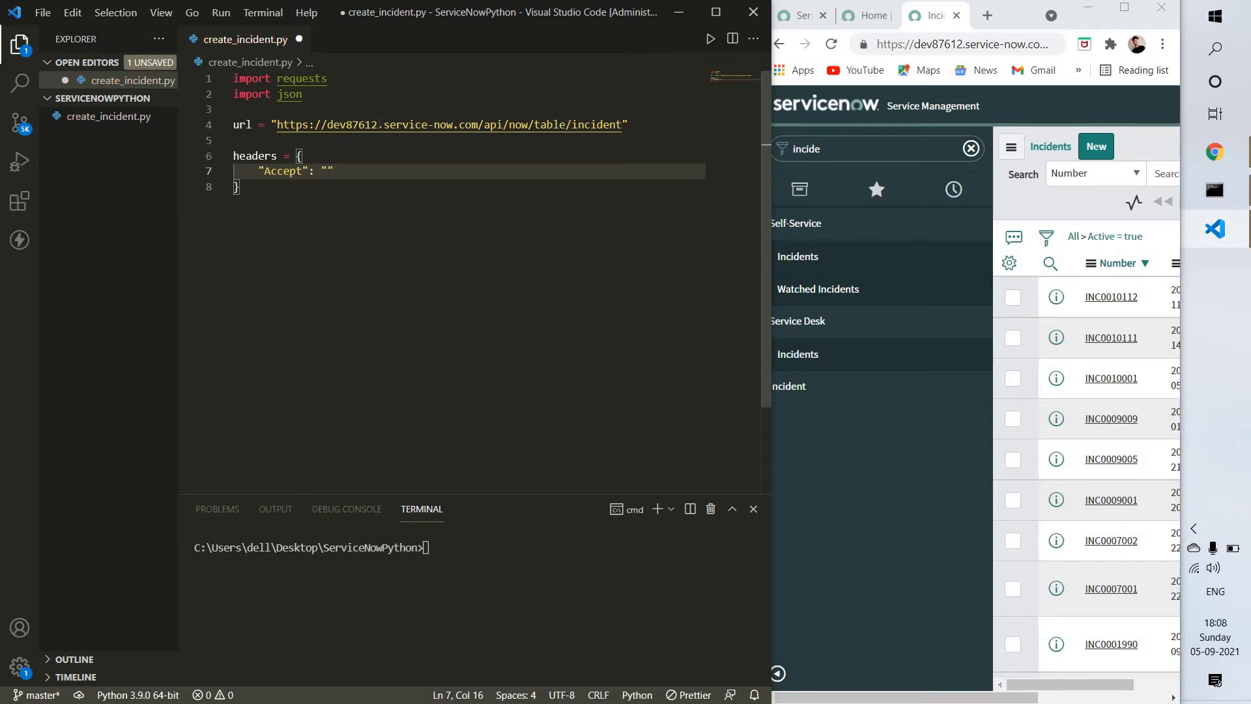
pyautogui.write('applicati')
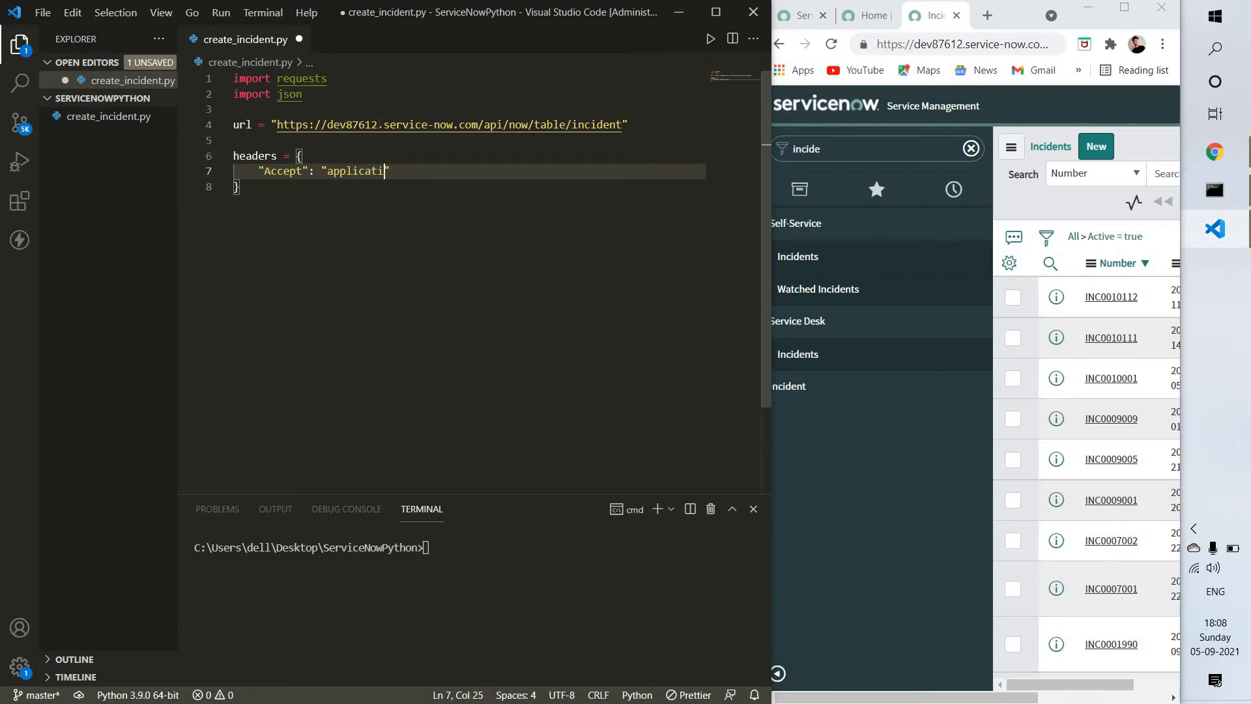
pyautogui.write('on/josn')
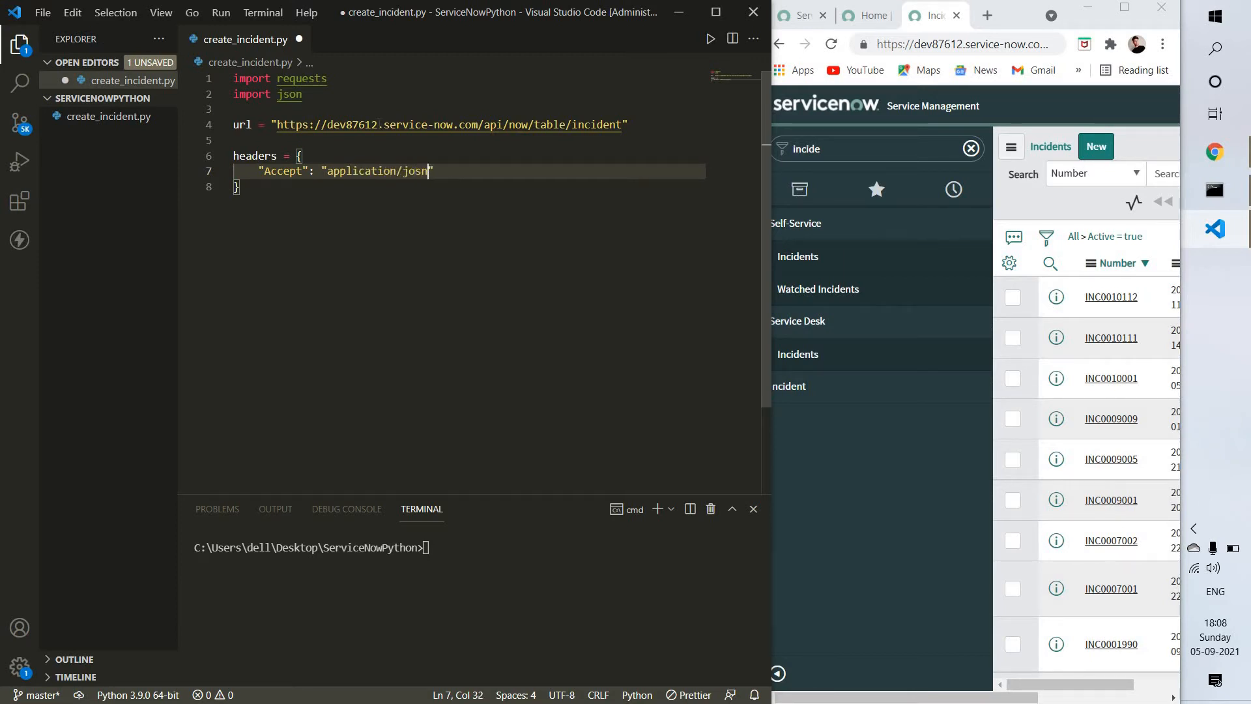
pyautogui.press('Backspace')
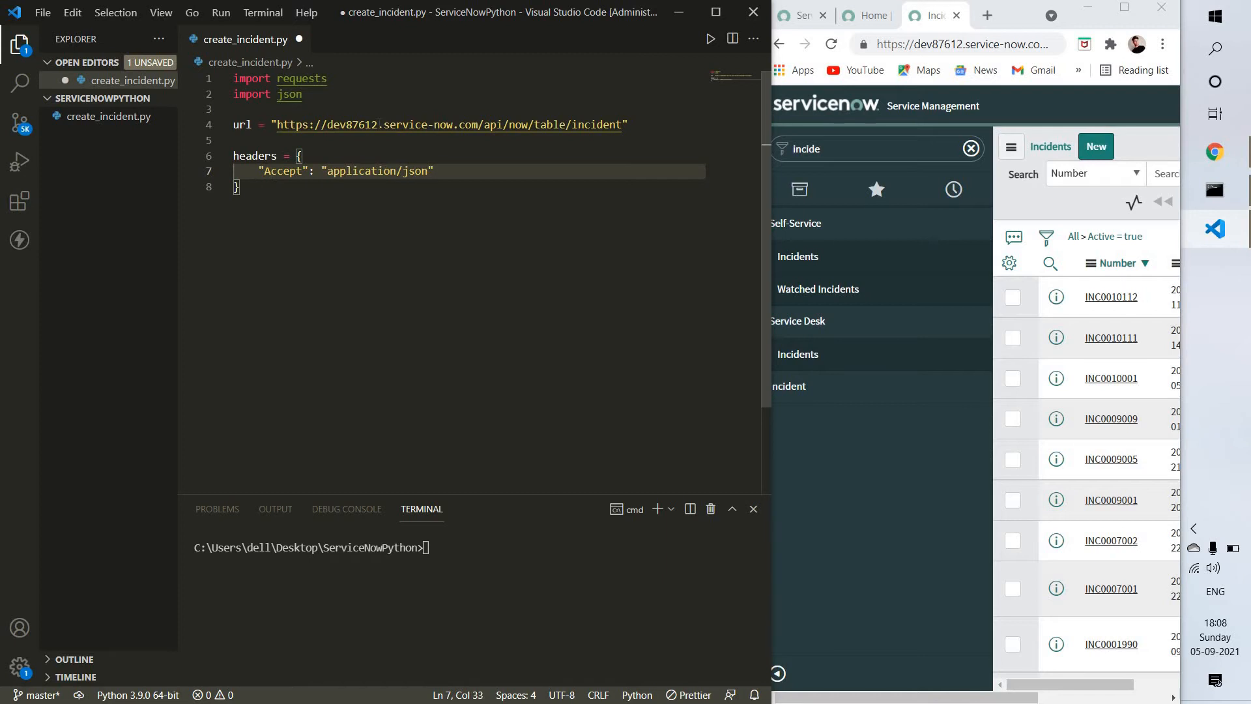
# Add Content-Type: application/json to headers and begin the payload line.
pyautogui.write(',')
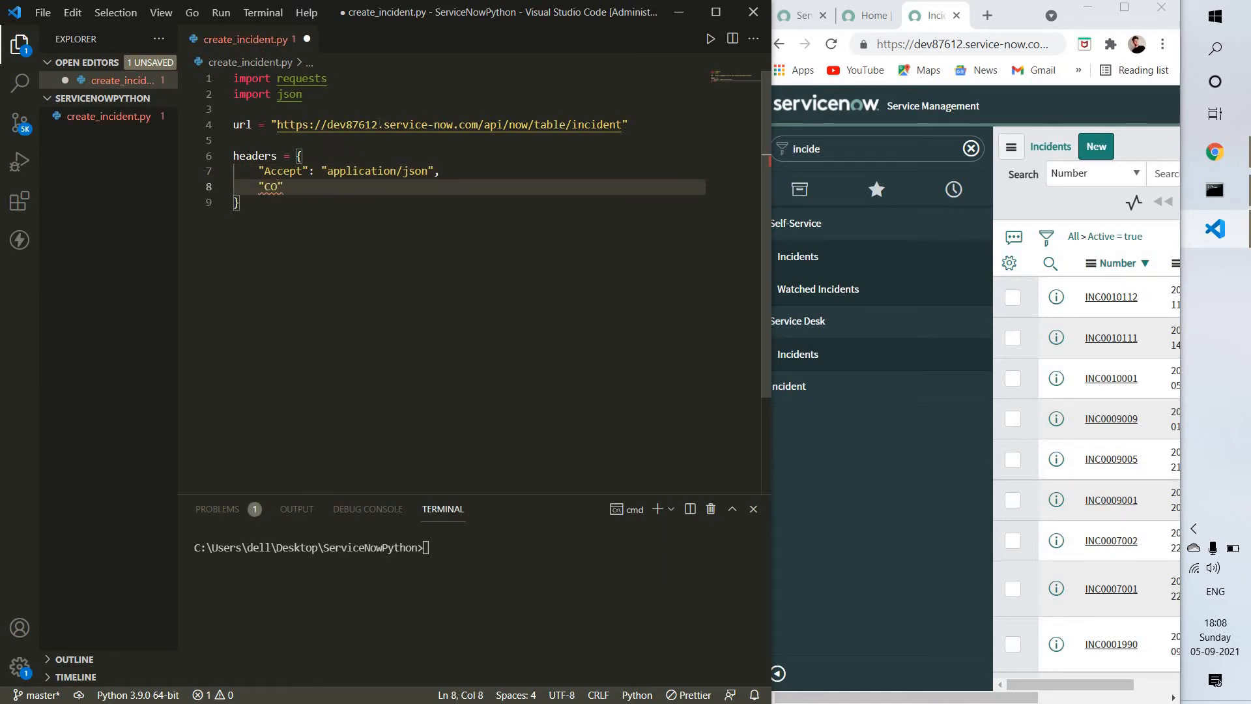
pyautogui.write('n')
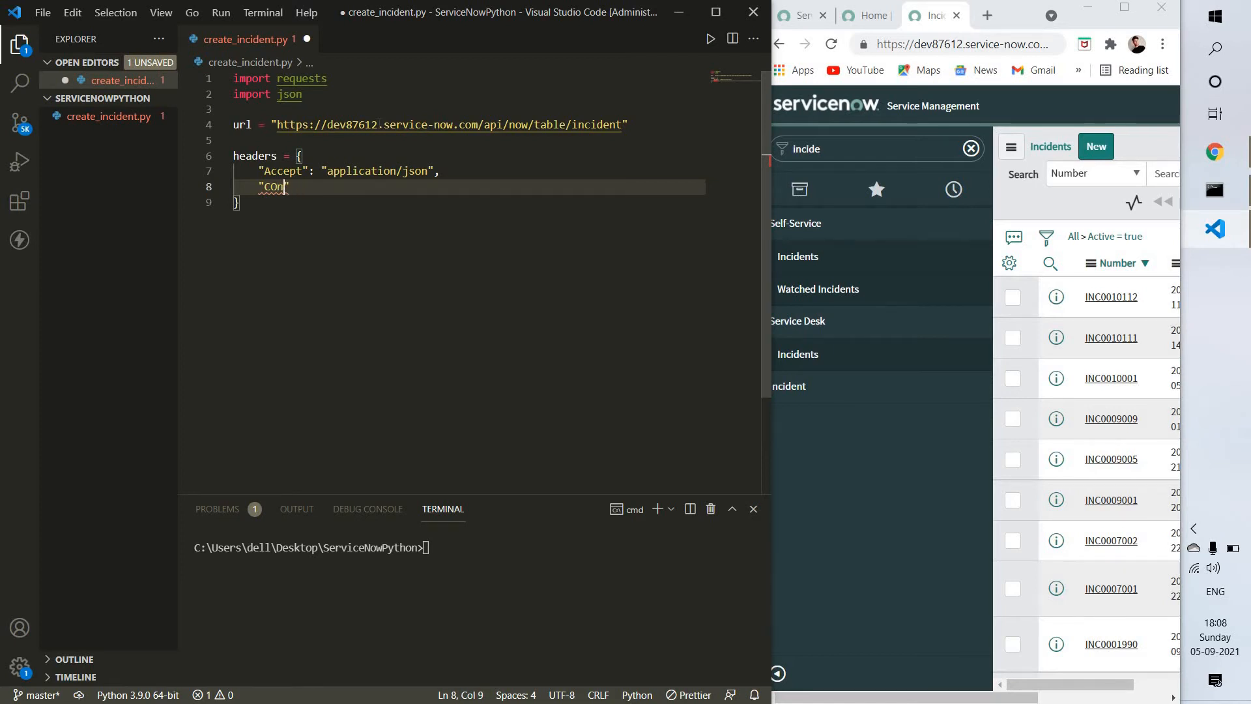
pyautogui.press('Backspace')
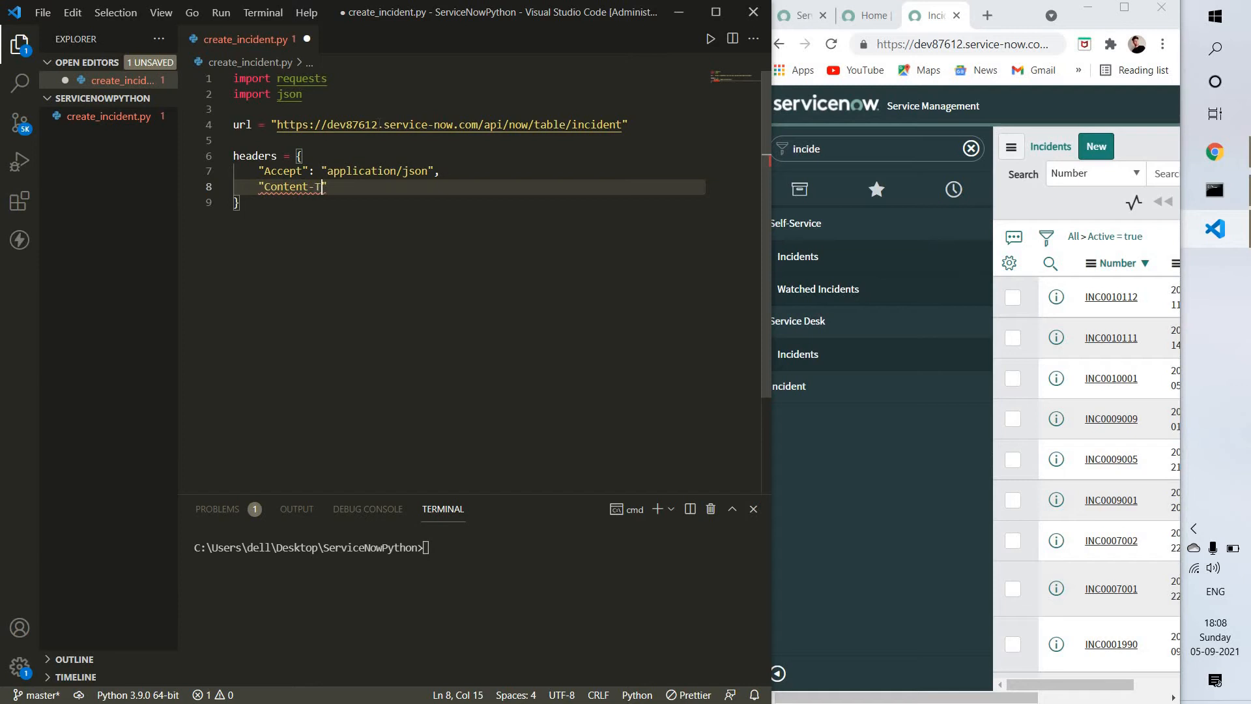
pyautogui.write('ype":')
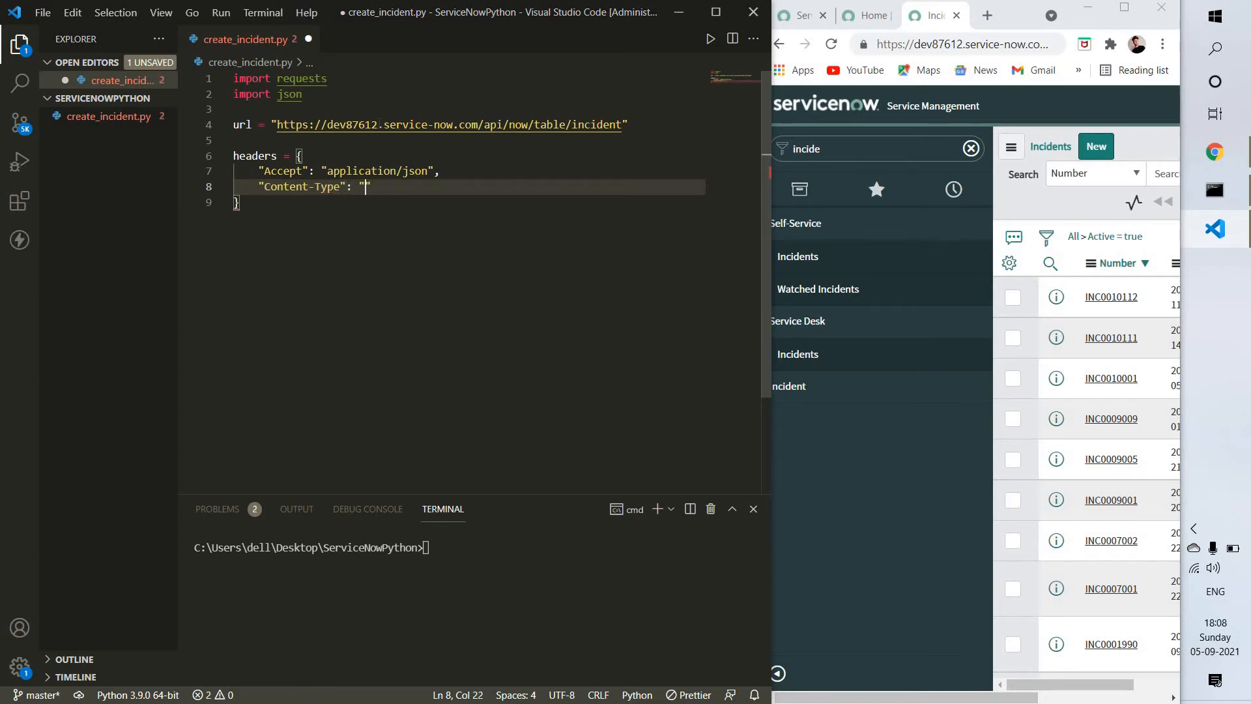
pyautogui.write('application')
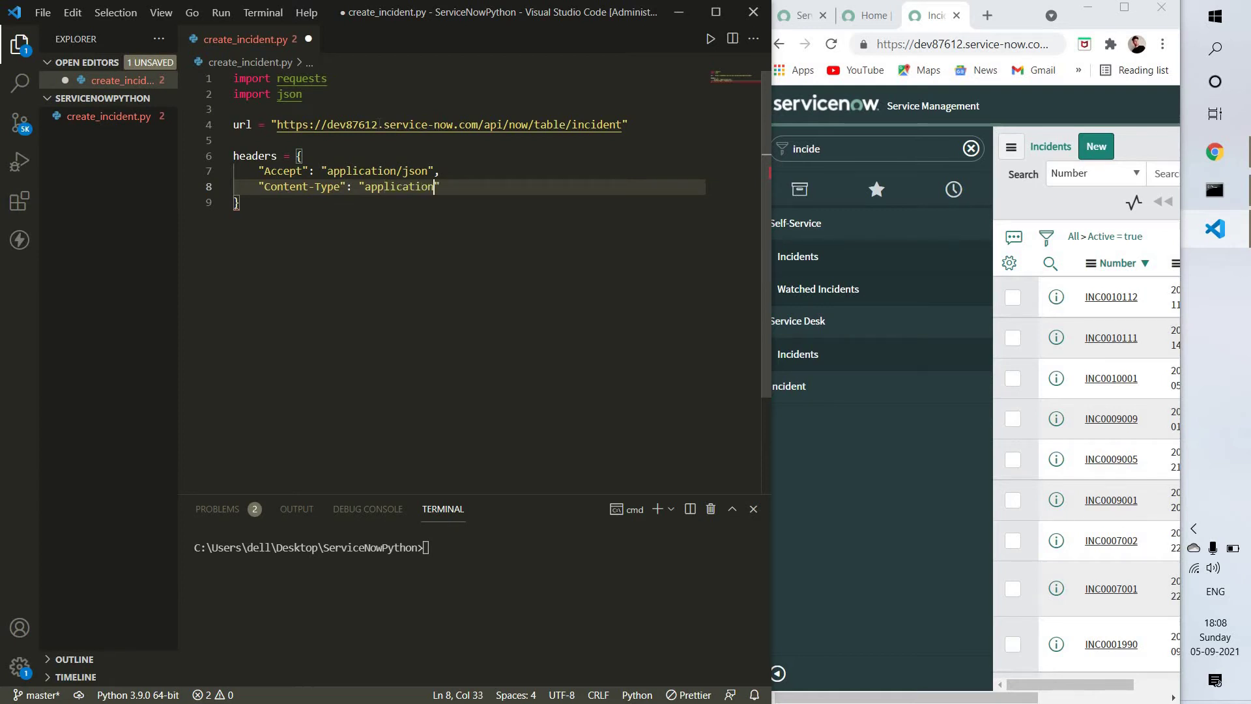
pyautogui.write('/')
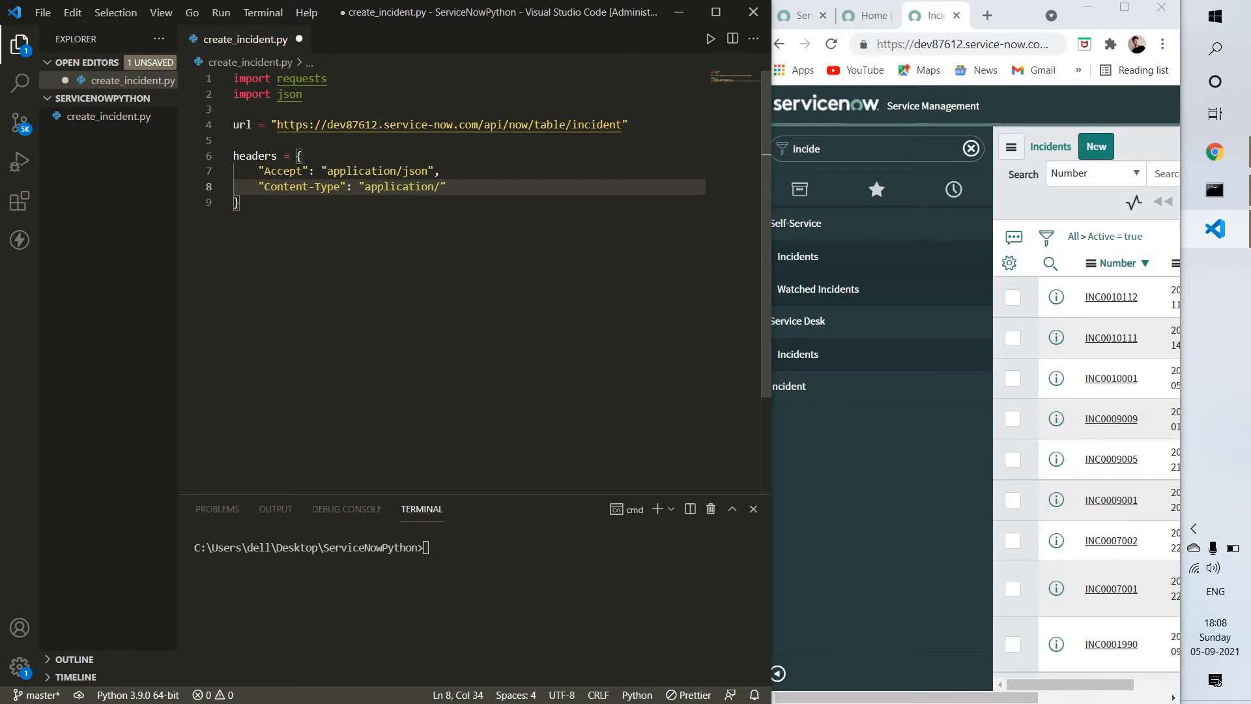
pyautogui.write('json"')
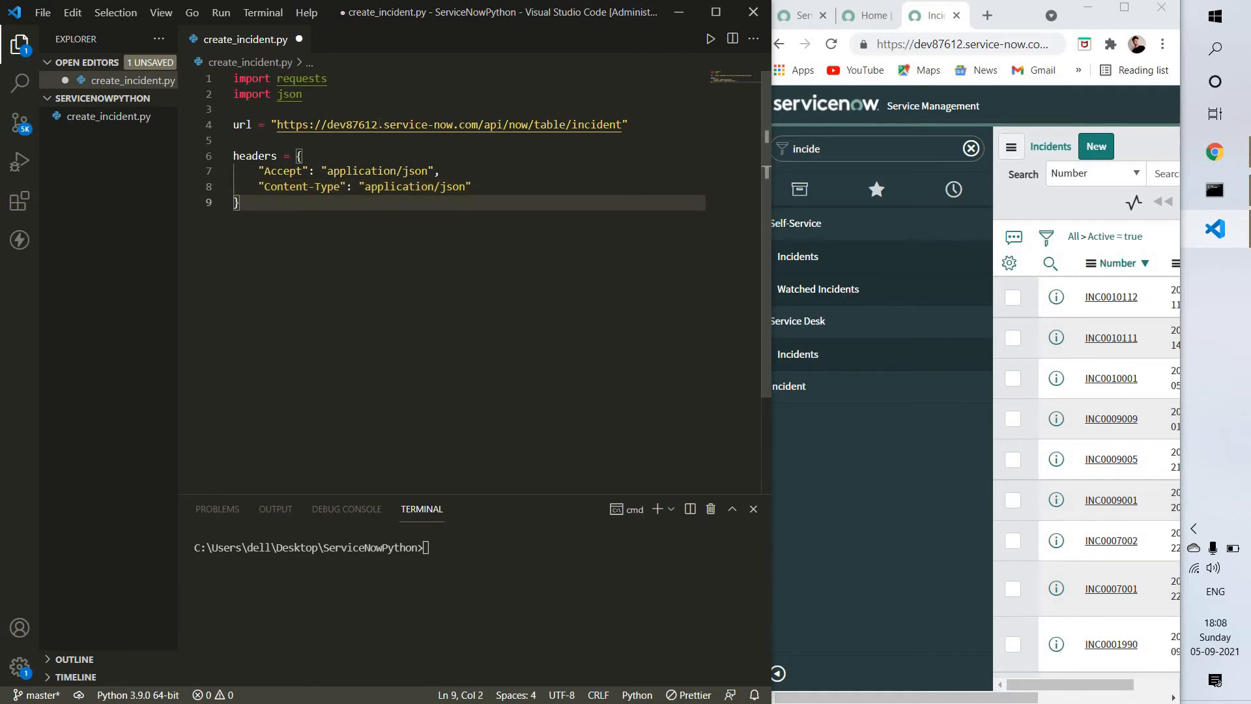
pyautogui.write('pay')
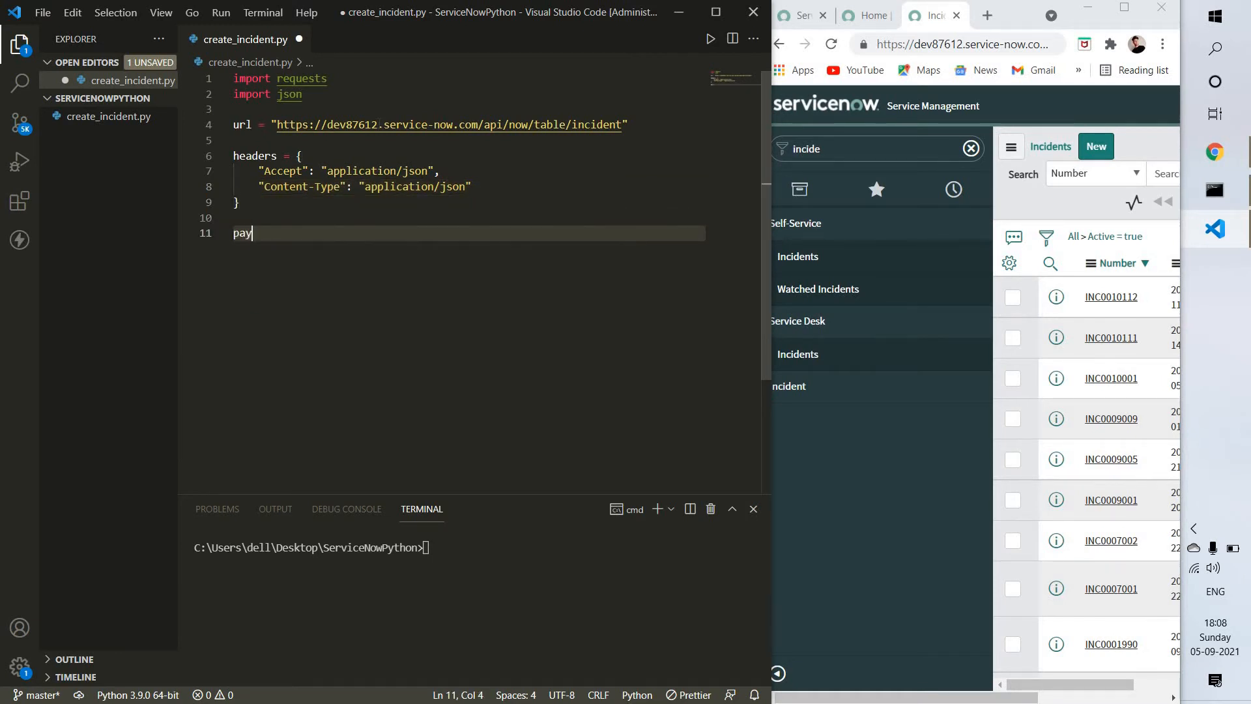
# Remove stray characters and open the payload = { dictionary.
pyautogui.write(';o')
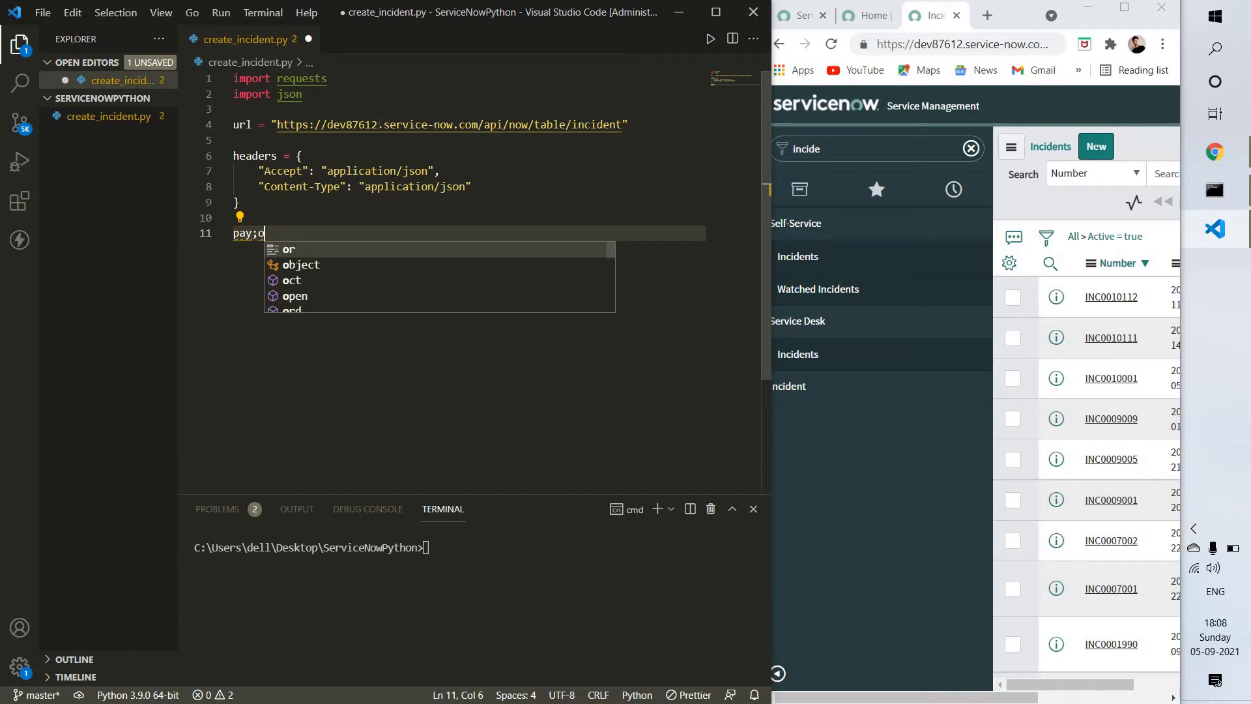
pyautogui.press('Backspace')
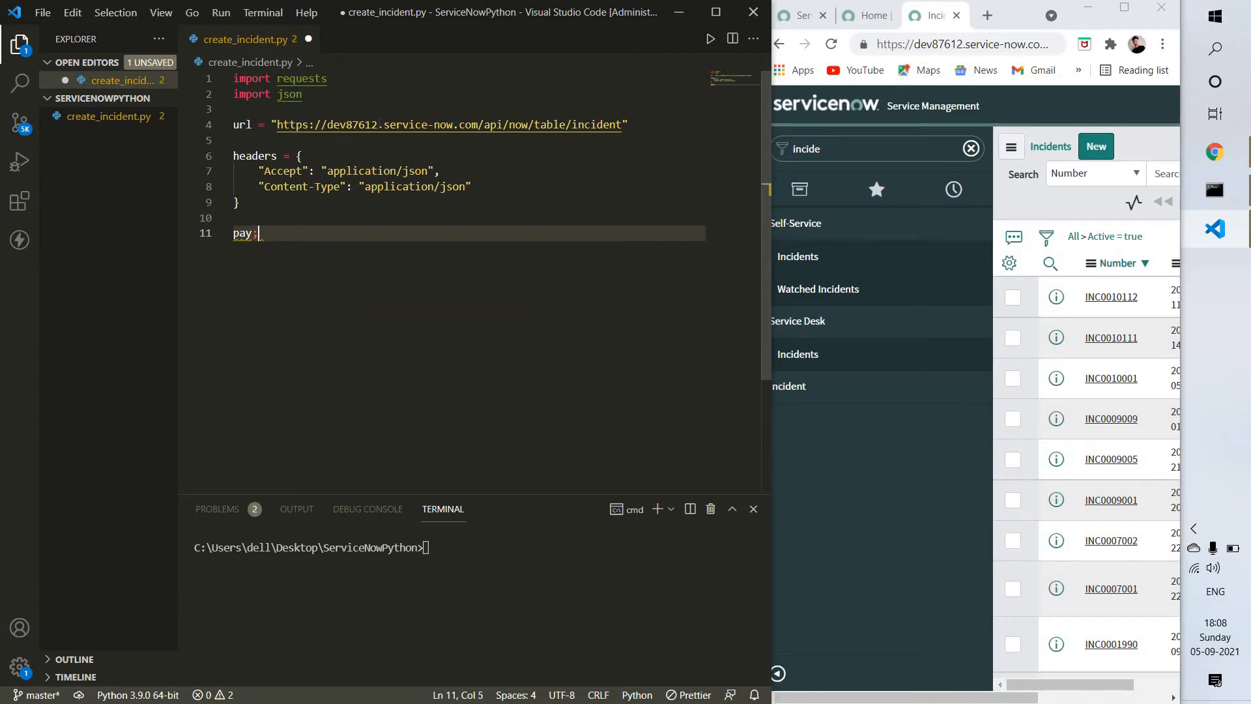
pyautogui.press('Backspace')
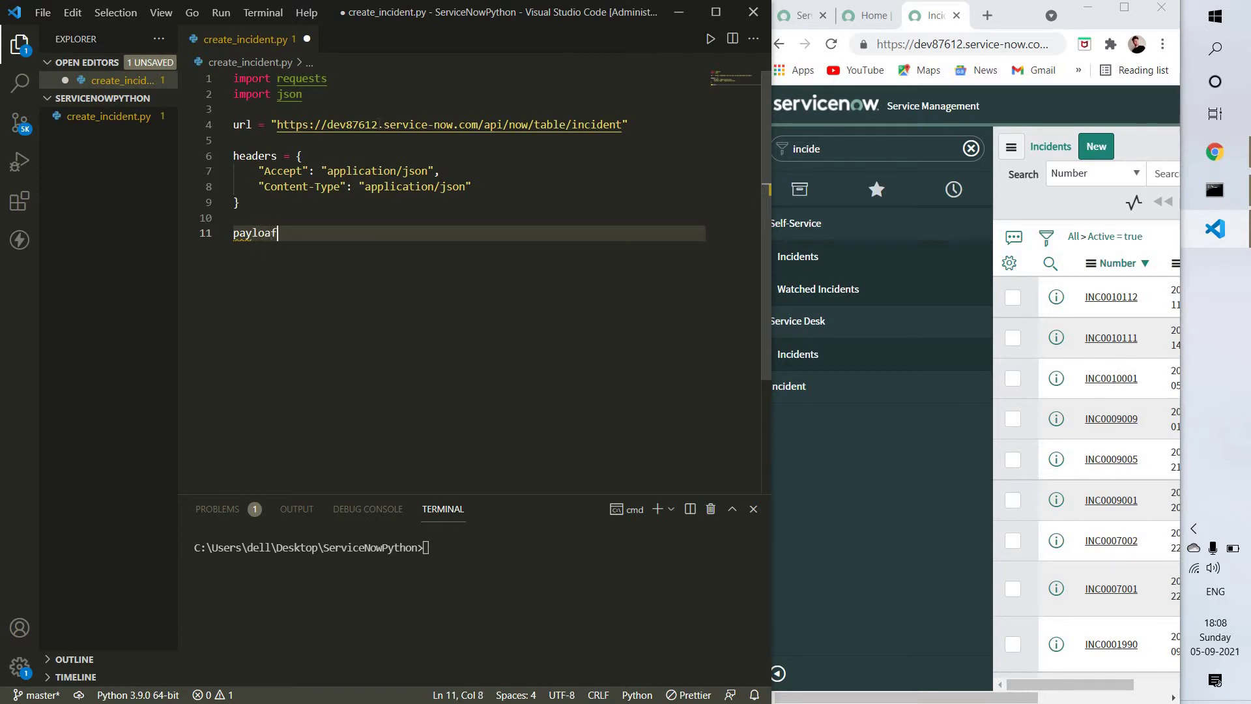
pyautogui.write('d')
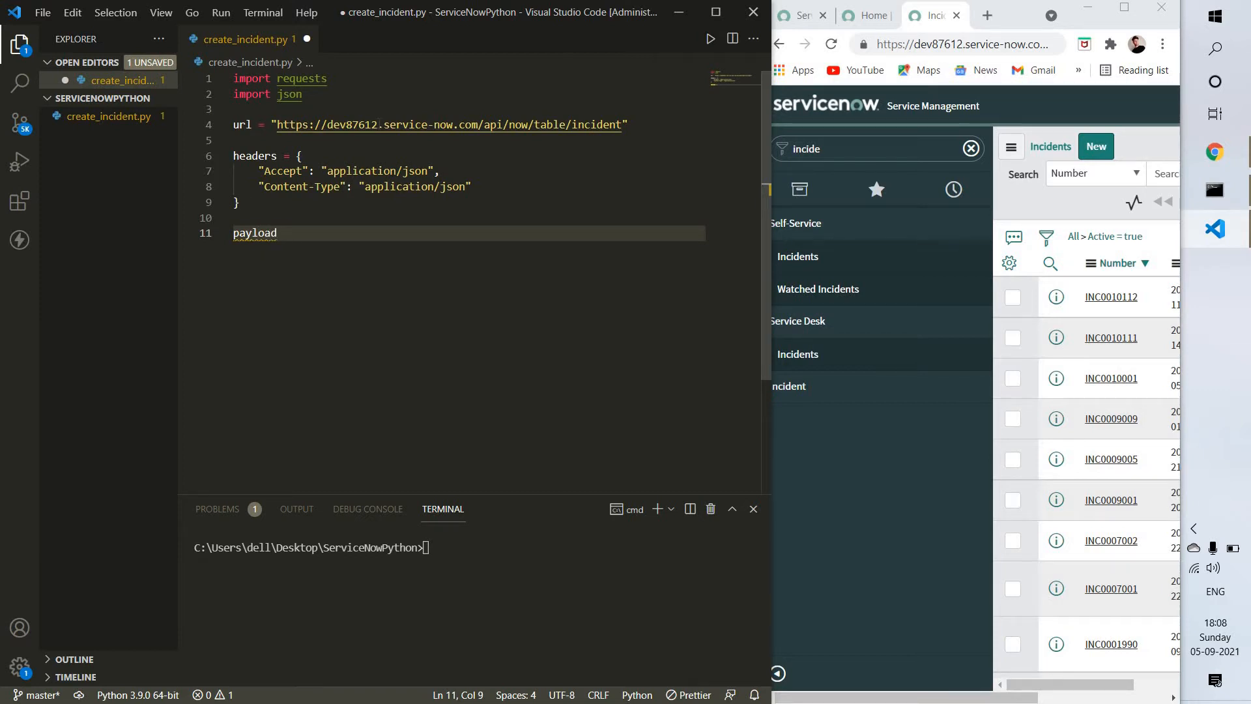
pyautogui.write('= {')
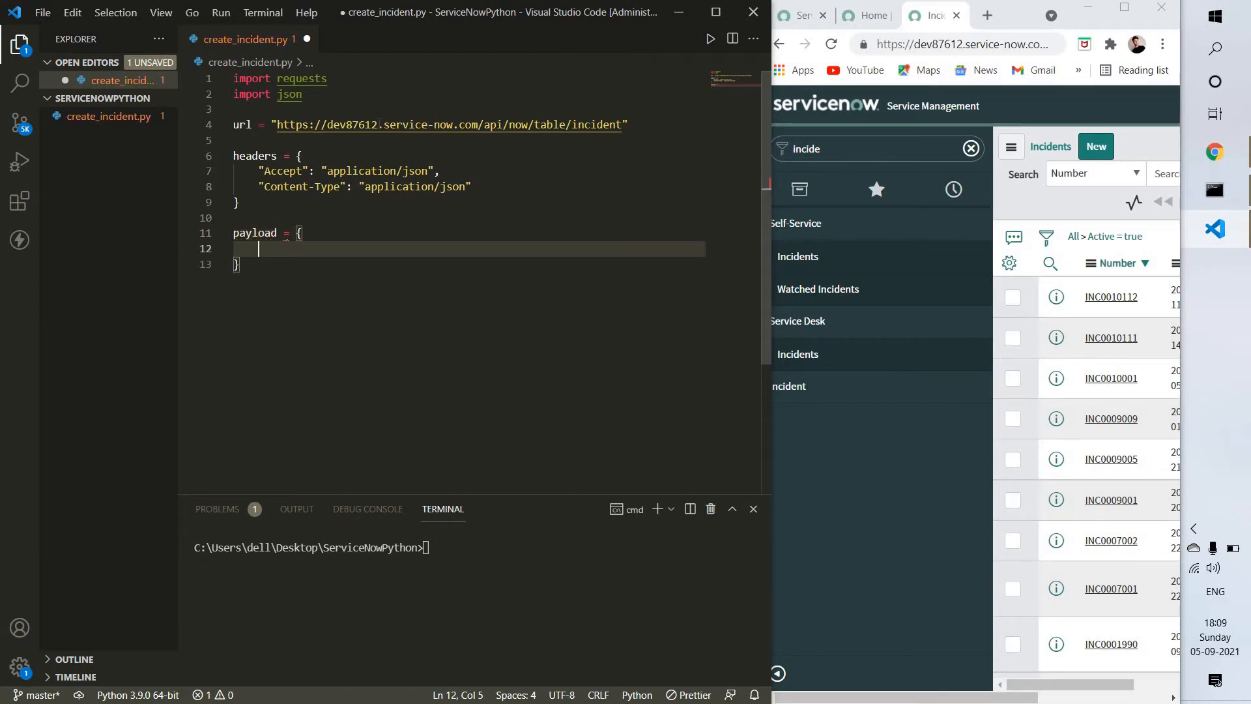
pyautogui.write('"')
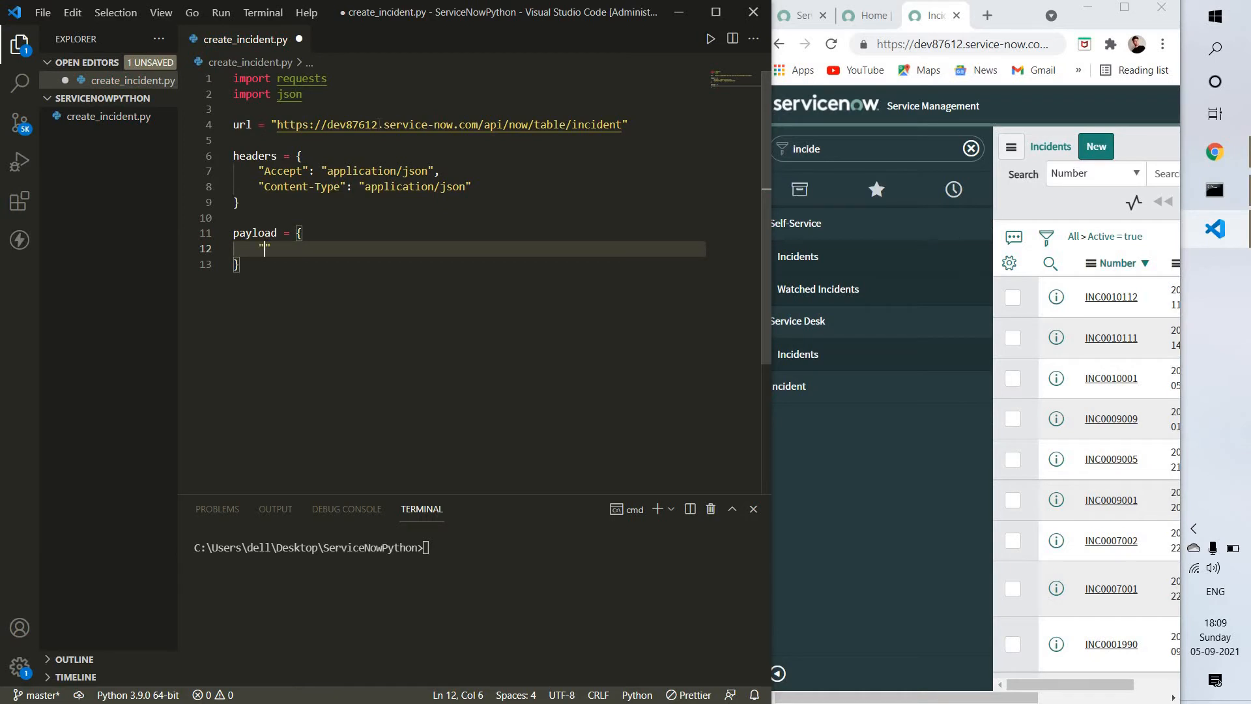
pyautogui.press('Backspace')
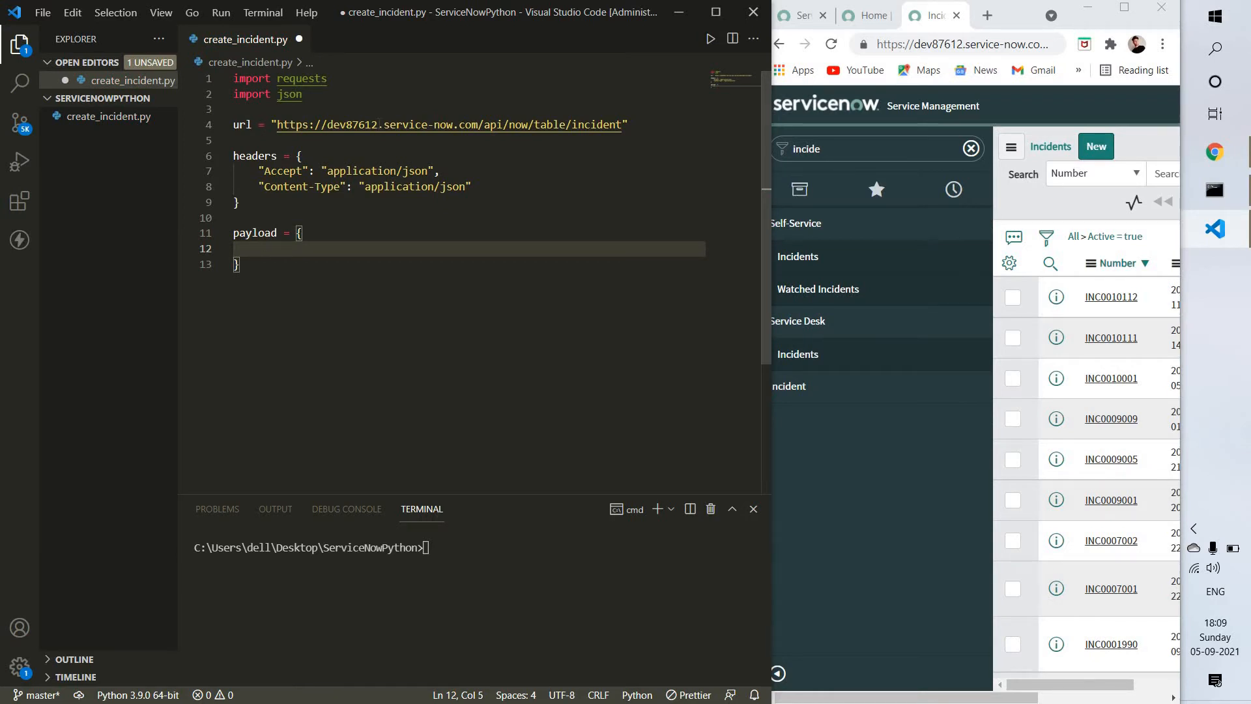
pyautogui.write('"')
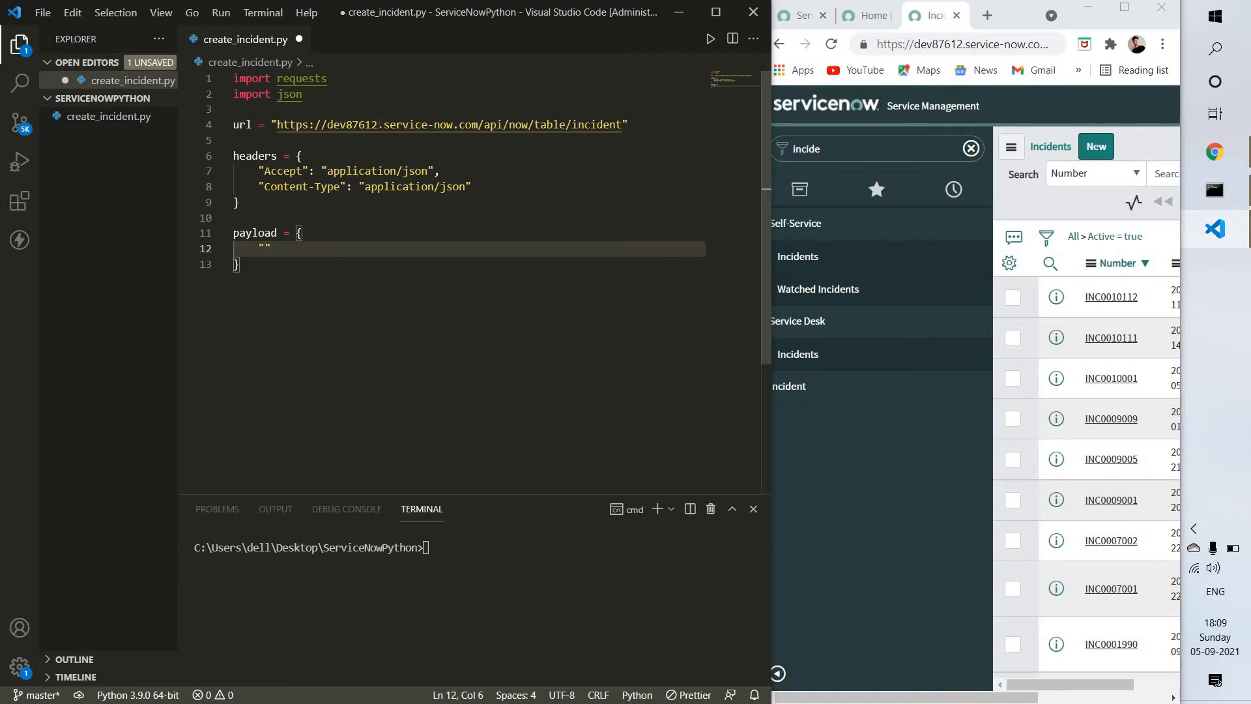
# Set short_description to 'This is coming from python file.' and start a new line.
pyautogui.write('sho')
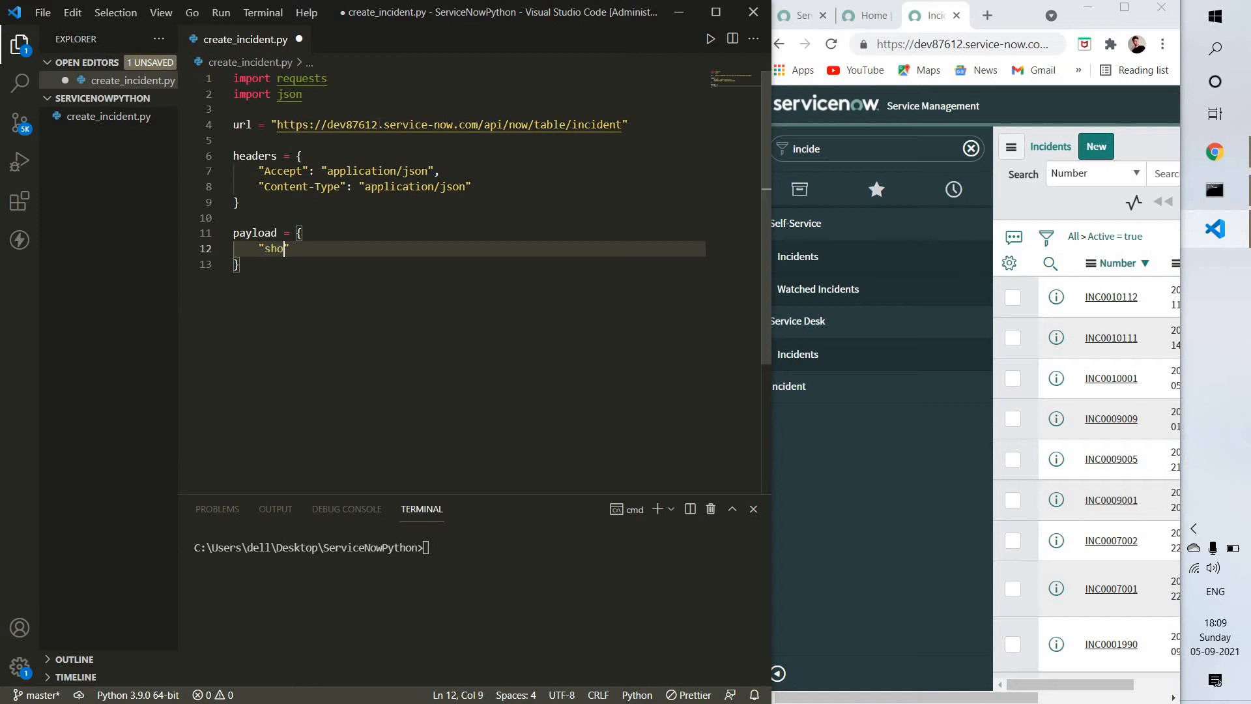
pyautogui.write('rt_descri')
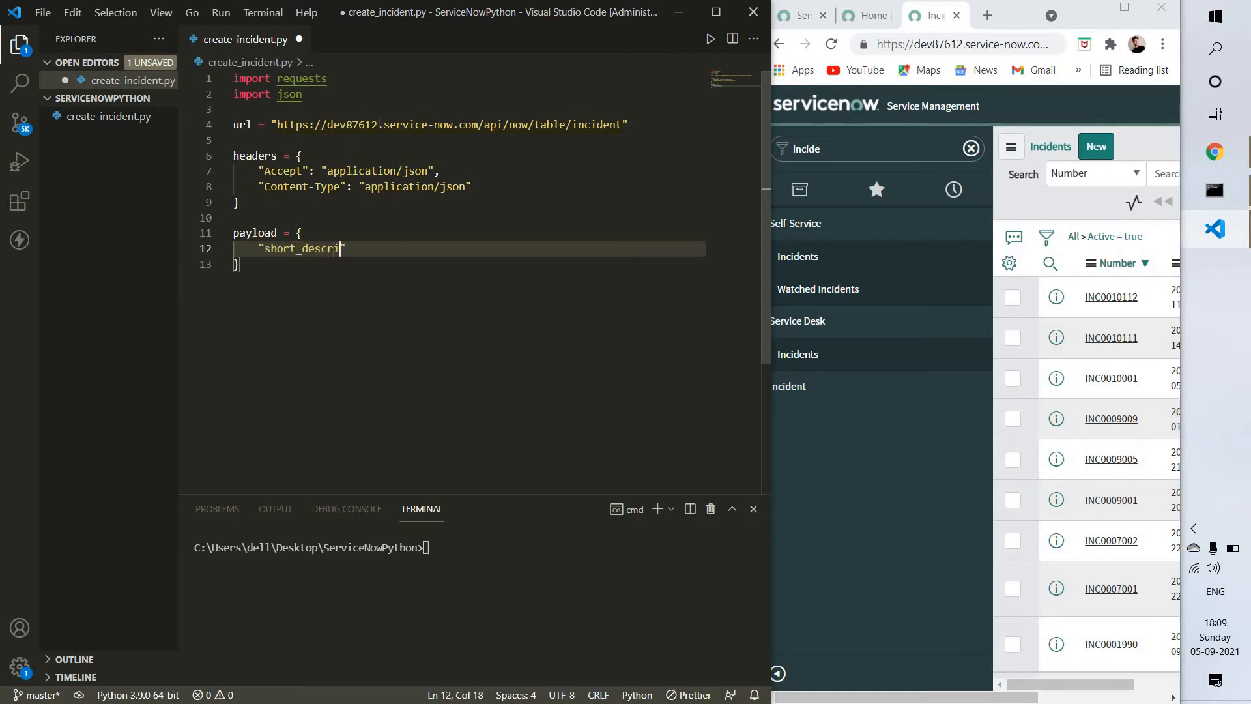
pyautogui.write('ption')
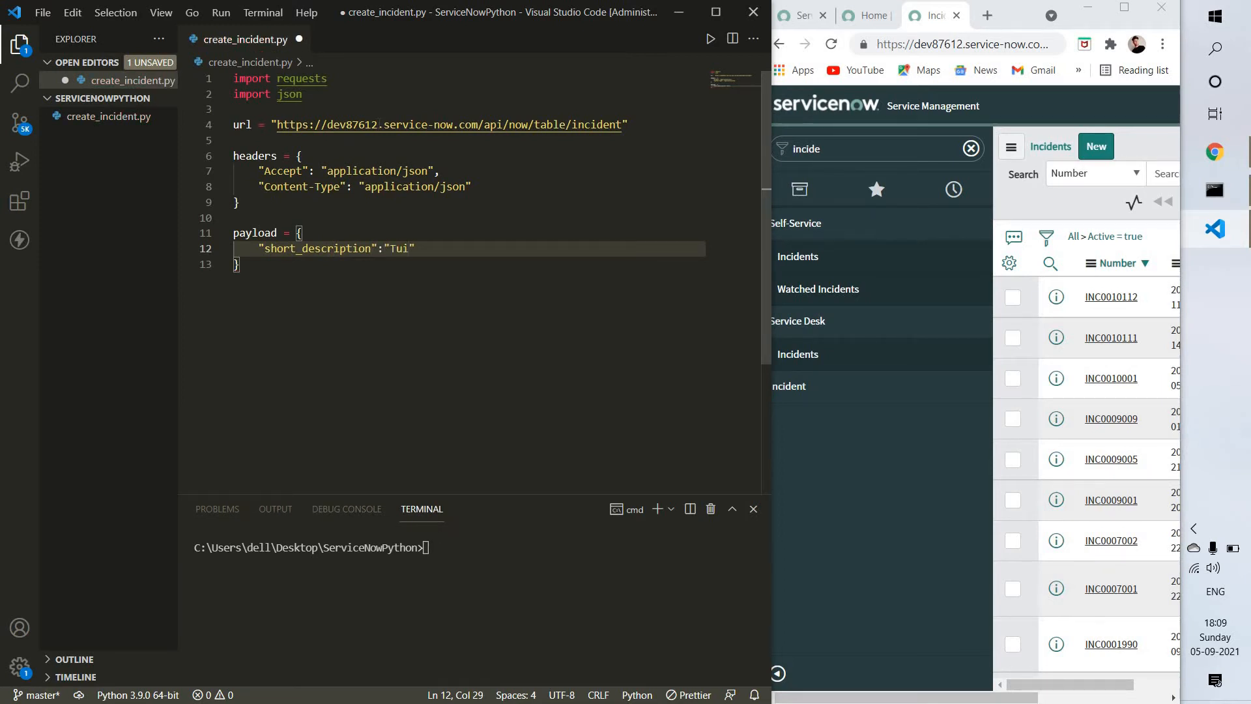
pyautogui.write('This is coming fr')
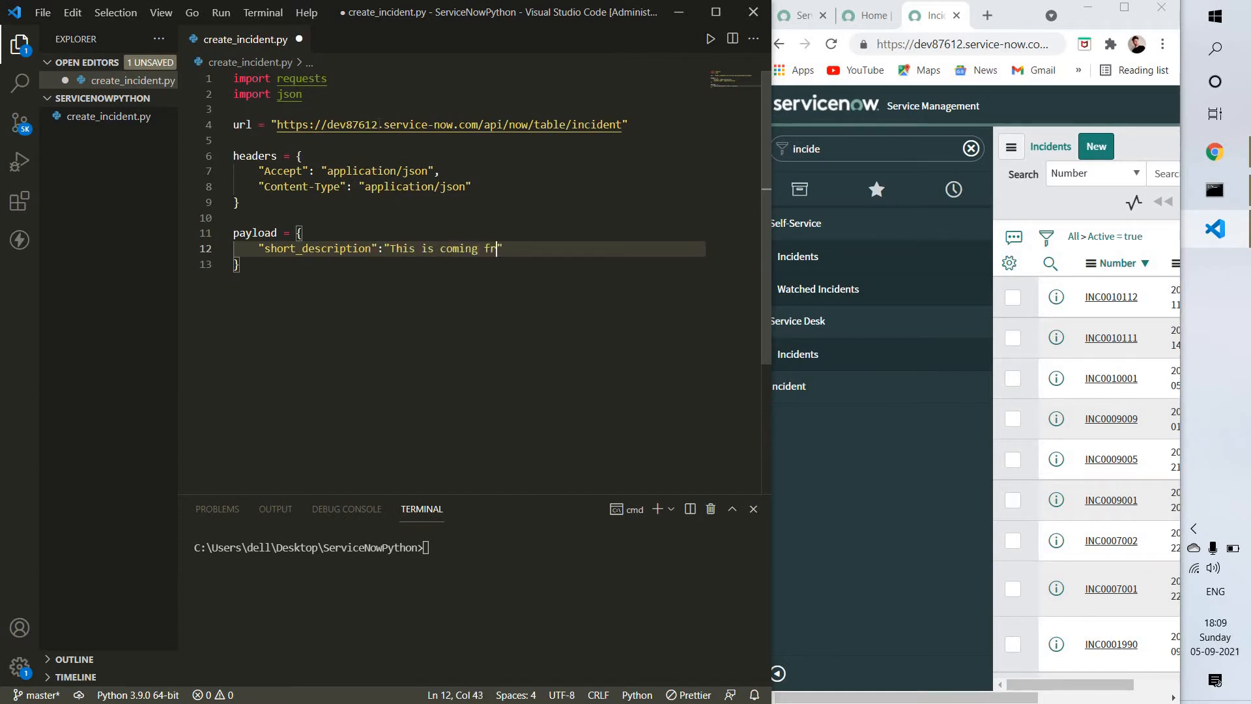
pyautogui.write('om python filn')
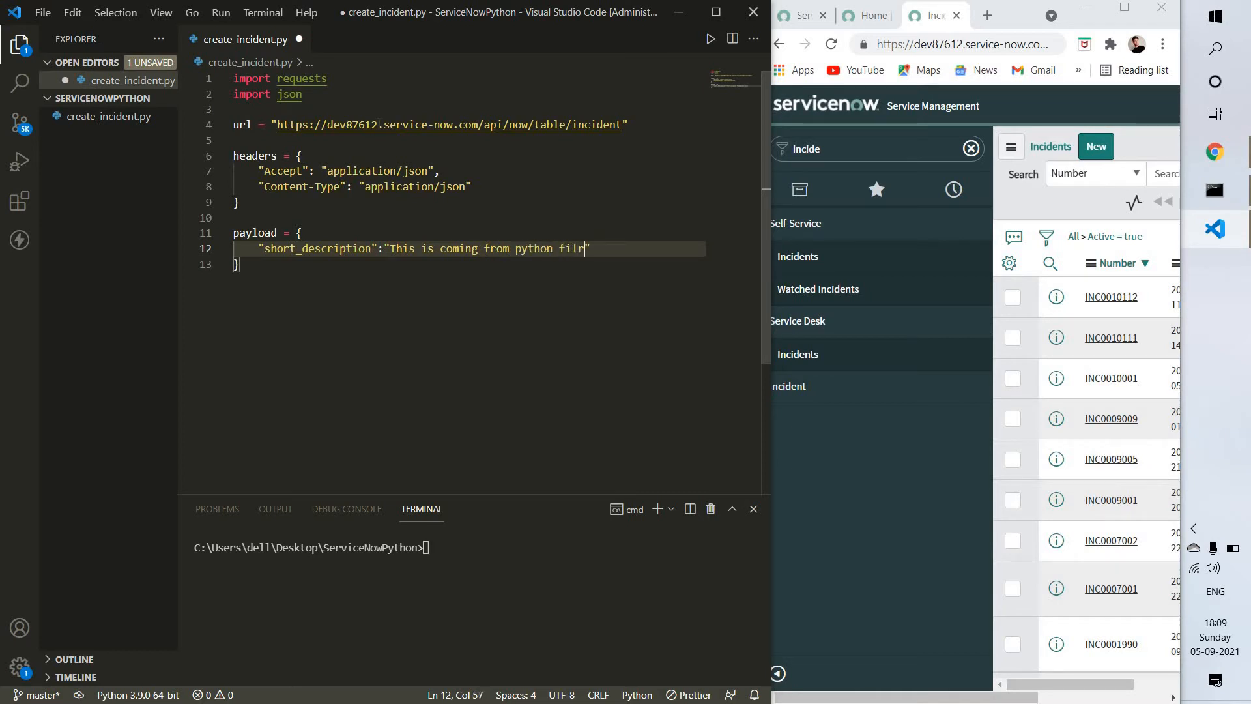
pyautogui.write('e')
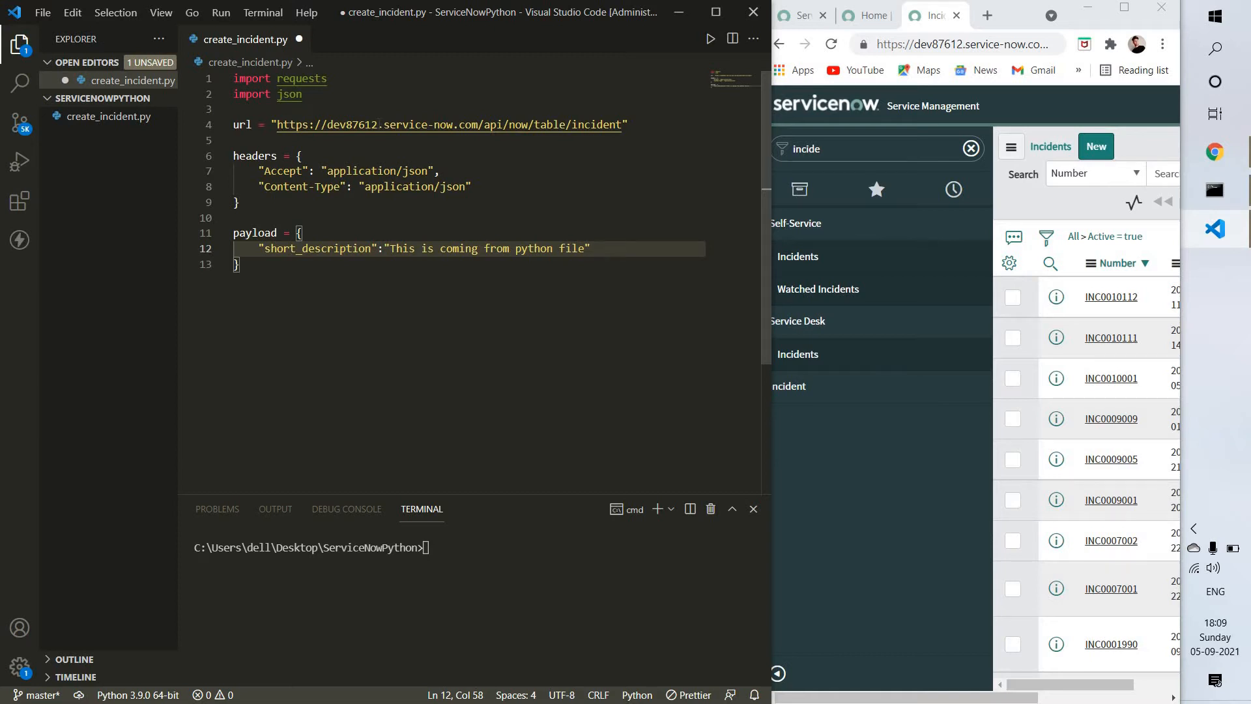
pyautogui.write('.')
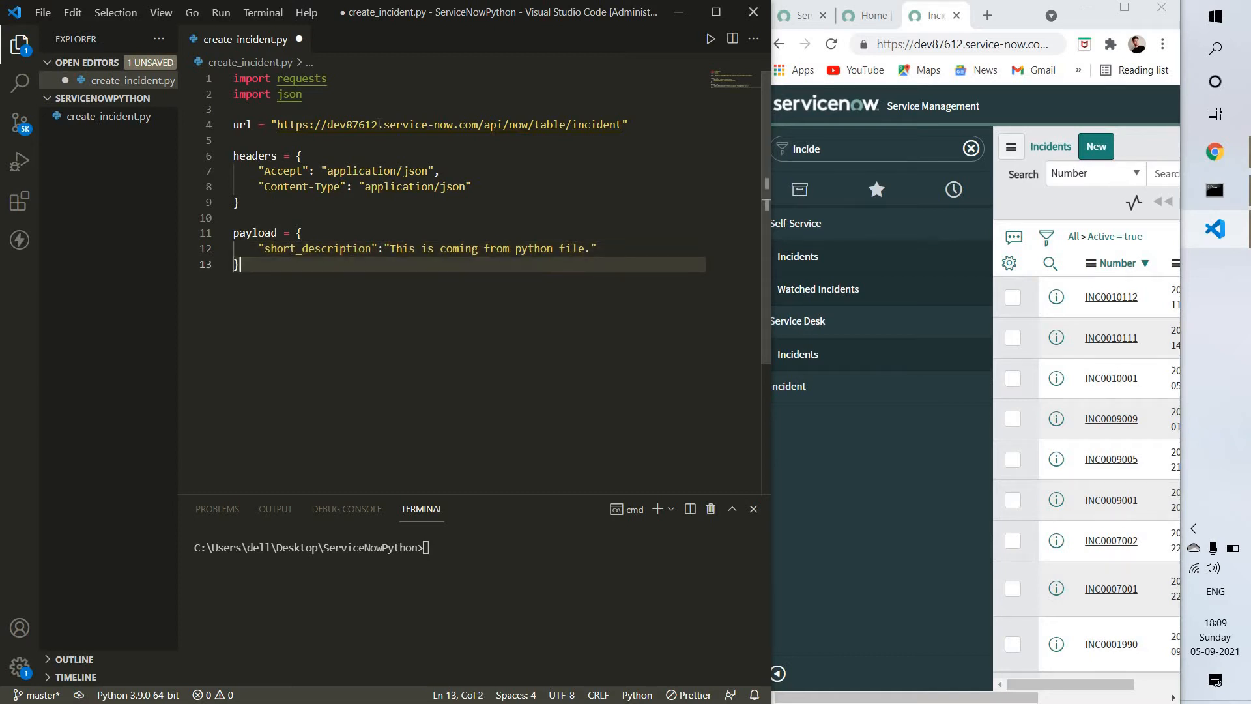
pyautogui.press('Enter')
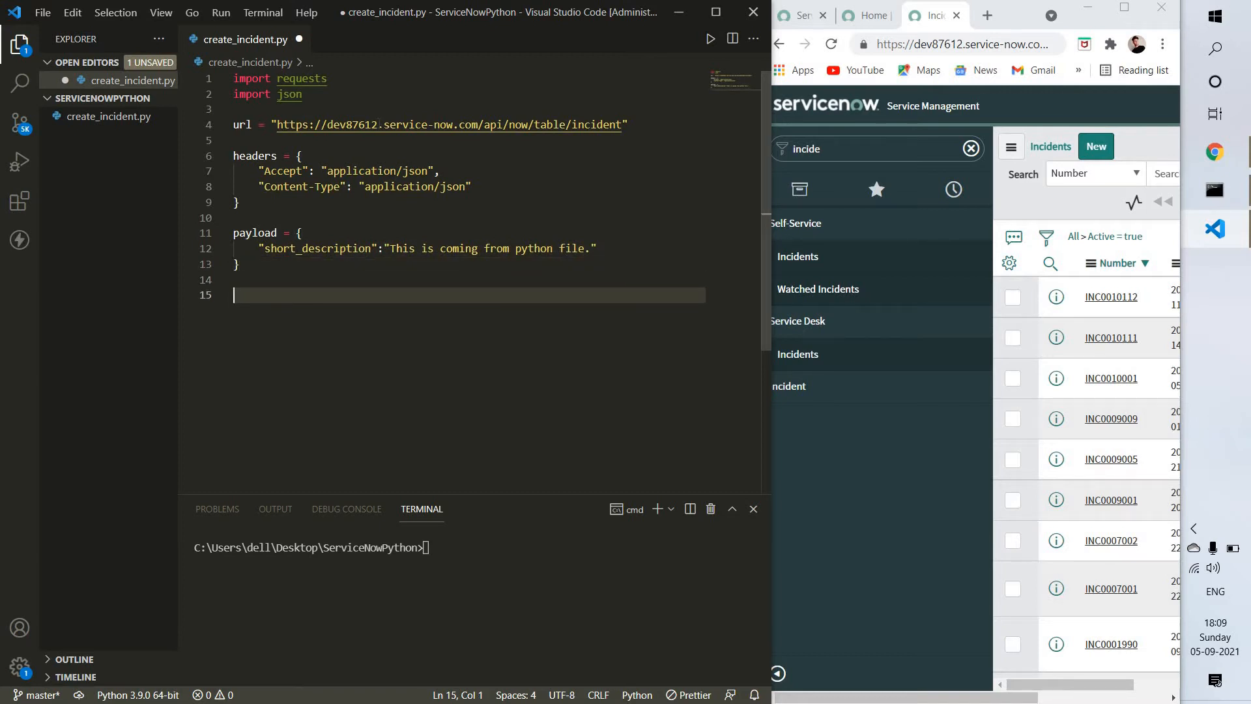
# Start the requests.post call with the url and an empty auth tuple.
pyautogui.write('resp')
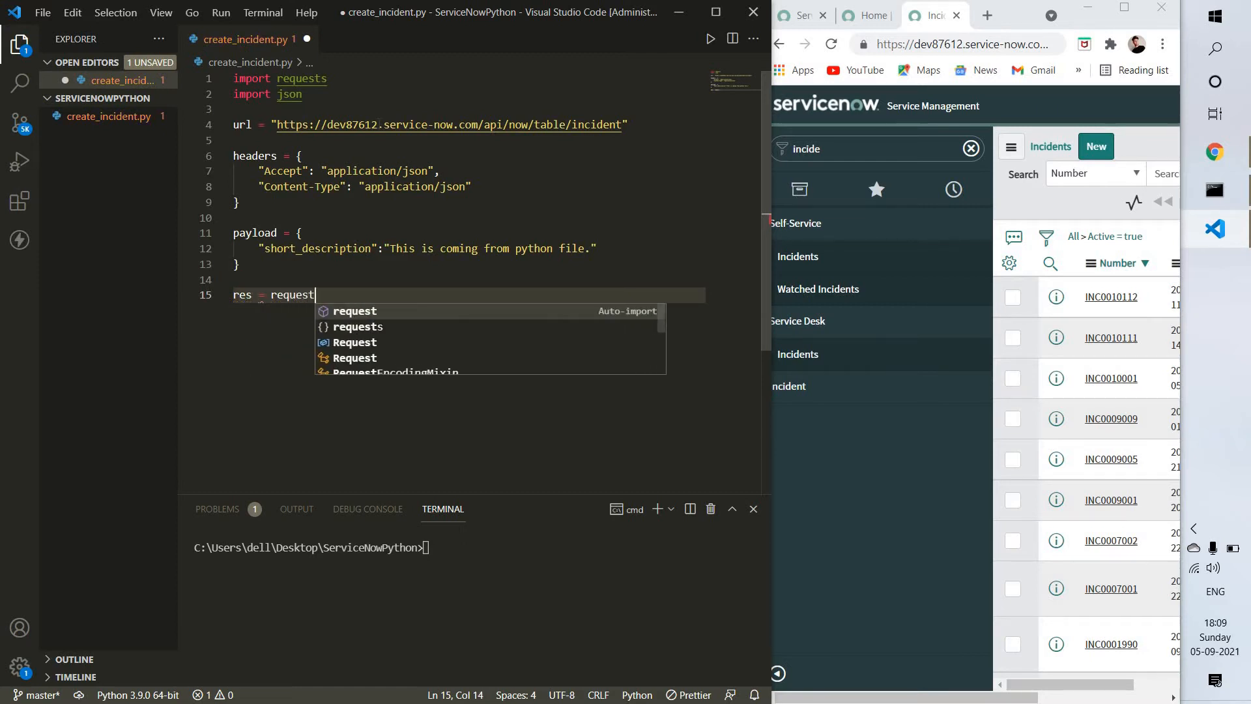
pyautogui.write('s.pos')
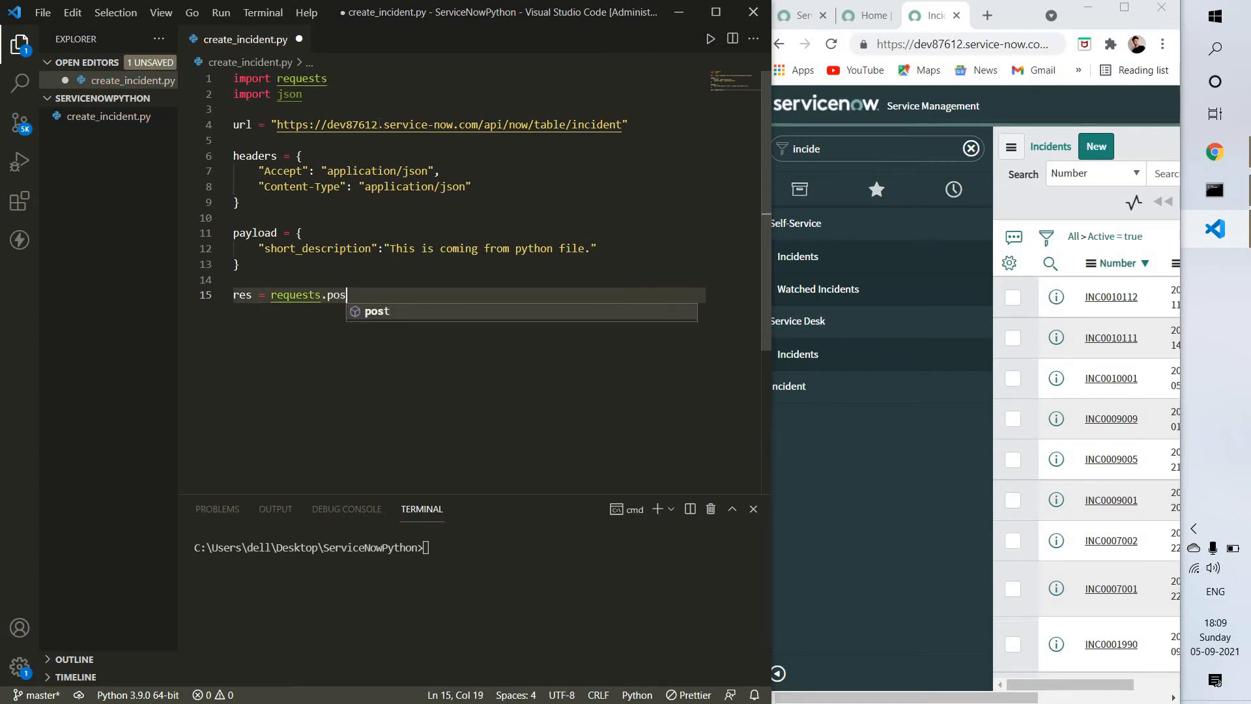
pyautogui.write('(url,')
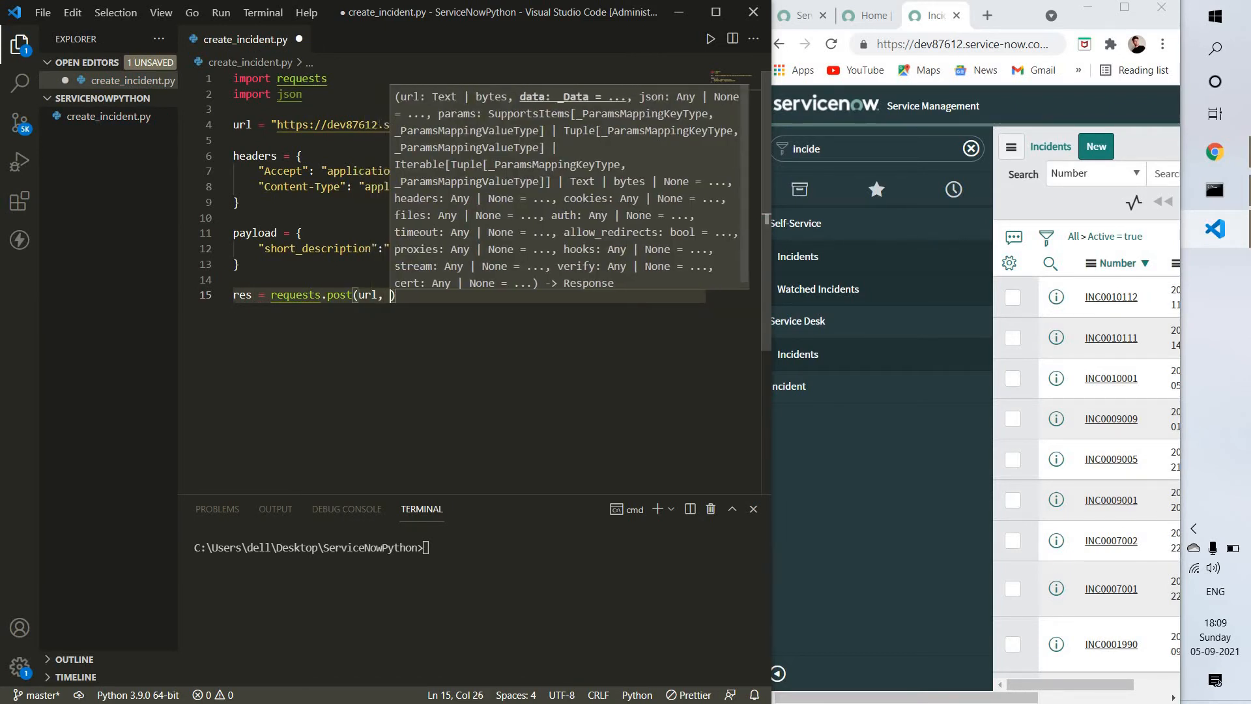
pyautogui.write('auth=')
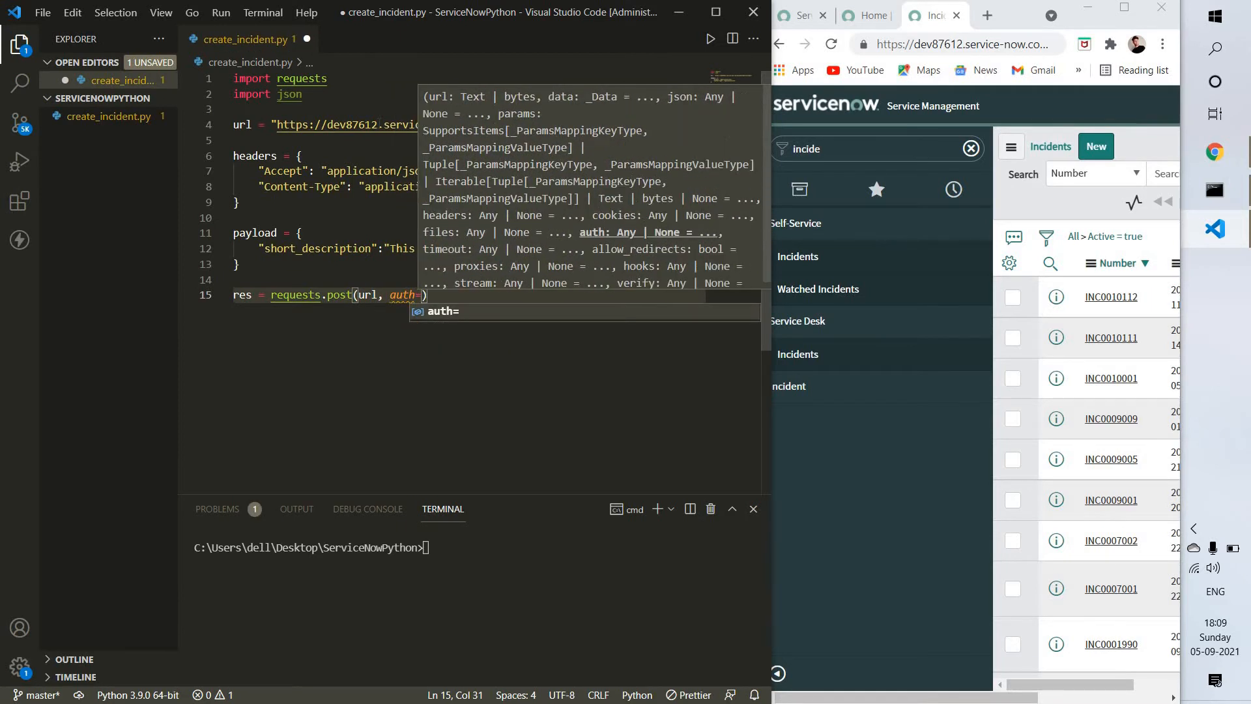
pyautogui.write('()')
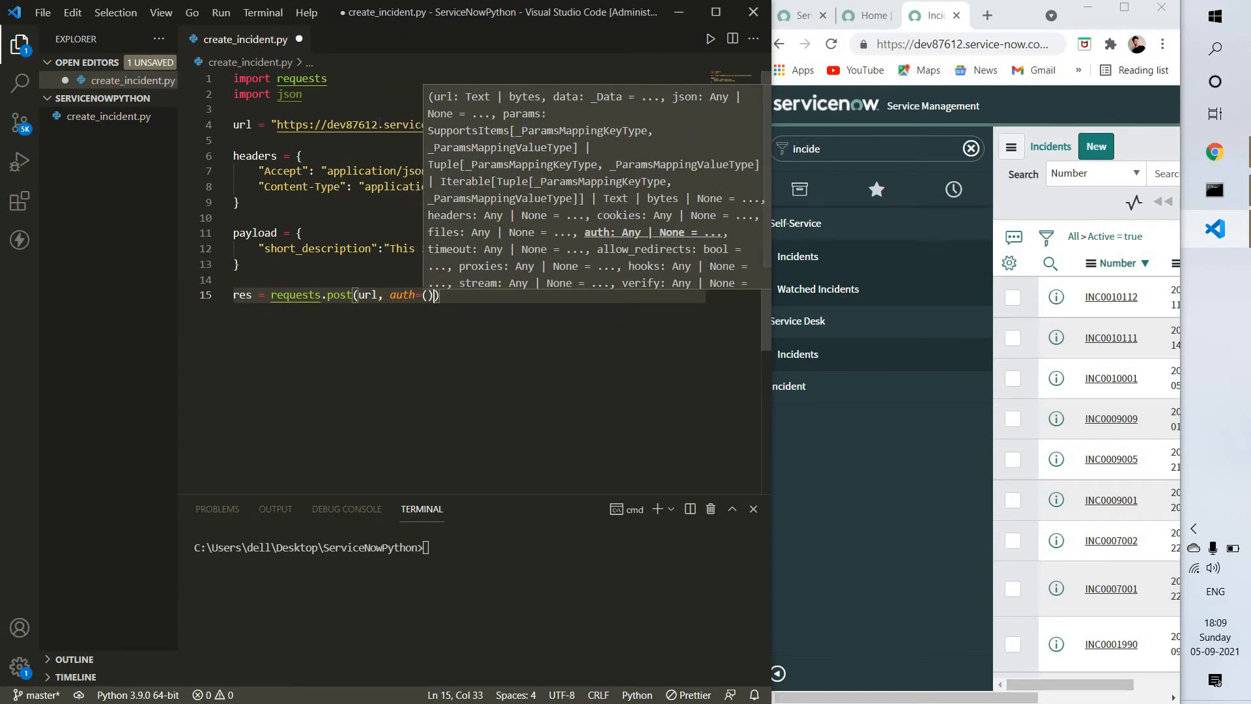
pyautogui.write(',')
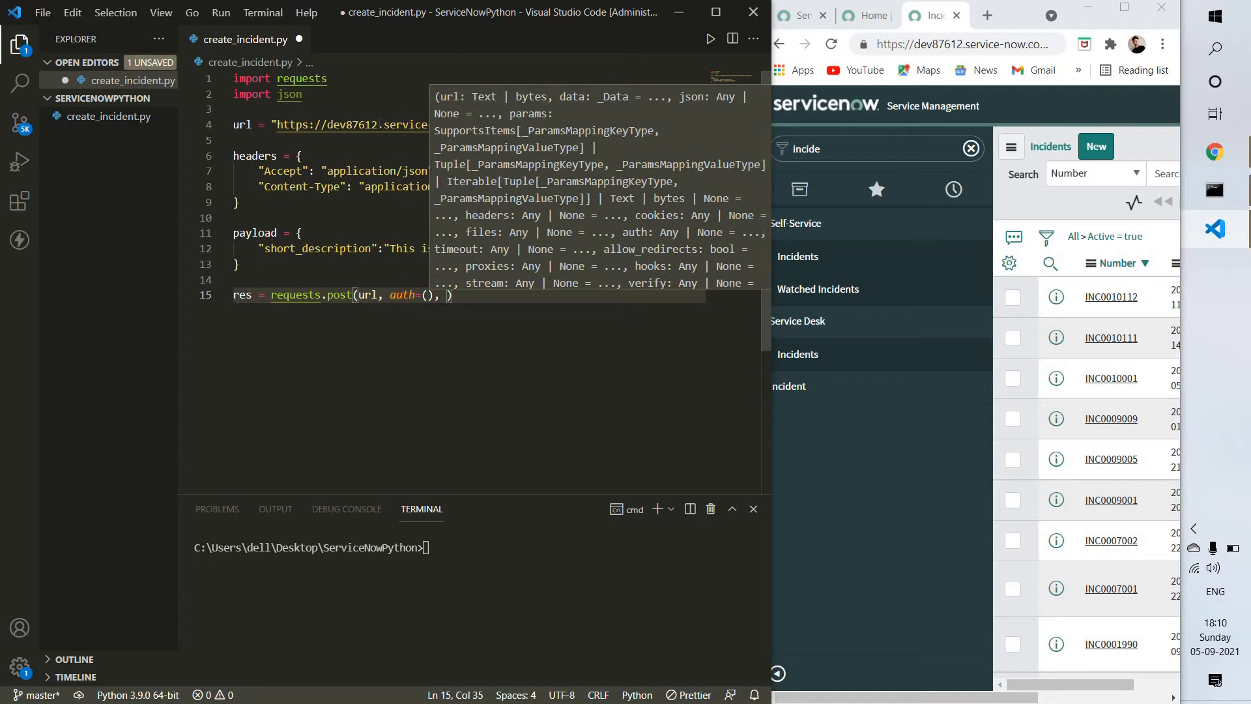
# Pass headers=headers and data=json.dumps(payload) to requests.post.
pyautogui.write('headers')
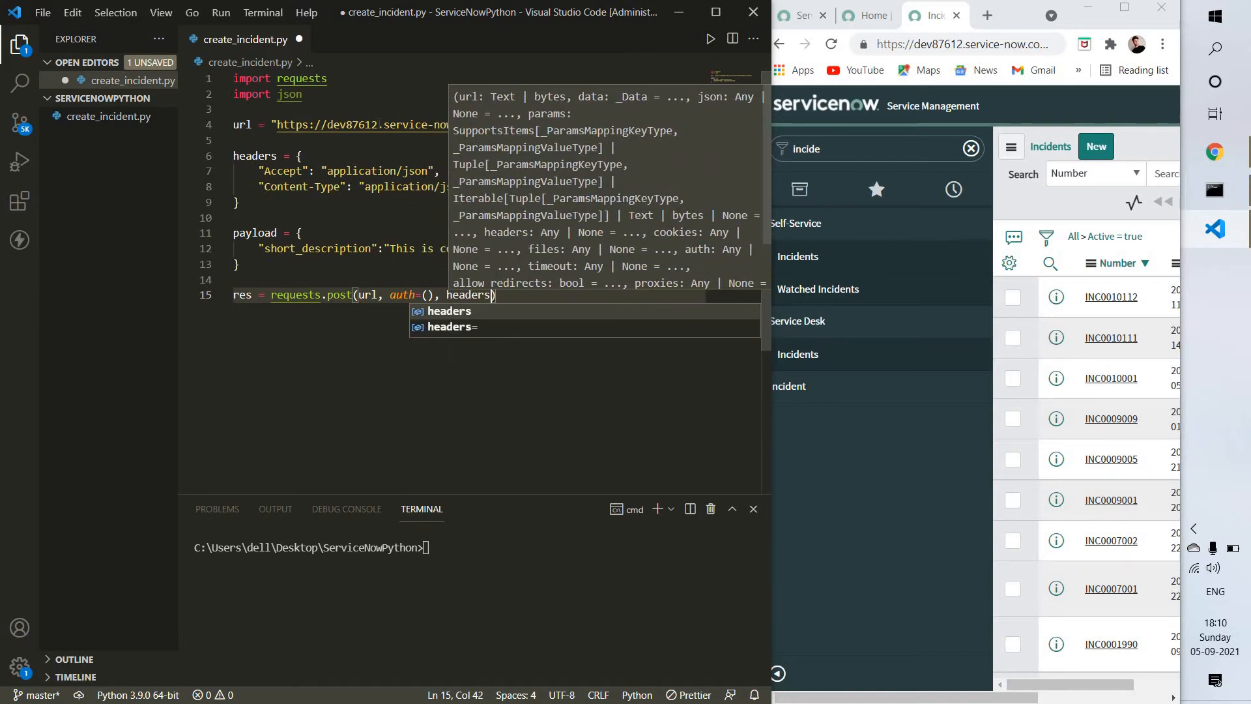
pyautogui.write('= headers,')
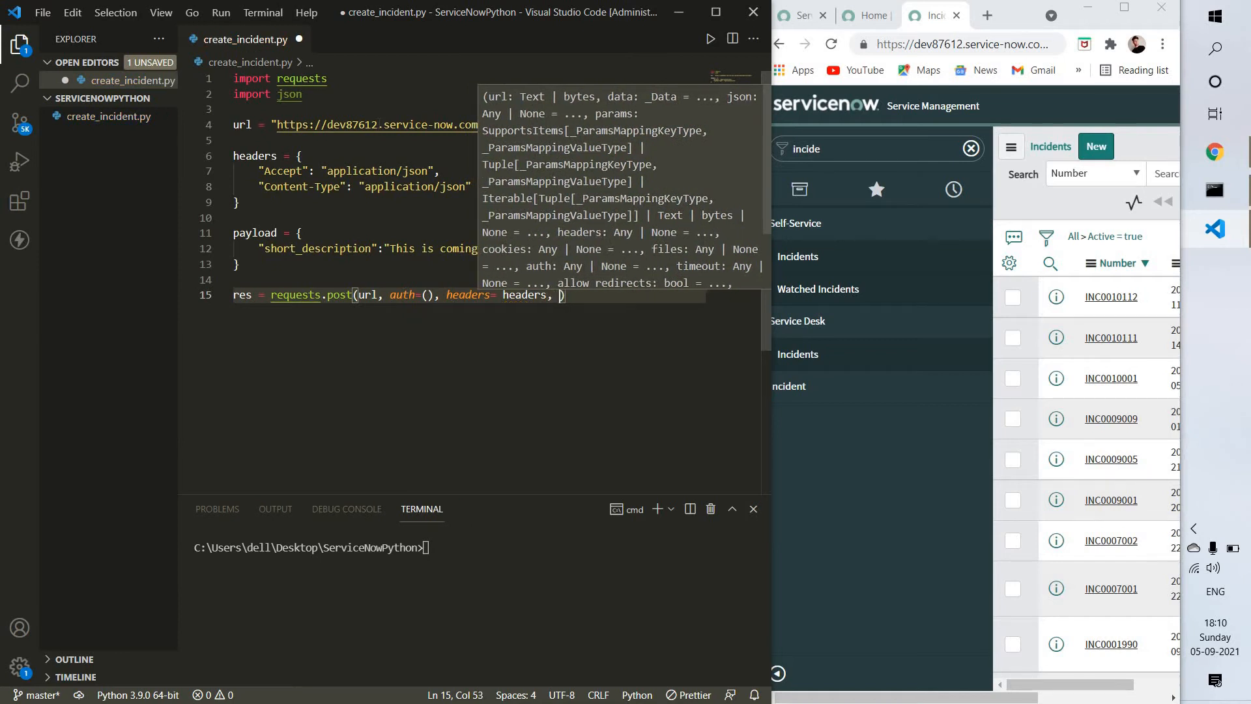
pyautogui.write('data')
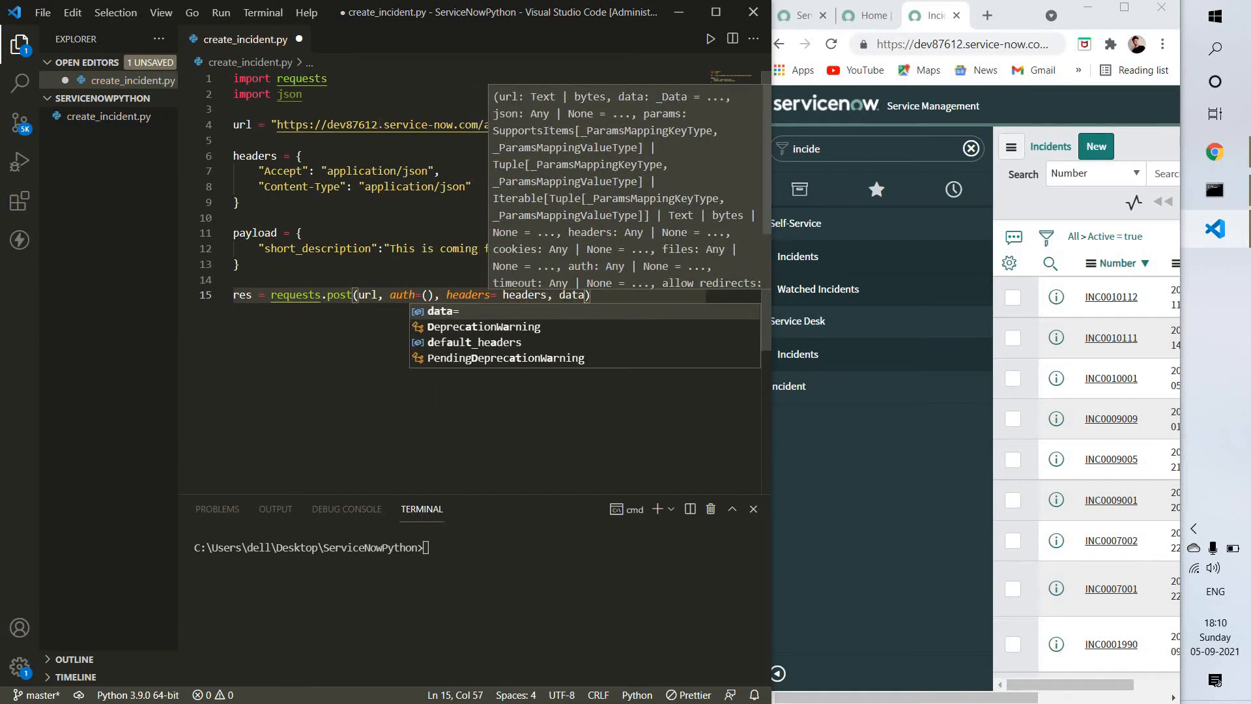
pyautogui.write('data')
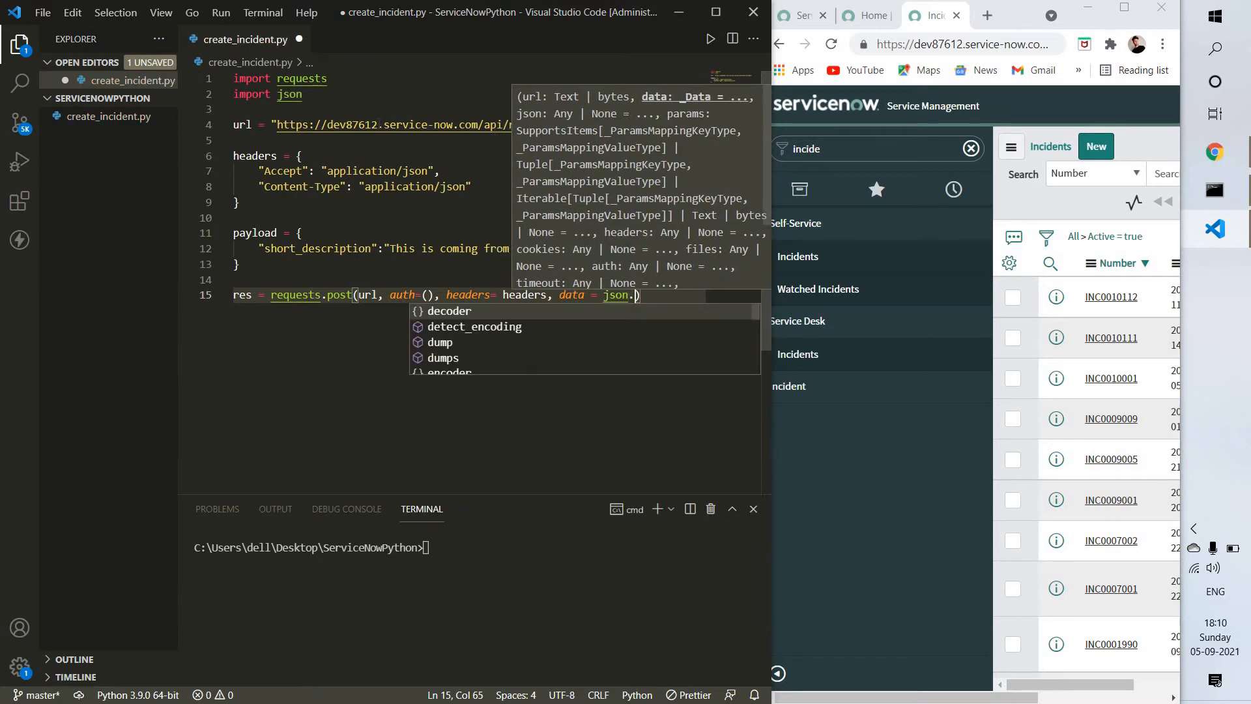
pyautogui.write('dumps()')
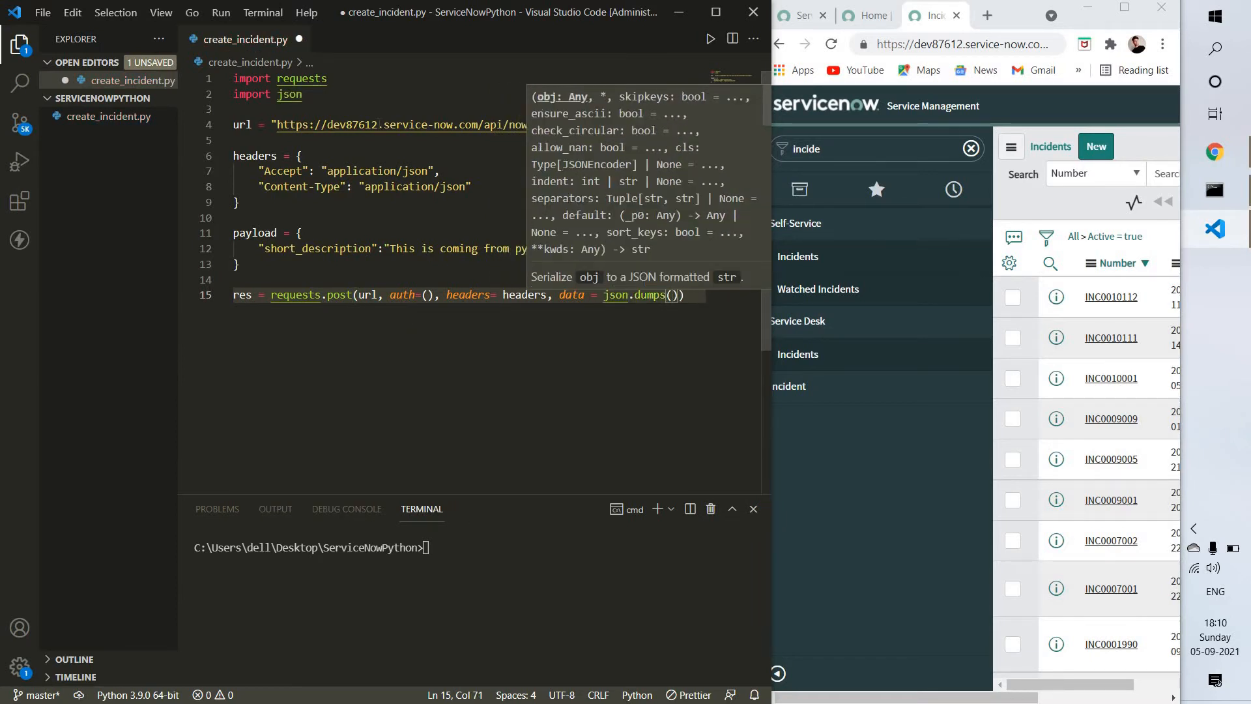
pyautogui.write('pa')
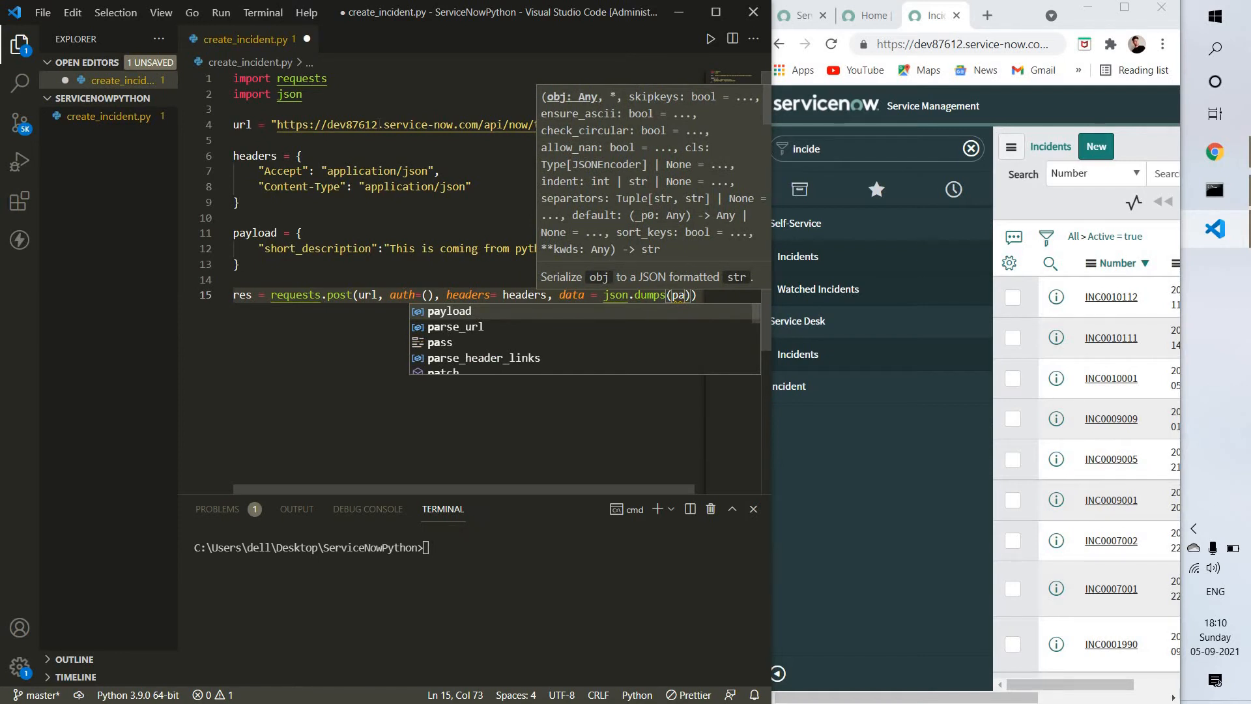
pyautogui.write('payload')
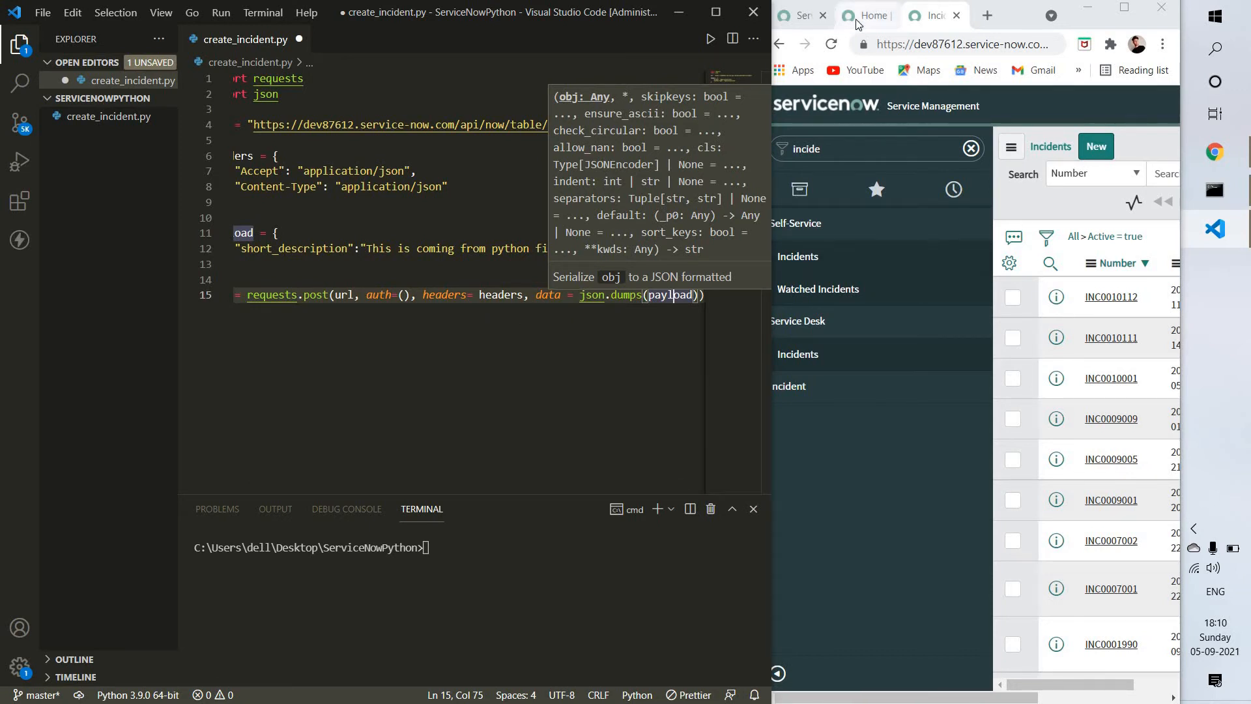
# Open the Developer Portal tab's account panel to view instance details.
pyautogui.click(866, 15)
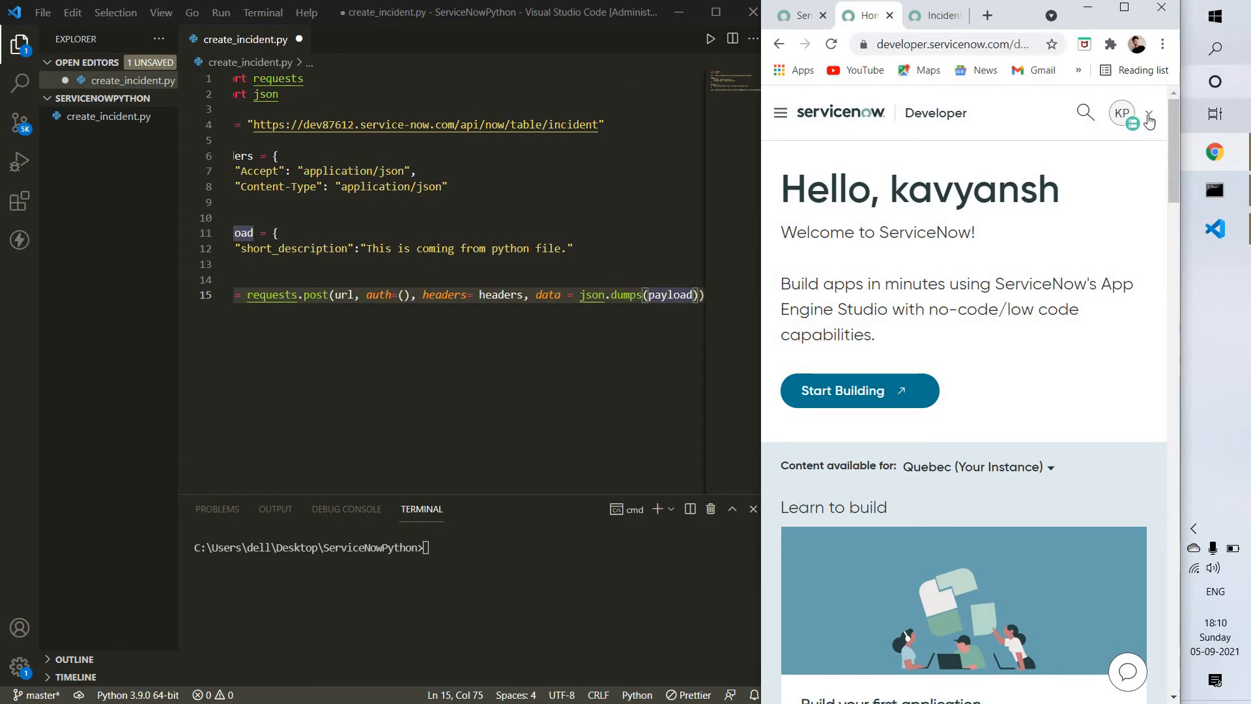
pyautogui.click(1149, 117)
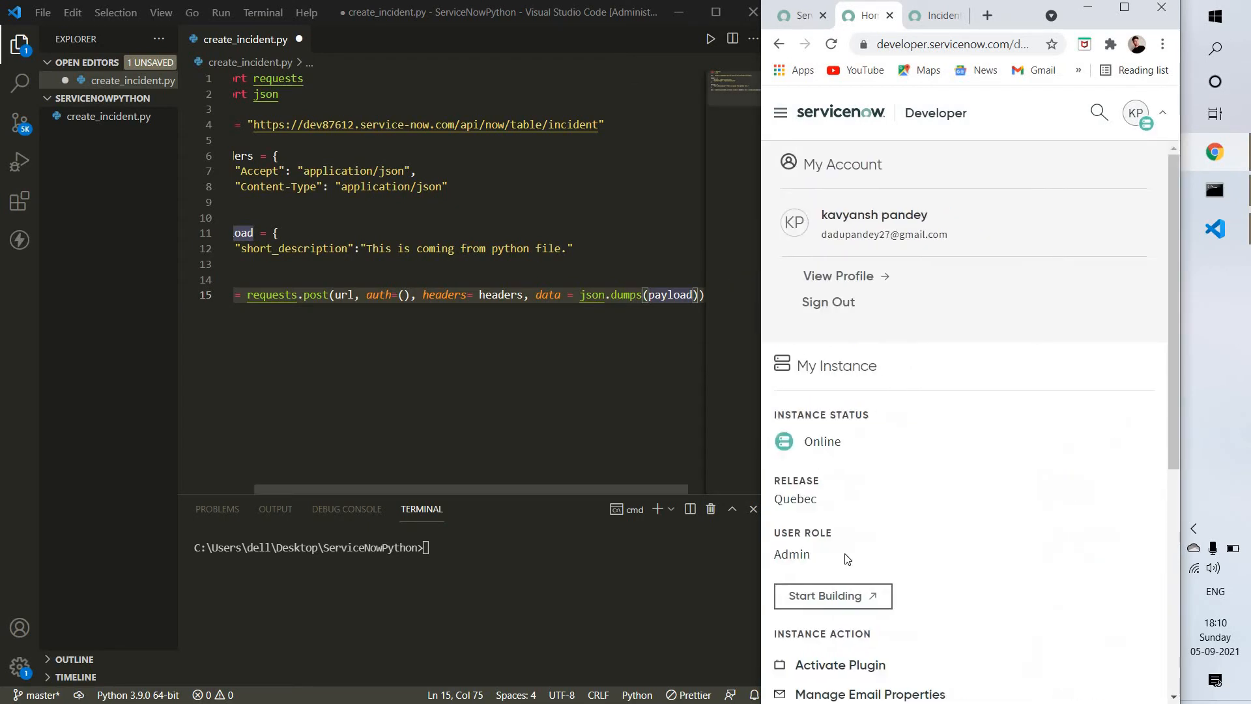
pyautogui.moveTo(1131, 8)
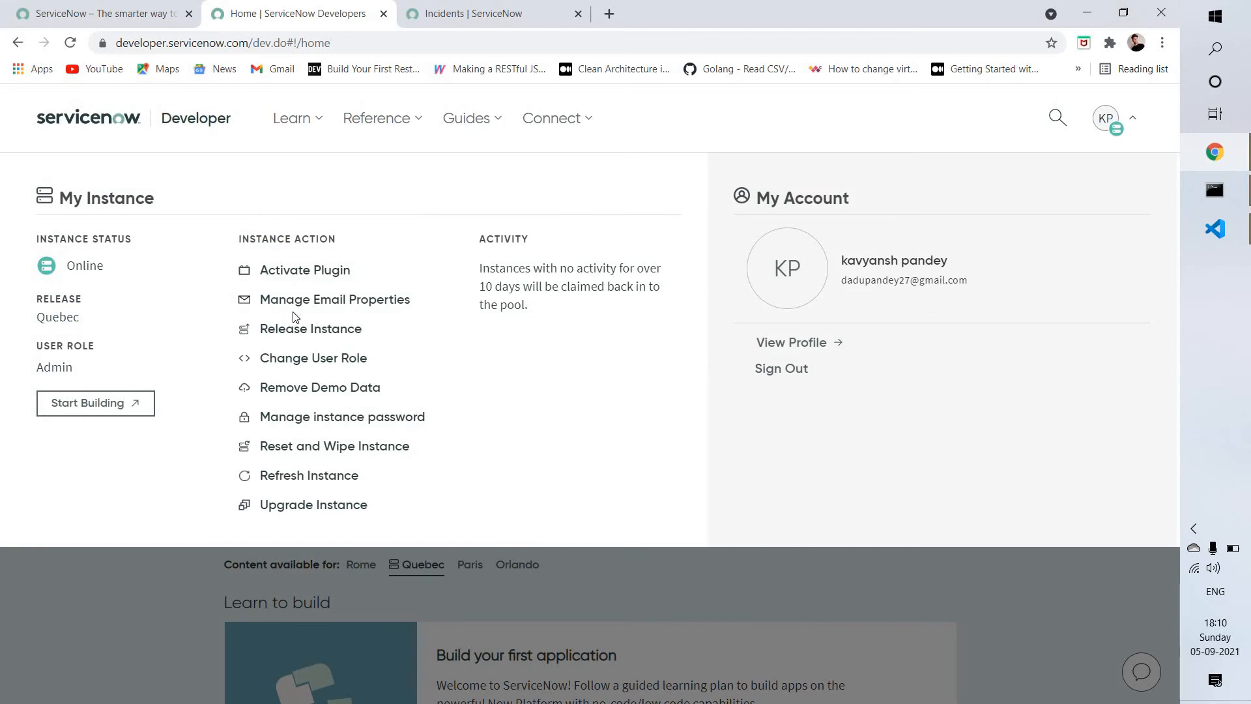
pyautogui.moveTo(420, 361)
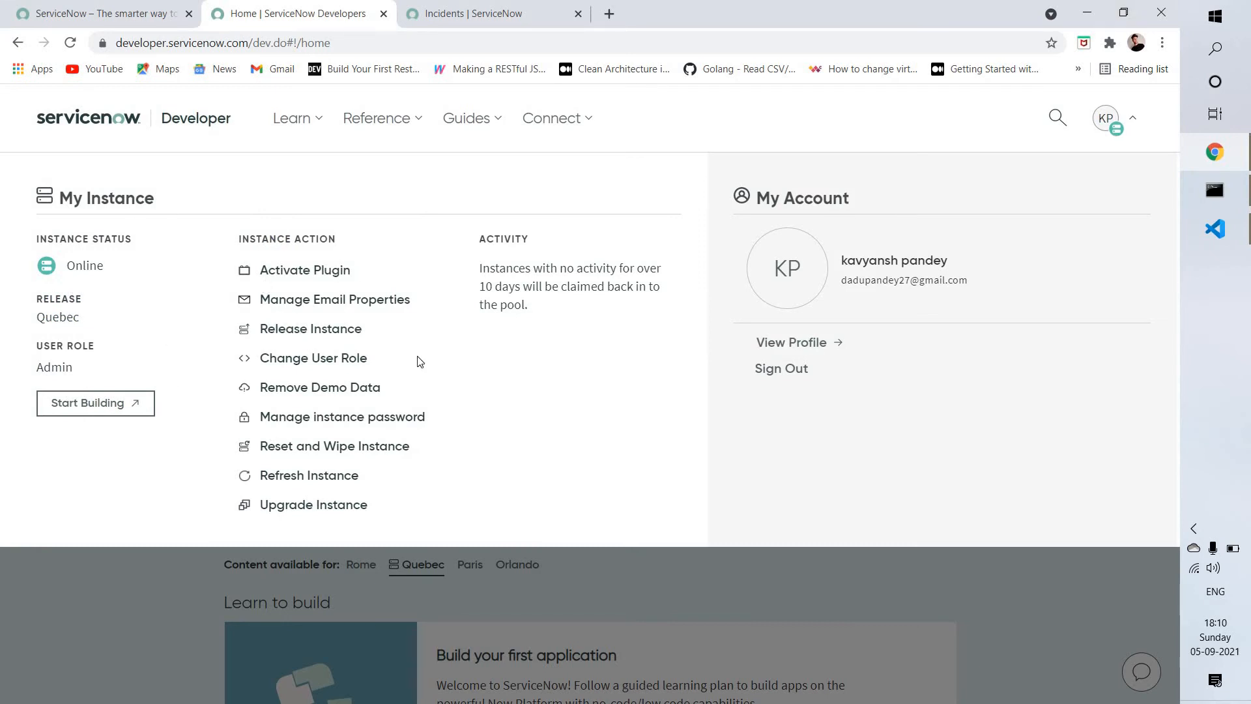
pyautogui.moveTo(319, 422)
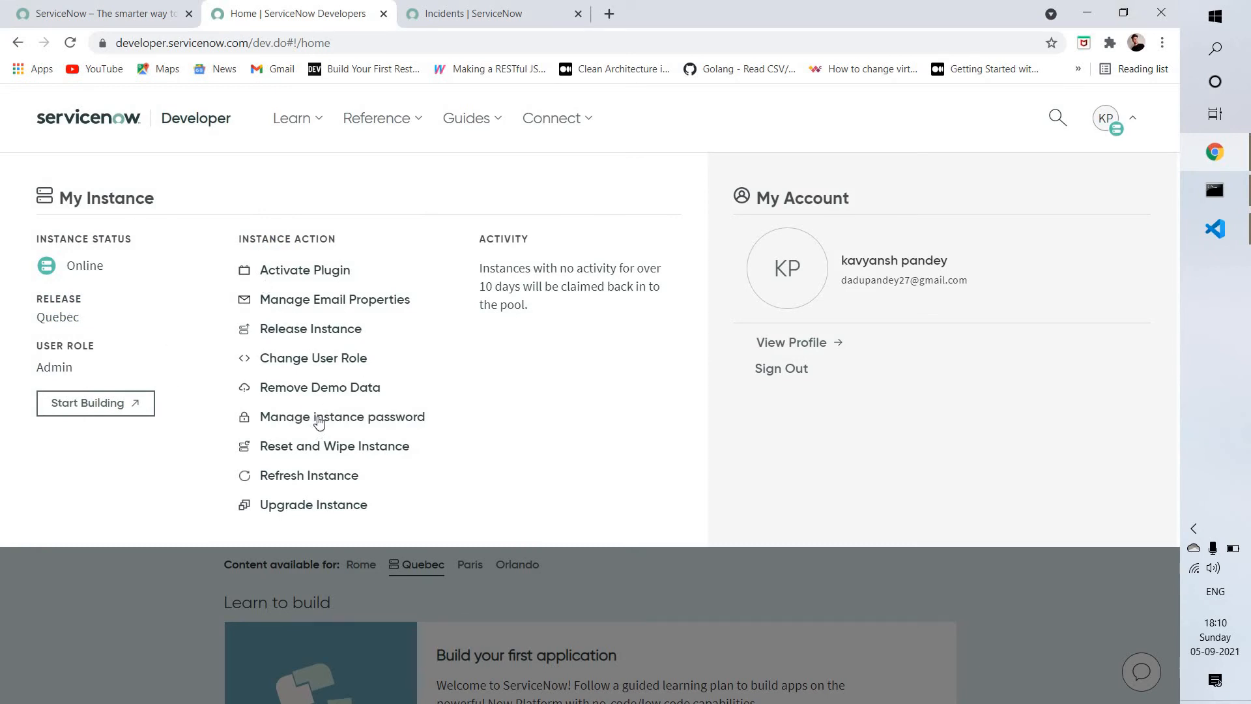
# Open Manage instance password and select the admin username and password for copying.
pyautogui.click(341, 417)
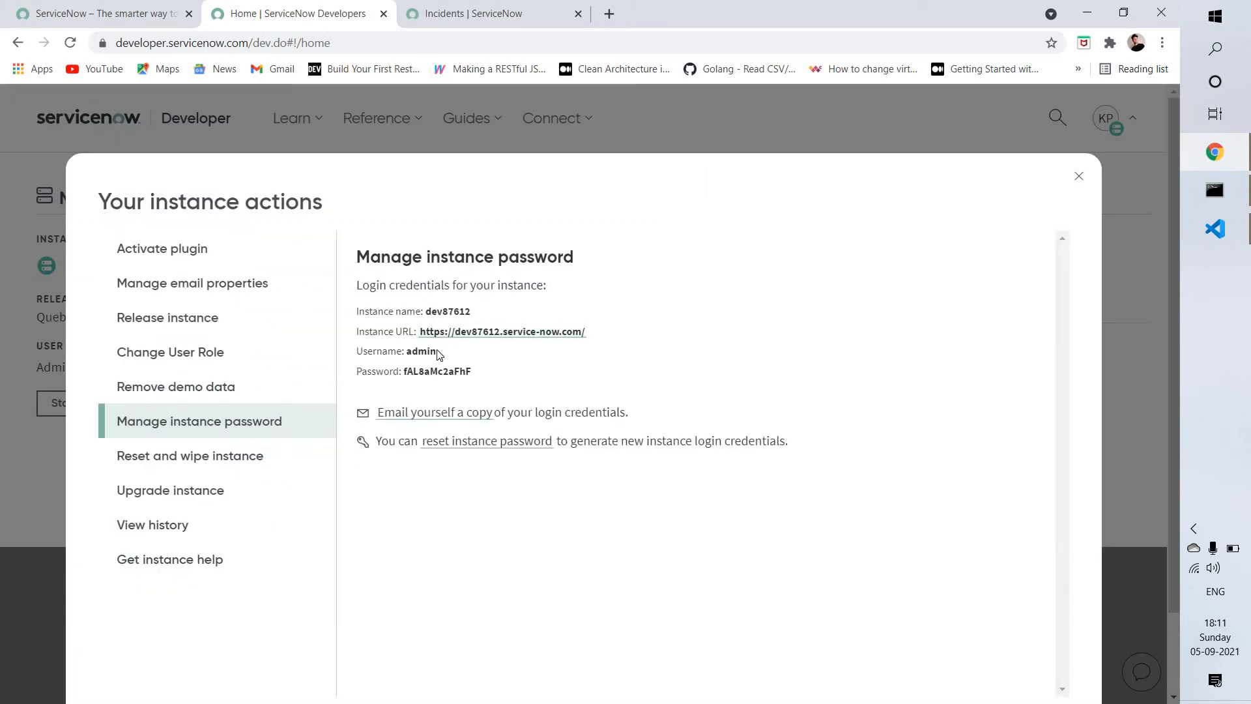
pyautogui.doubleClick(419, 351)
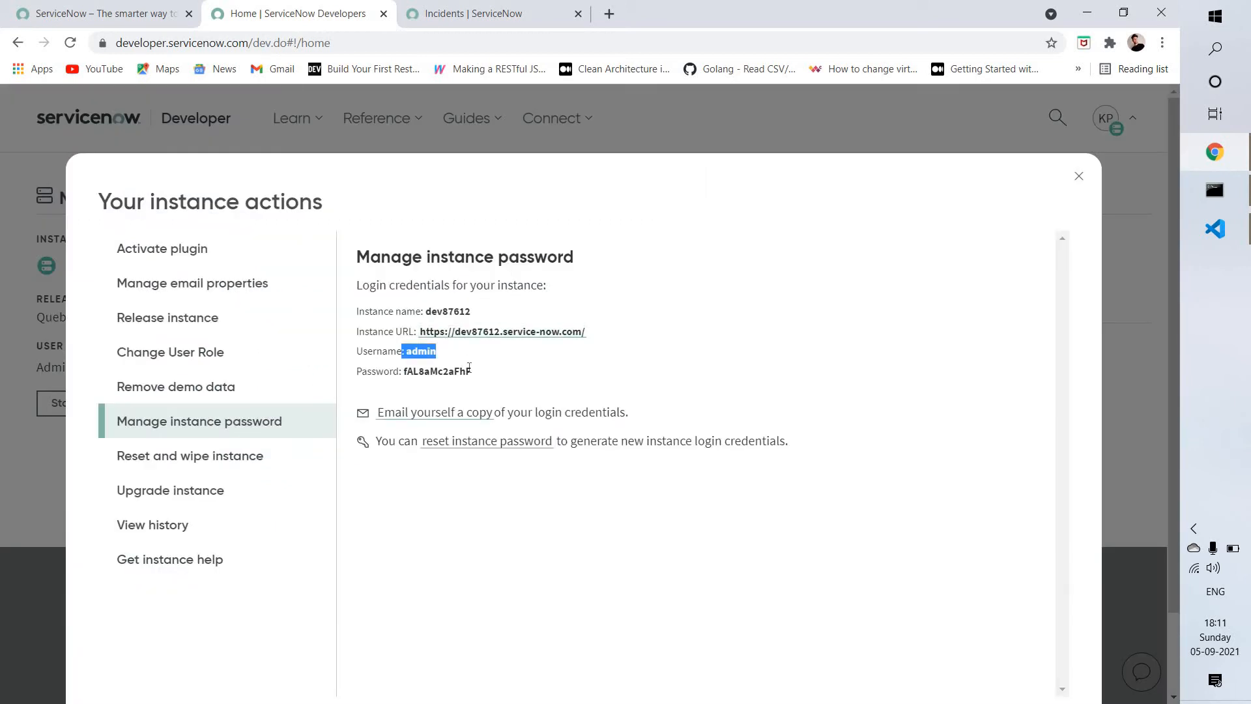
pyautogui.doubleClick(433, 371)
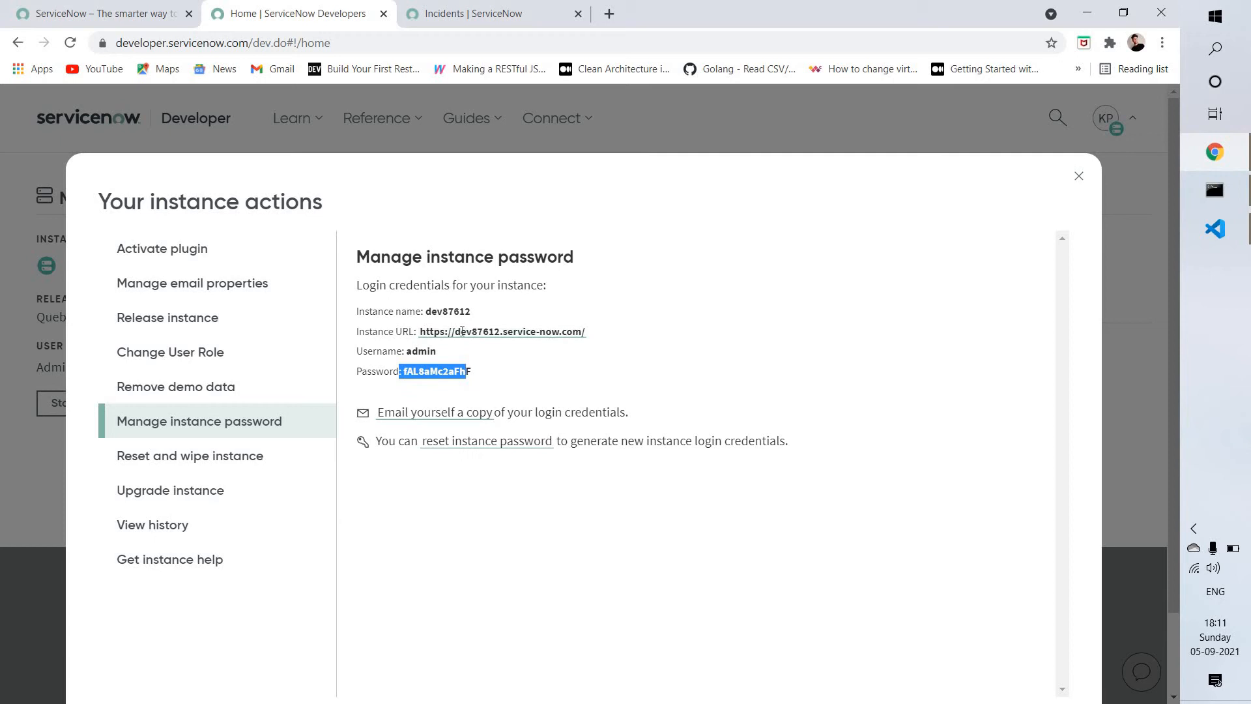
pyautogui.click(440, 353)
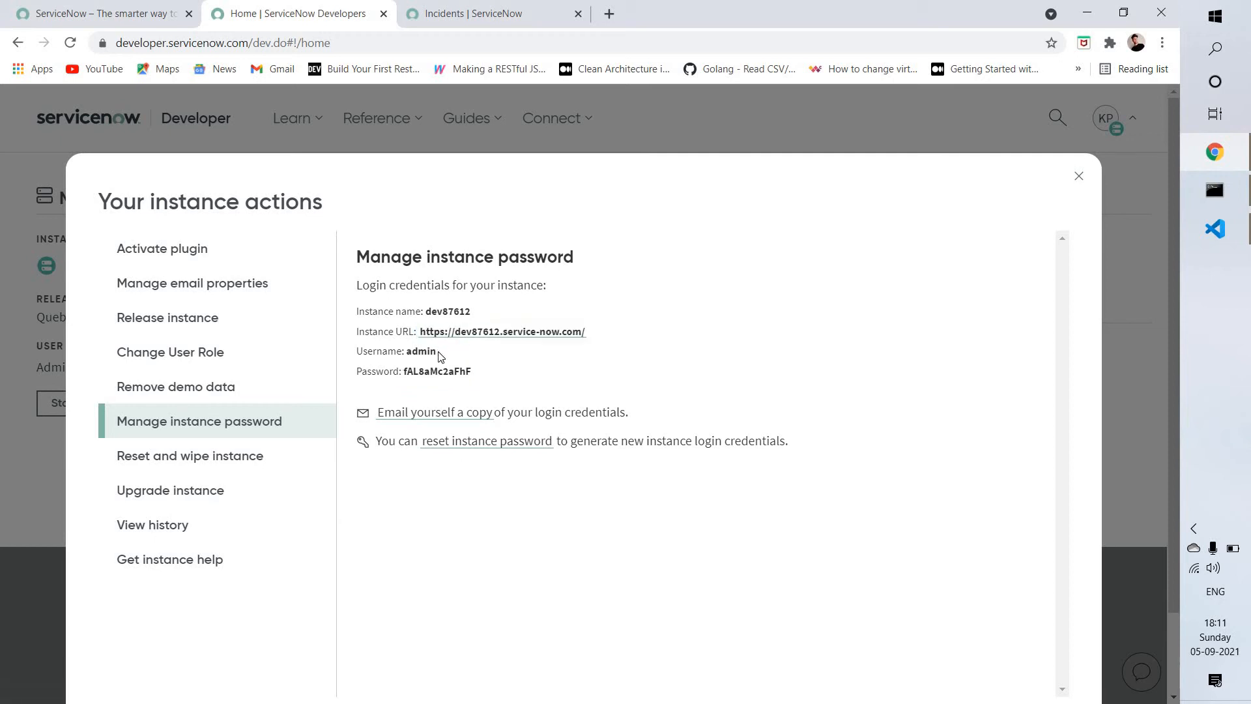
pyautogui.moveTo(427, 376)
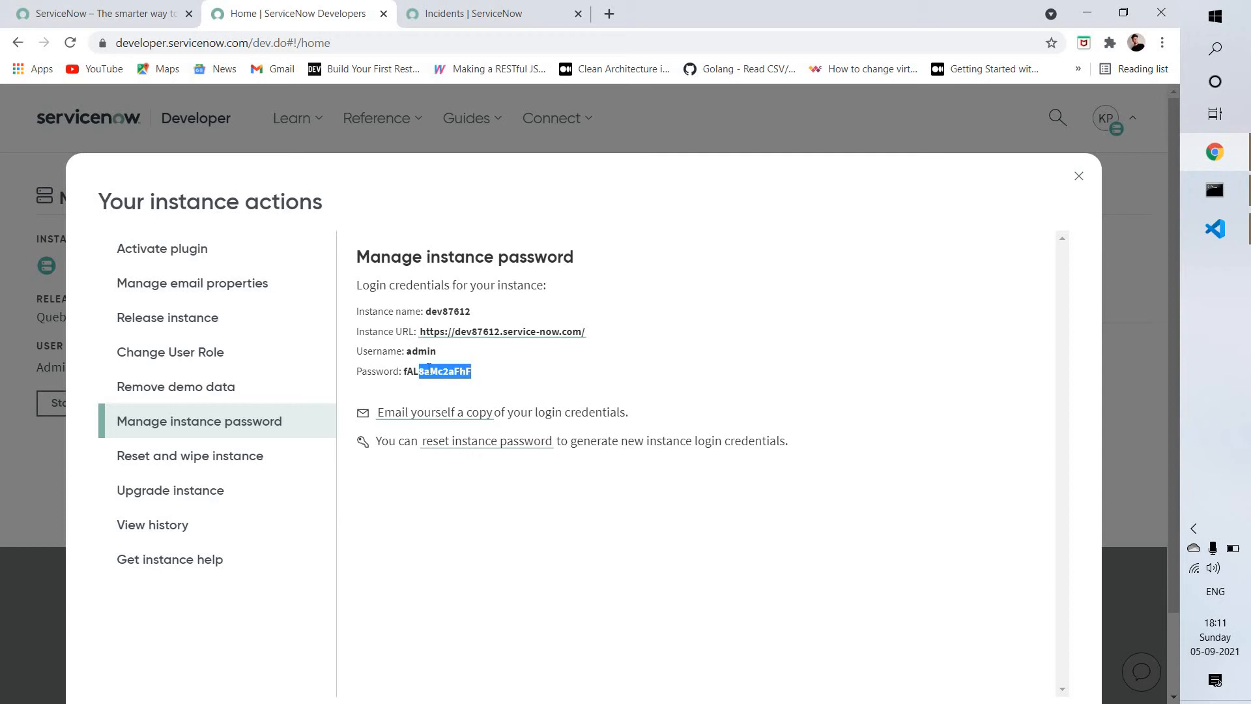
pyautogui.click(412, 351)
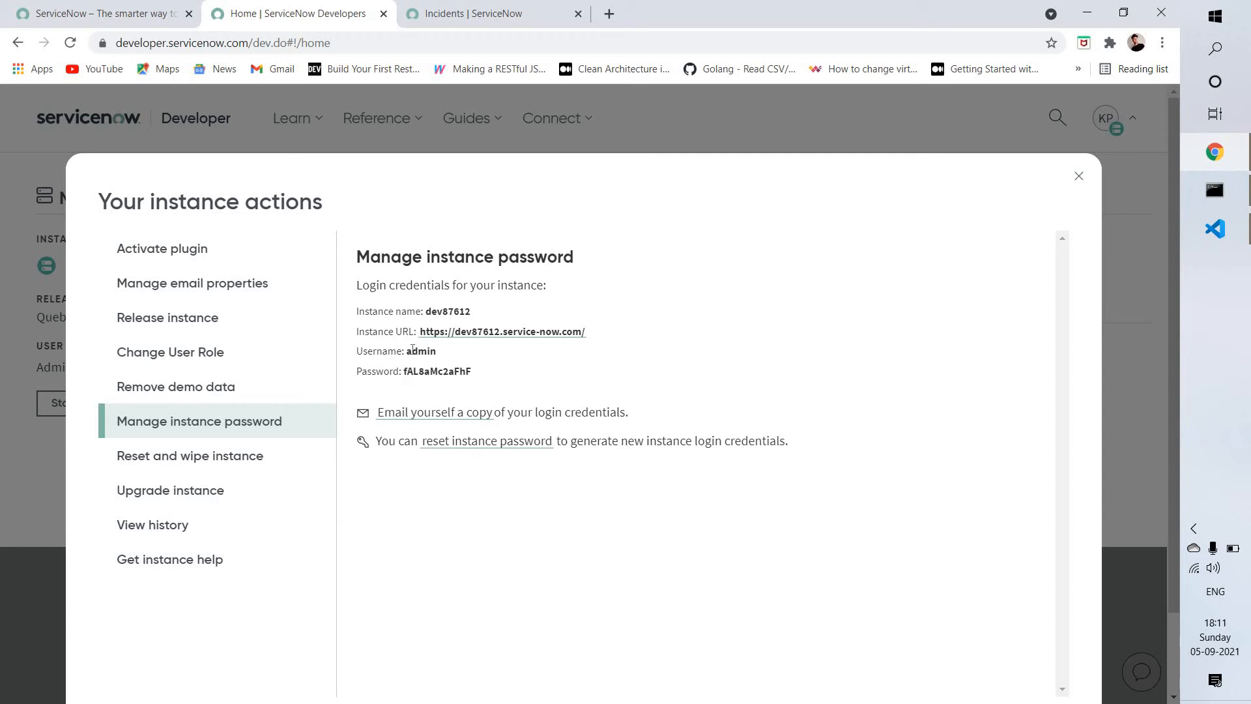
pyautogui.doubleClick(420, 351)
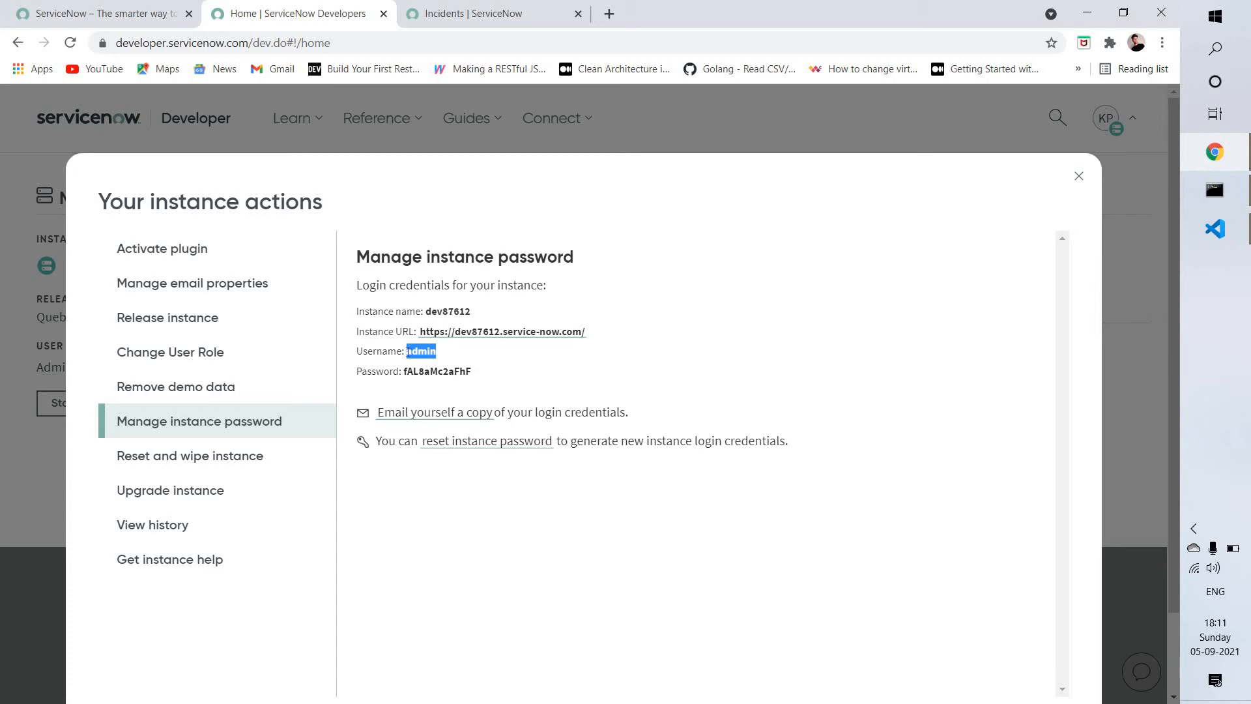
pyautogui.moveTo(549, 384)
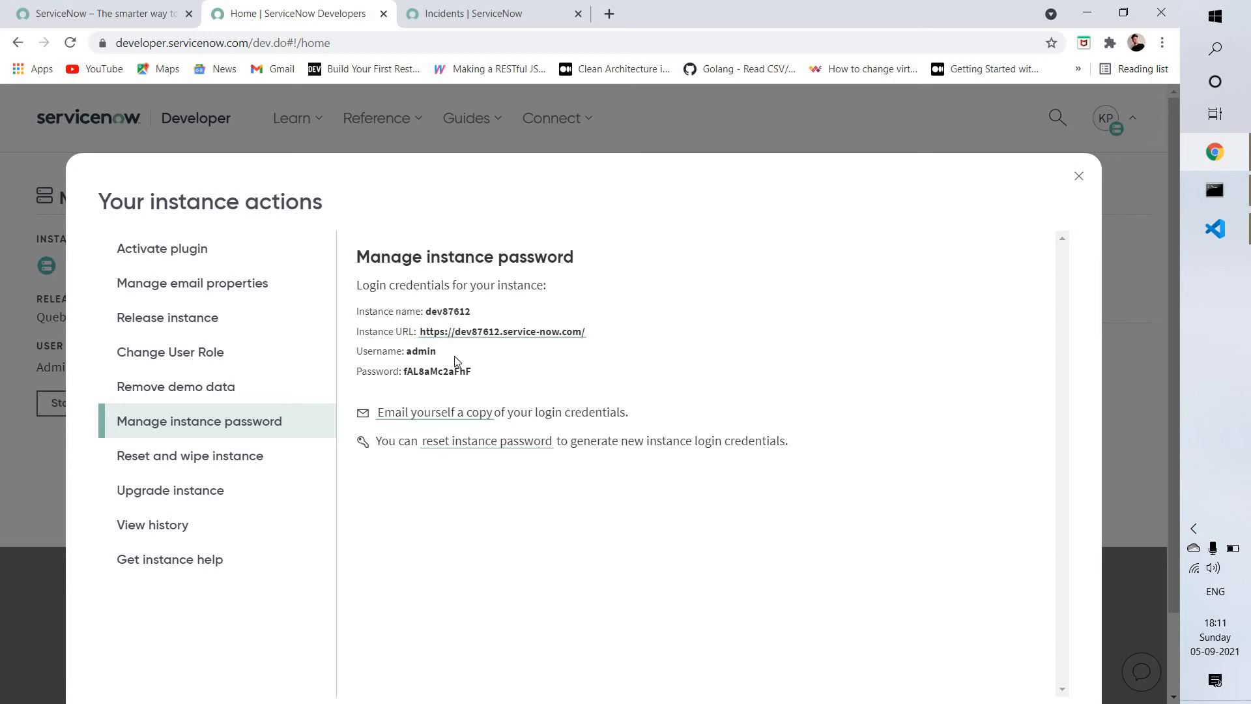
pyautogui.doubleClick(436, 371)
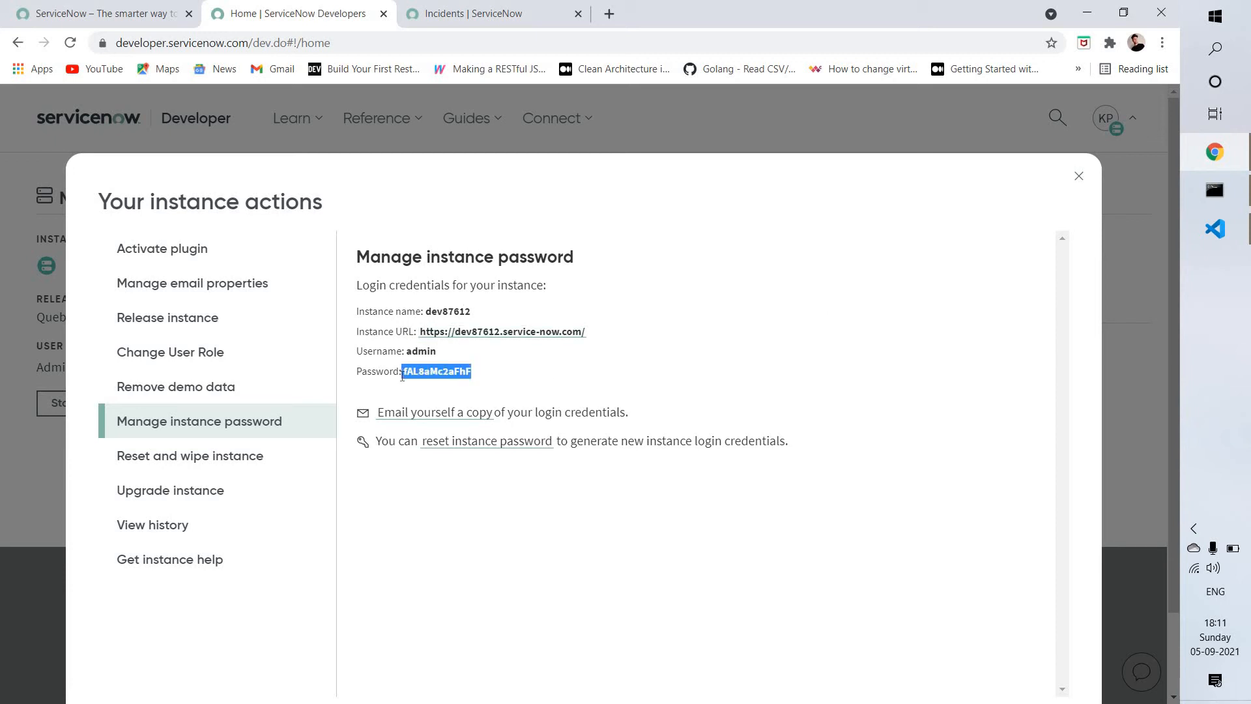
pyautogui.moveTo(370, 131)
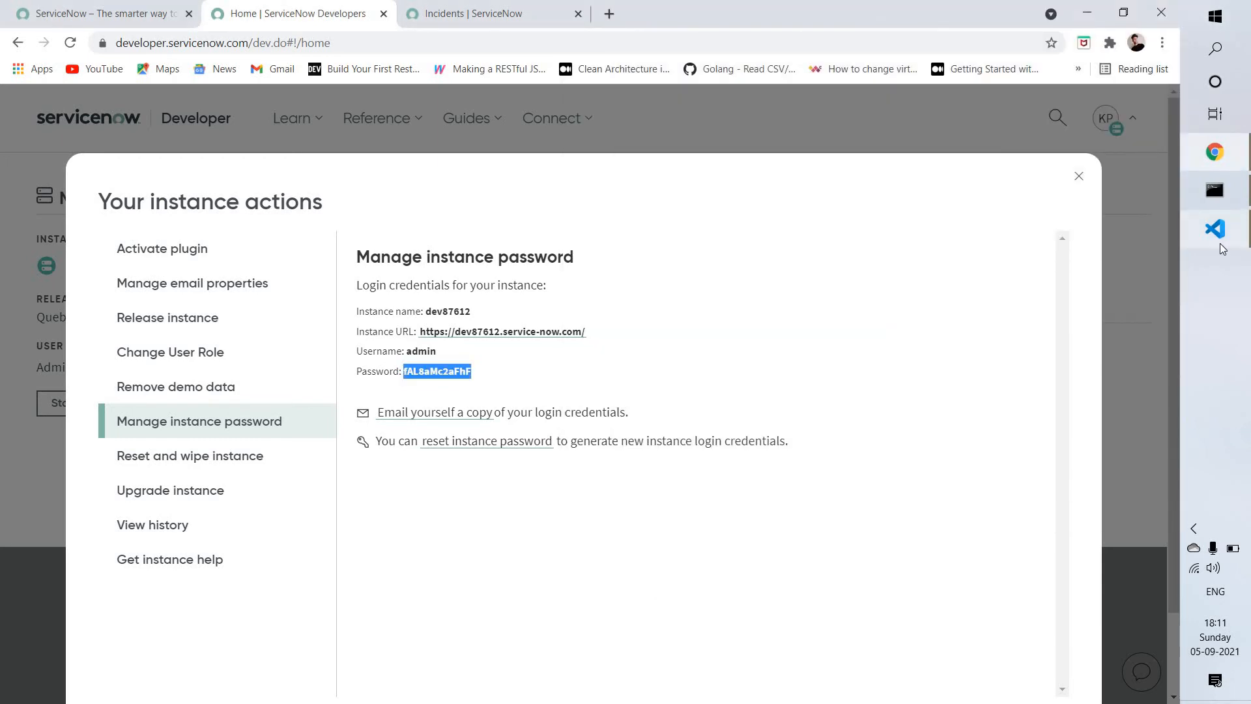
# Fill auth with the admin username and instance password, then save the file.
pyautogui.click(1214, 228)
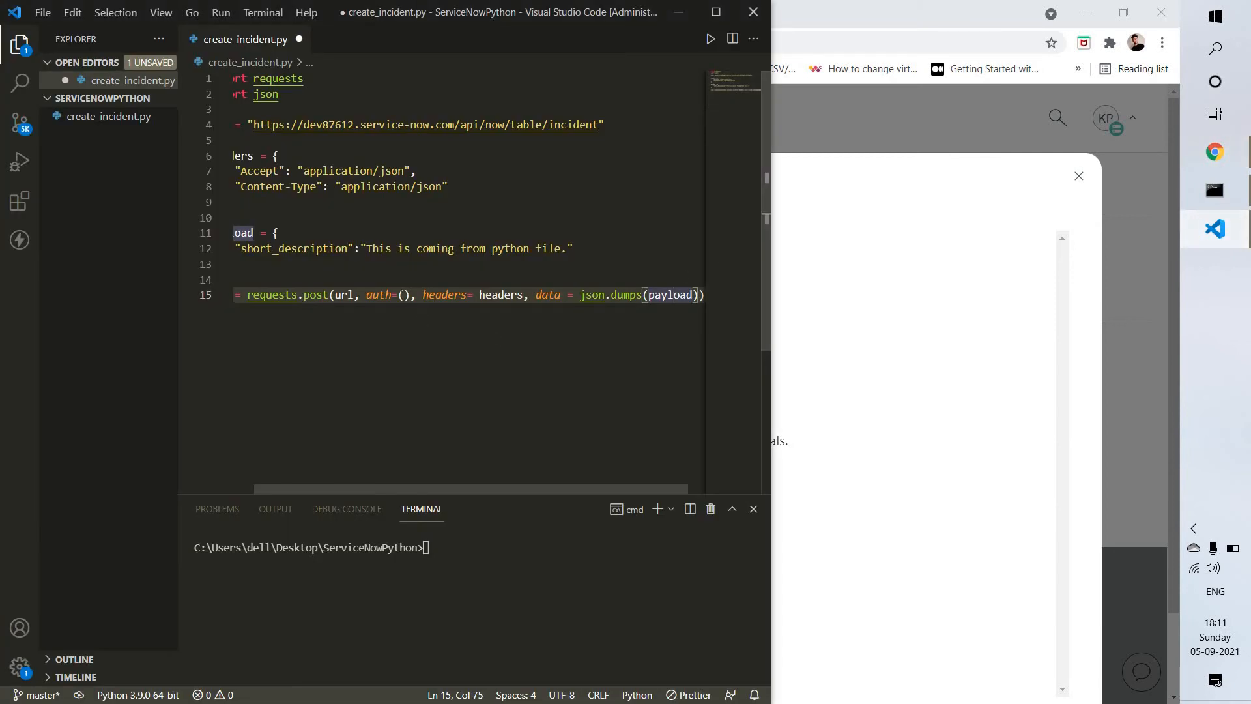
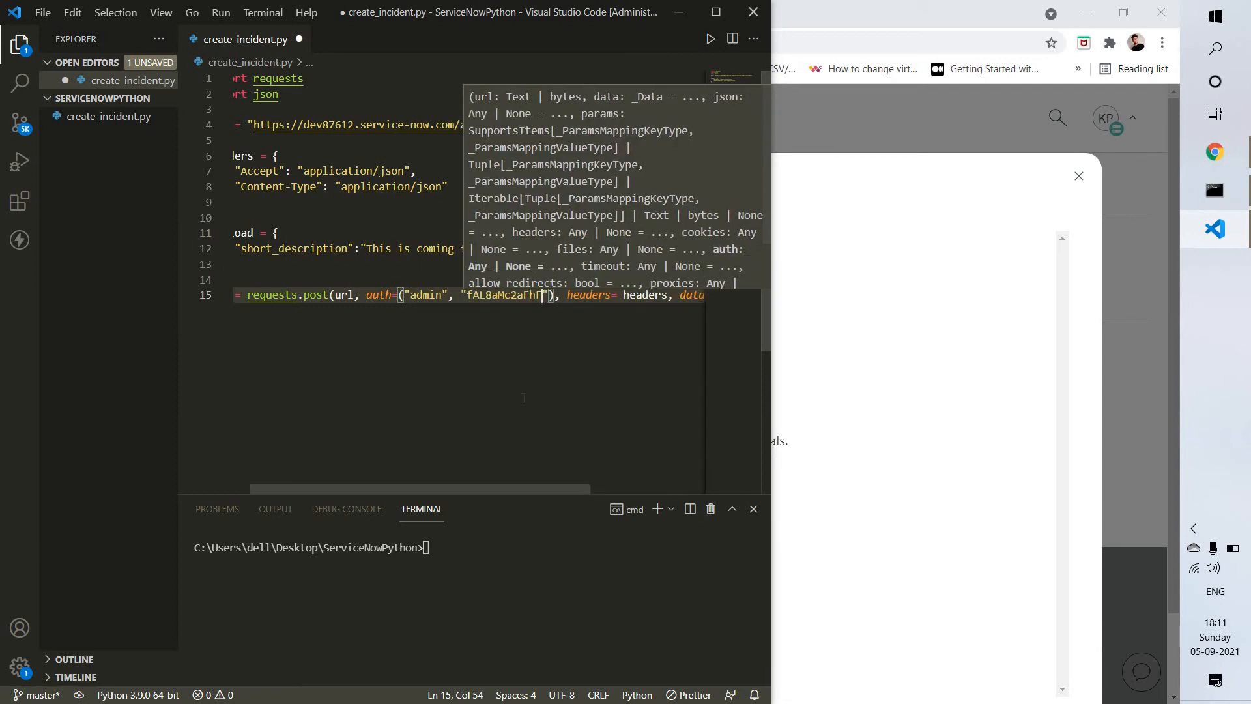
pyautogui.press('ctrl+s')
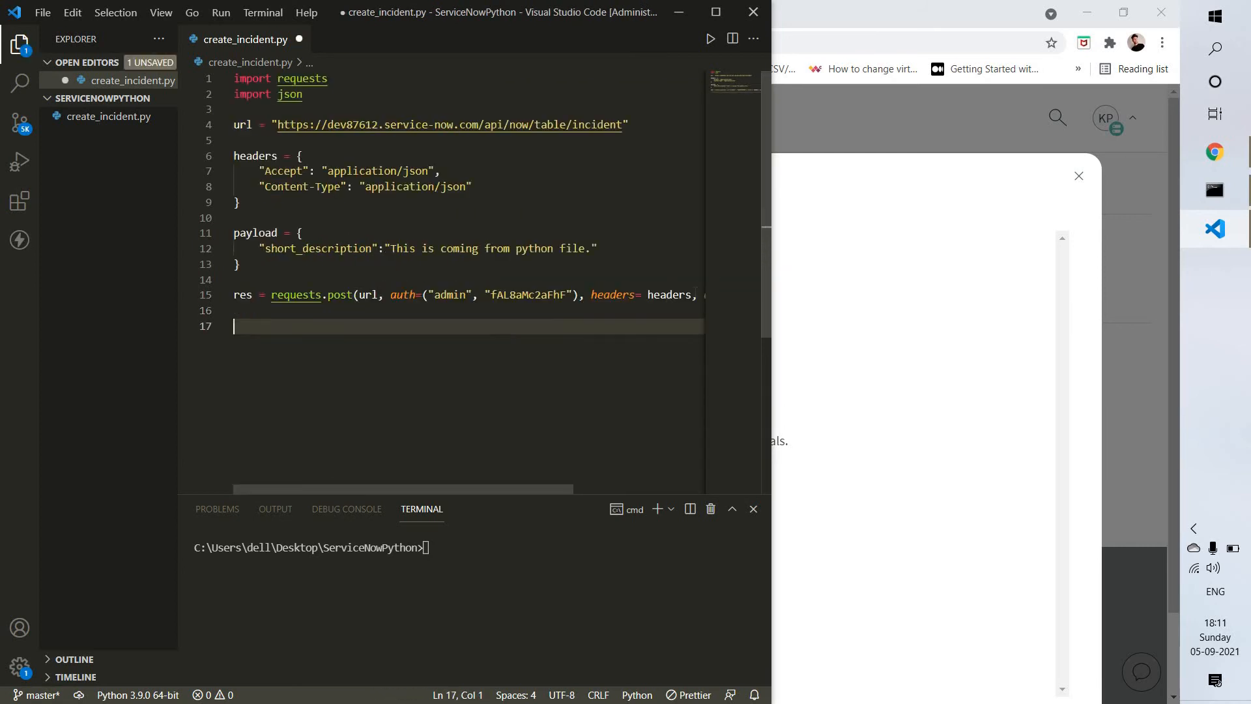
# Add a final print(res.text) line to create_incident.py.
pyautogui.write('res.')
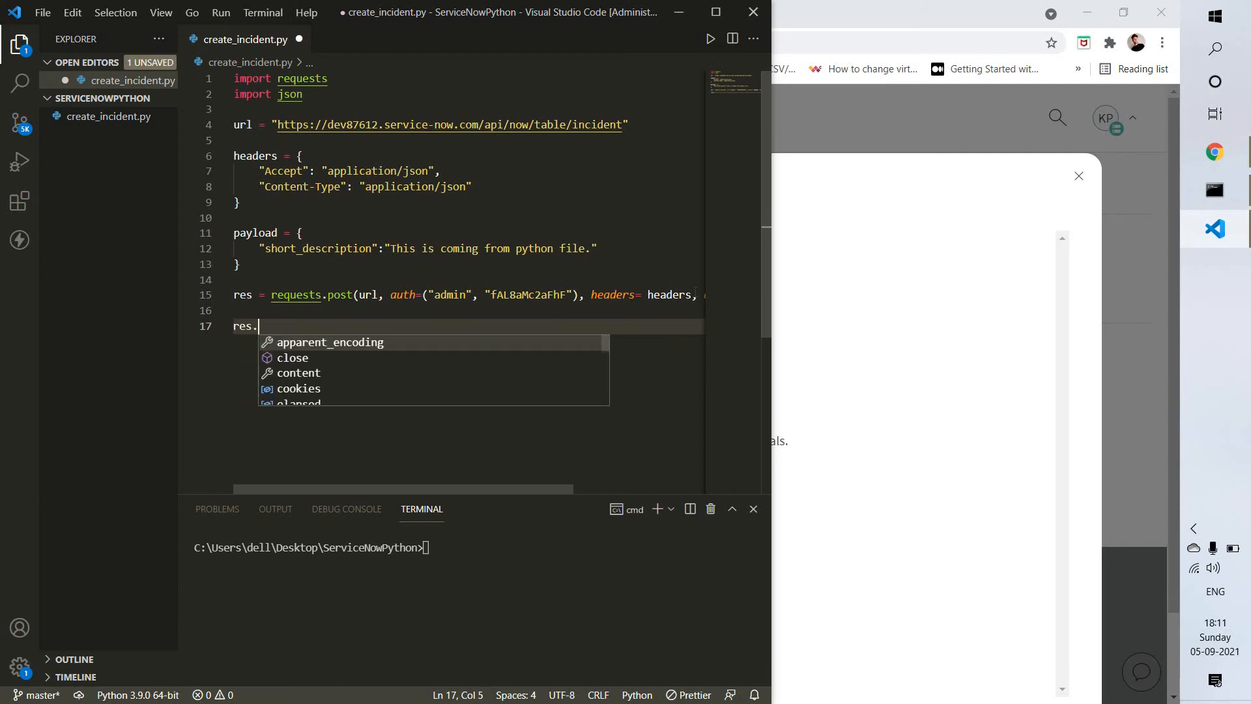
pyautogui.write('print')
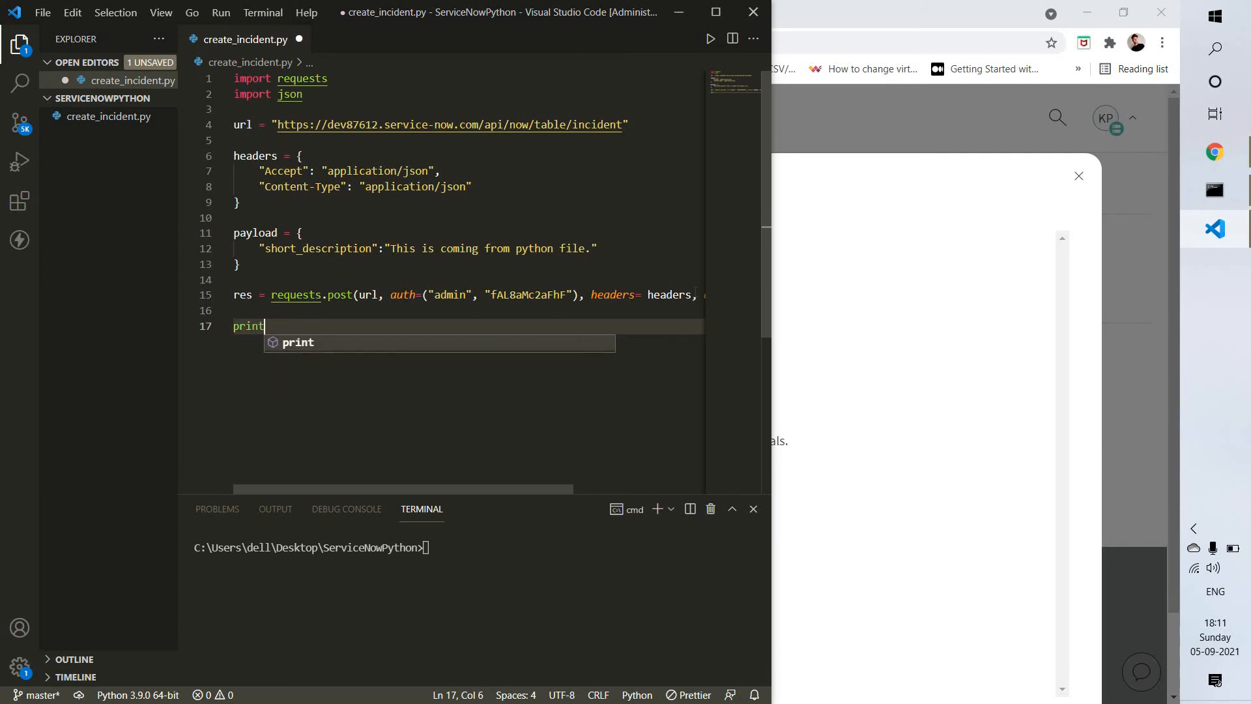
pyautogui.write('(res.')
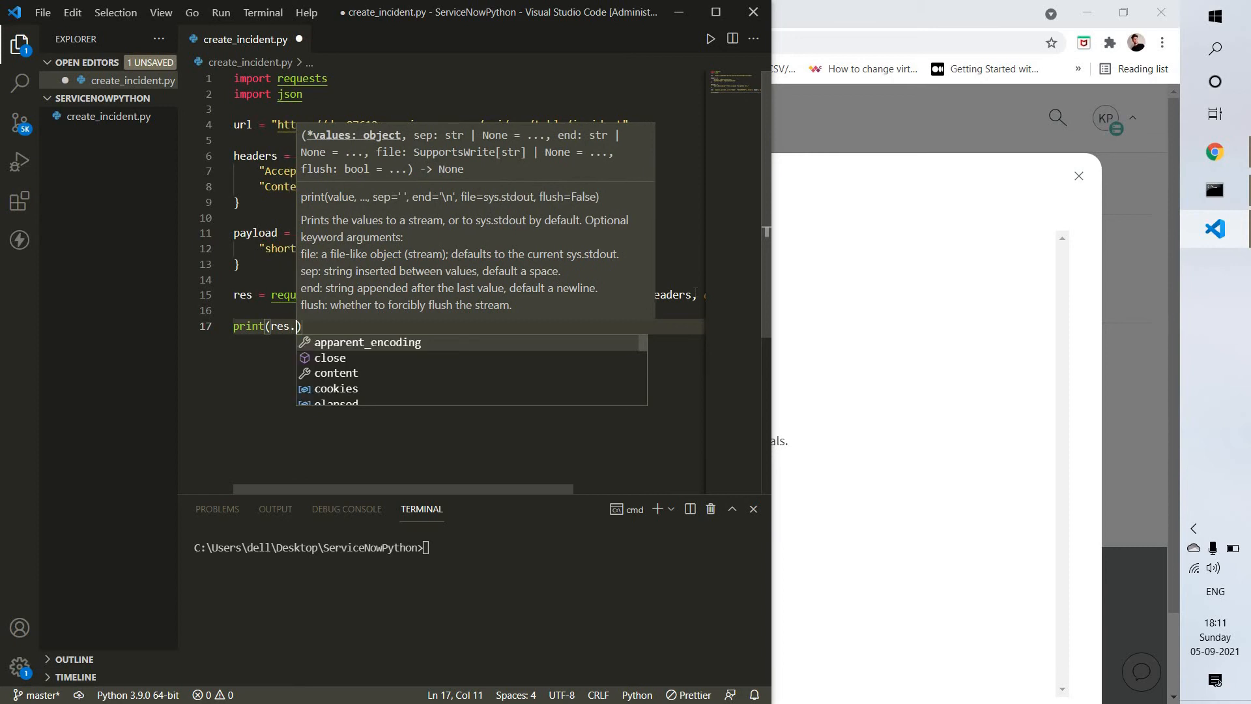
pyautogui.write('text')
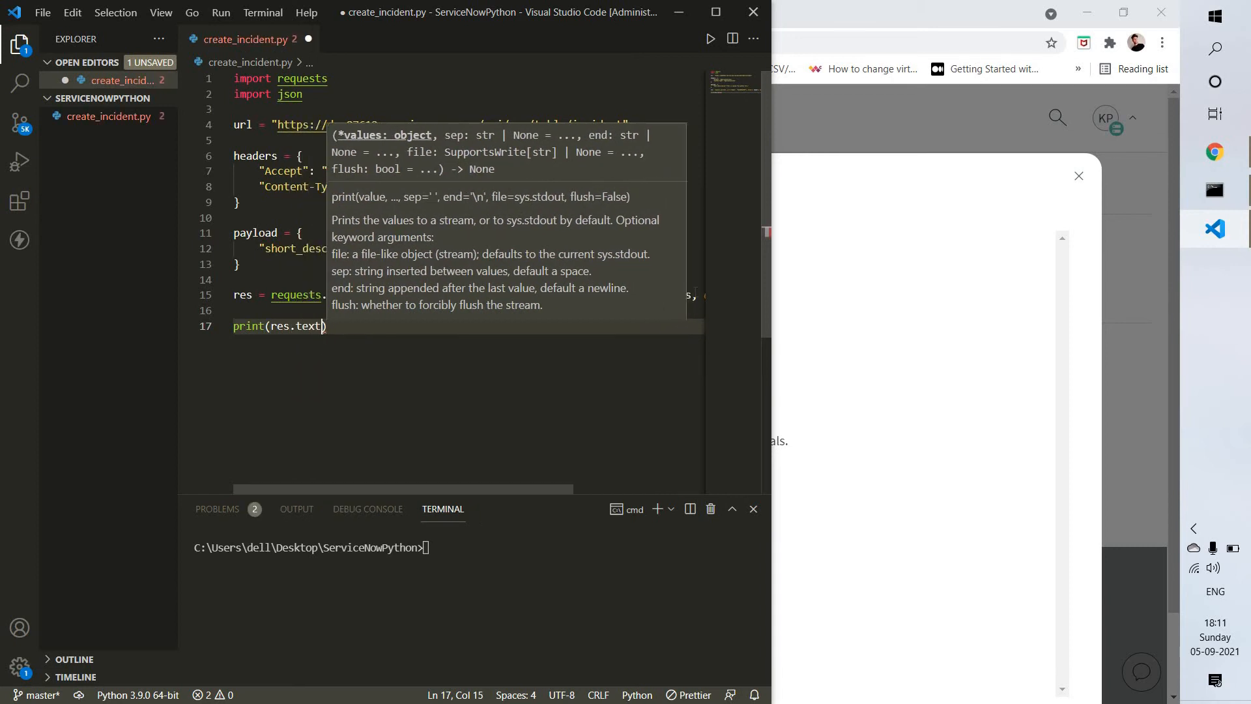
pyautogui.write('O')
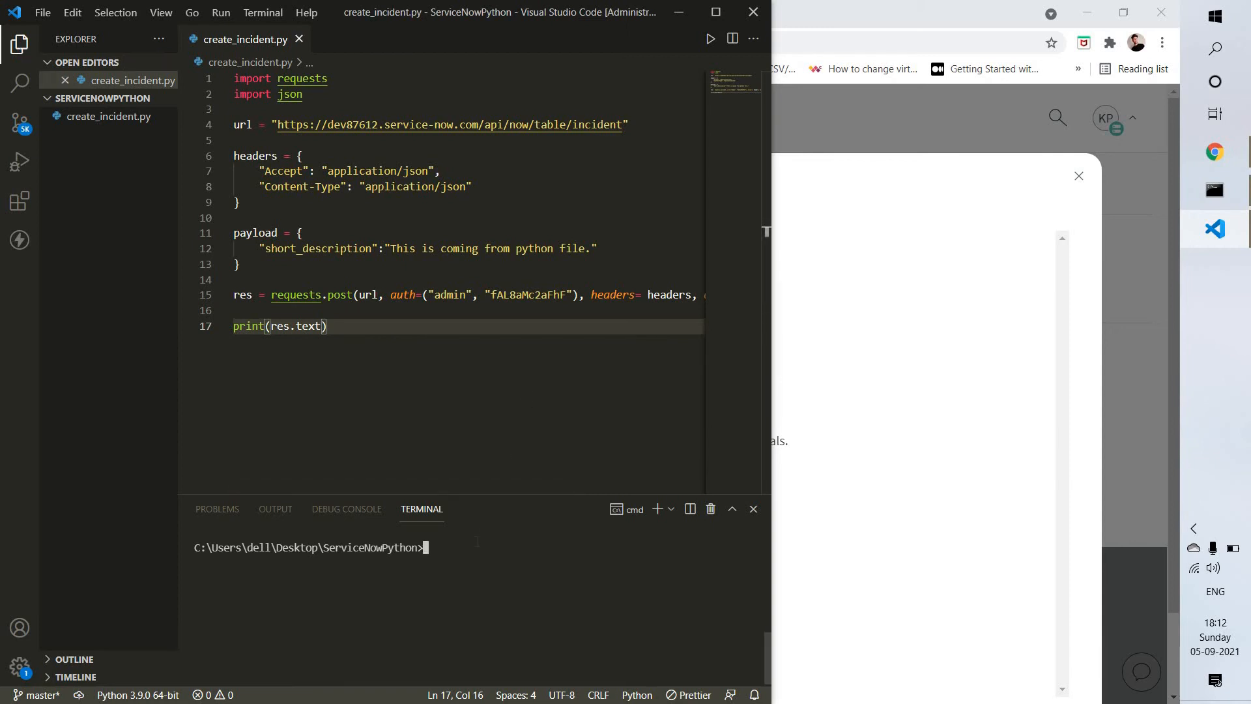
# Clear the terminal with cls and run python create_incident.py.
pyautogui.write('cls')
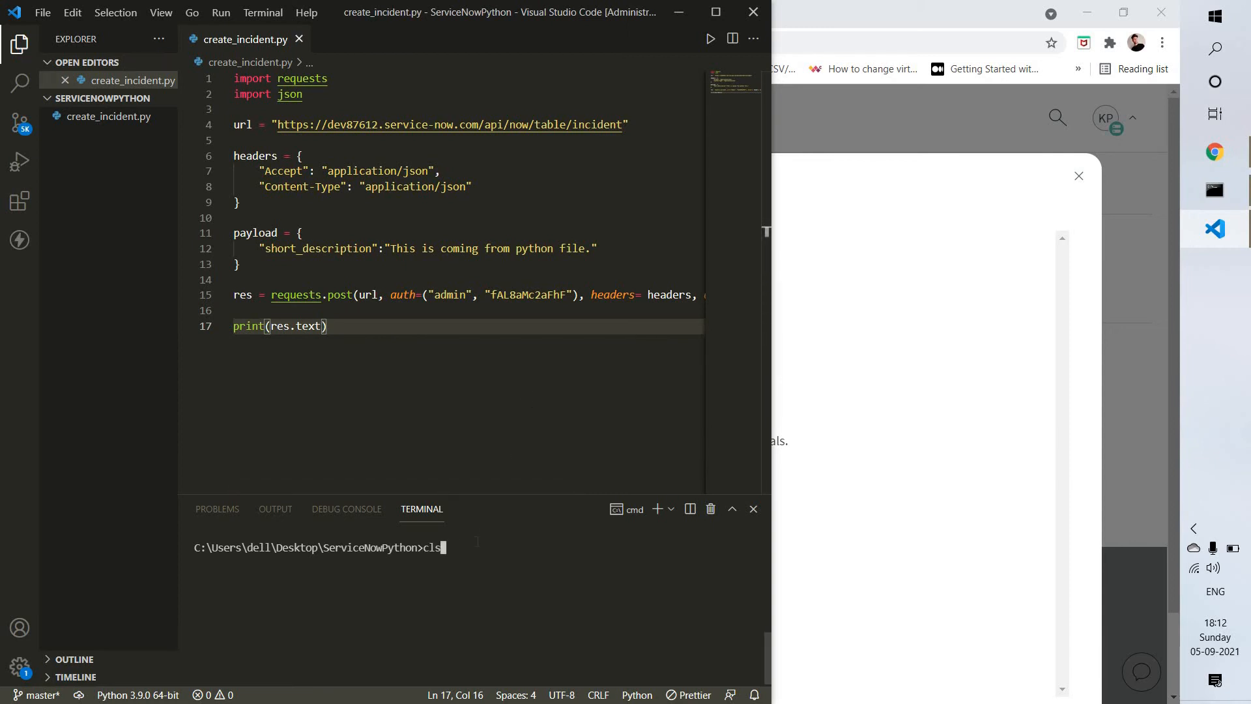
pyautogui.write('pyt')
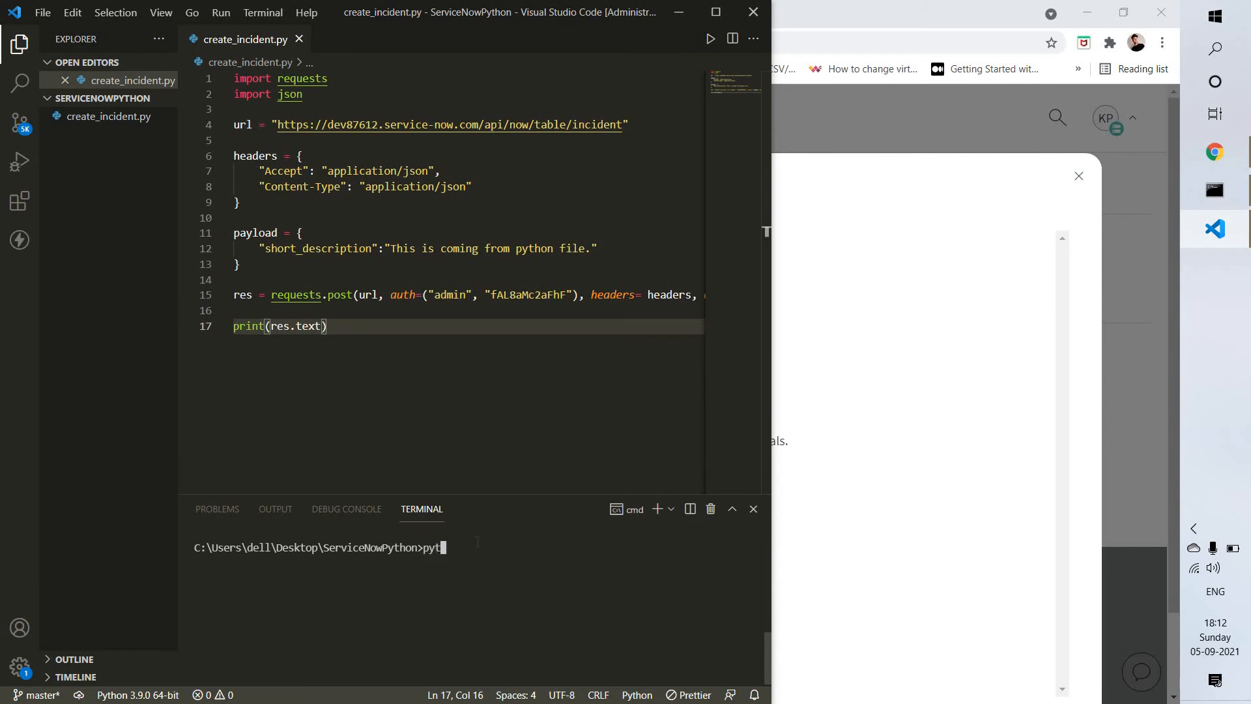
pyautogui.write('hon create_incident.py')
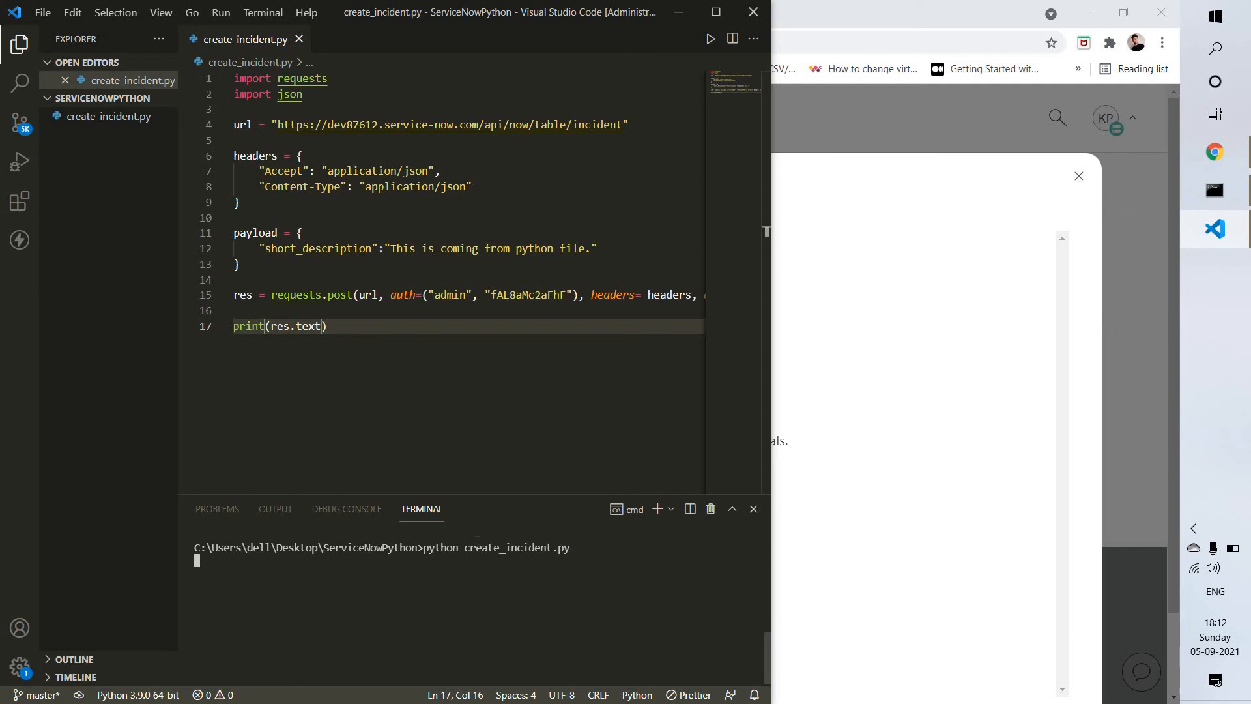
pyautogui.press('Enter')
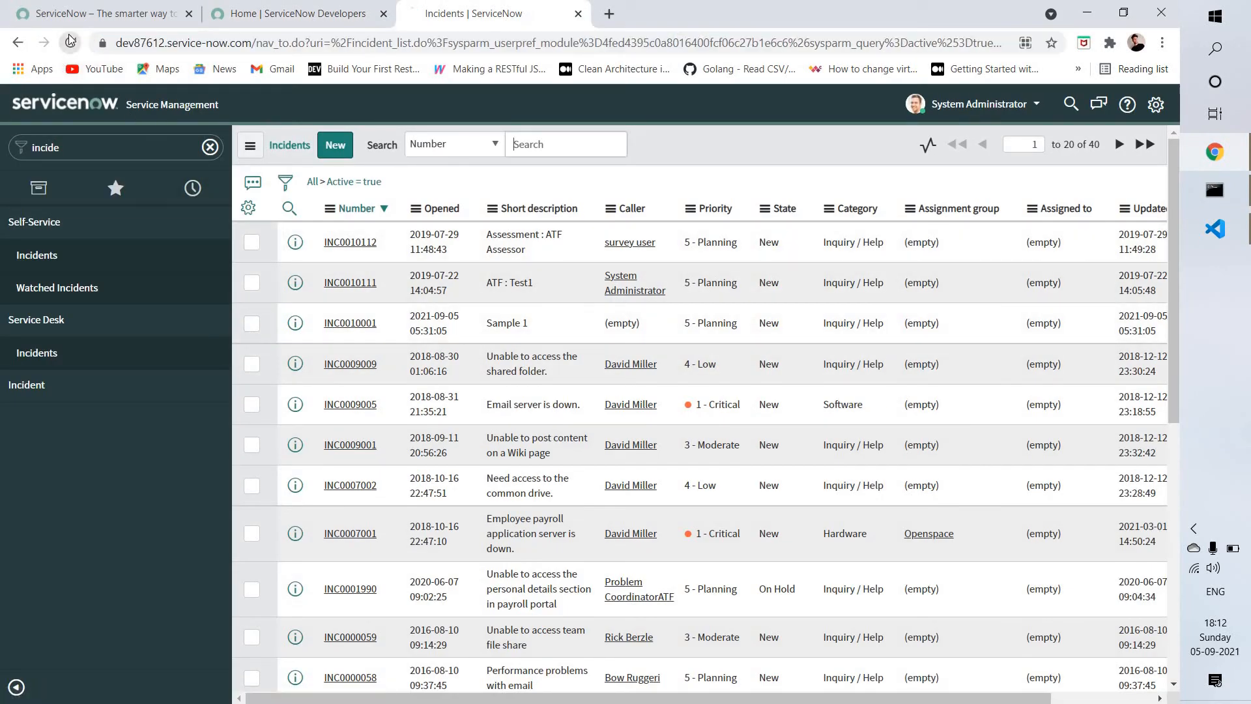
# Reload the Incidents list to reveal INC0010002, 'This is coming from python file.'.
pyautogui.click(67, 40)
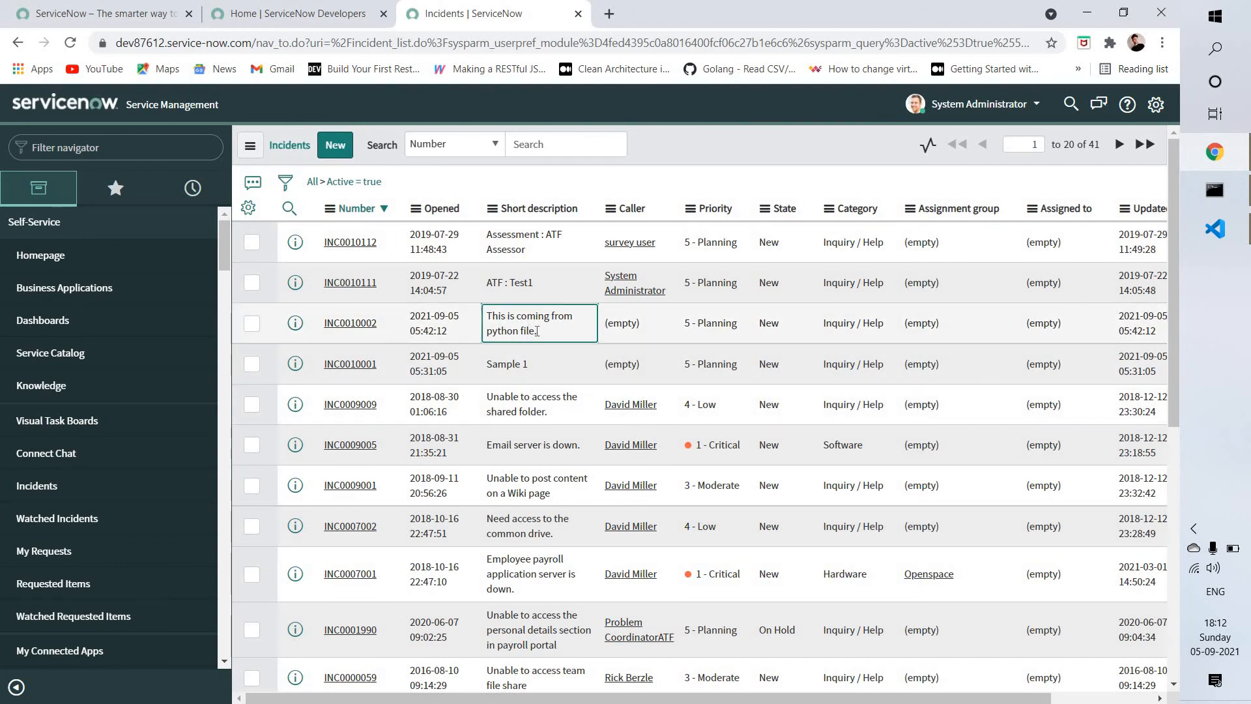
pyautogui.write('.')
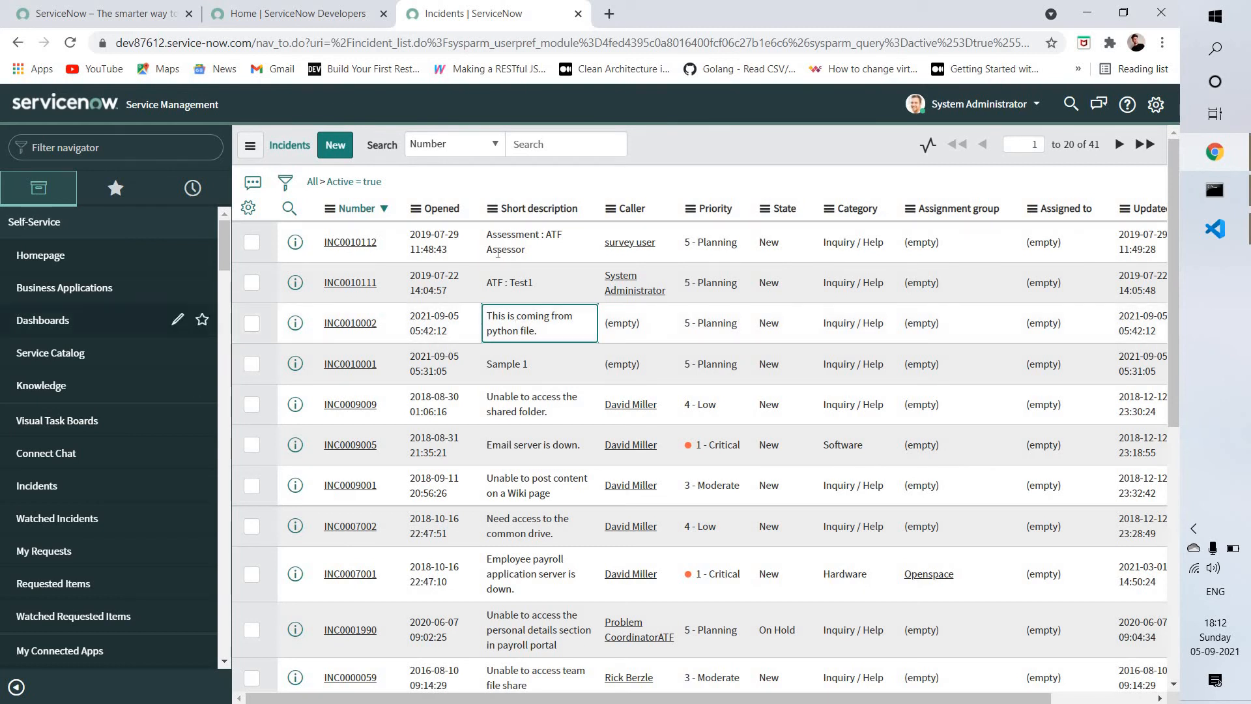
pyautogui.moveTo(572, 293)
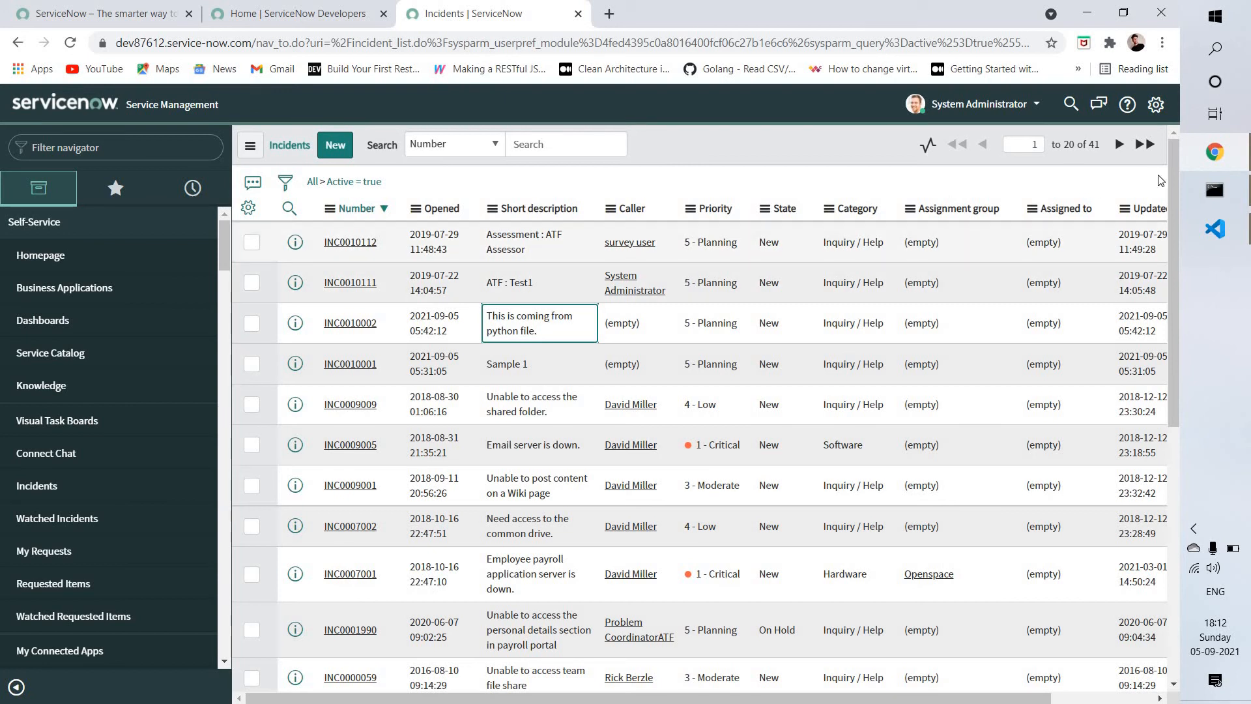
pyautogui.moveTo(839, 170)
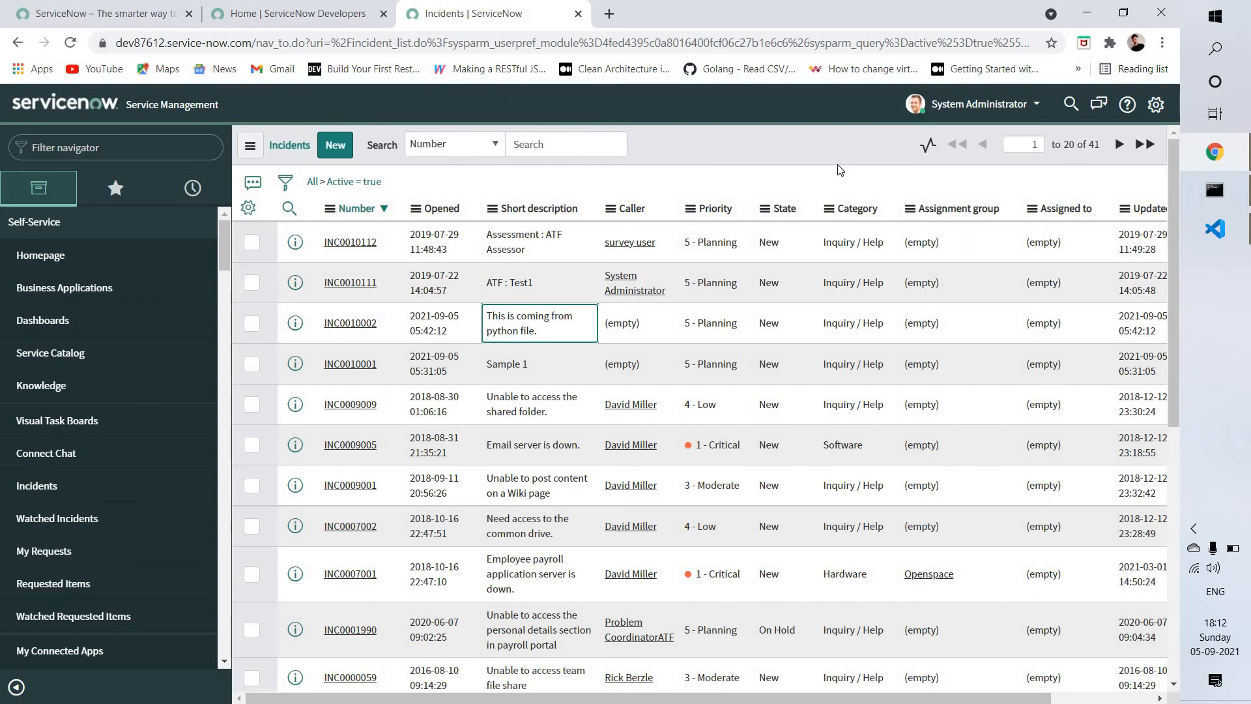
pyautogui.moveTo(903, 233)
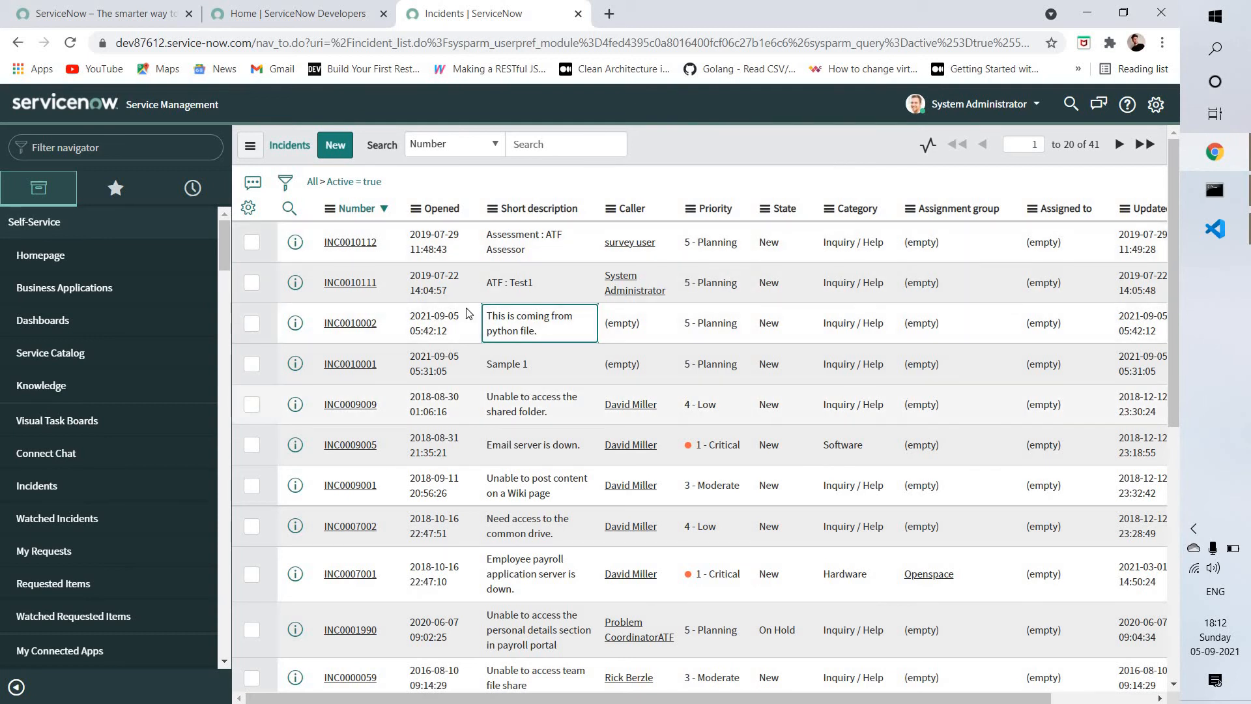
pyautogui.moveTo(711, 422)
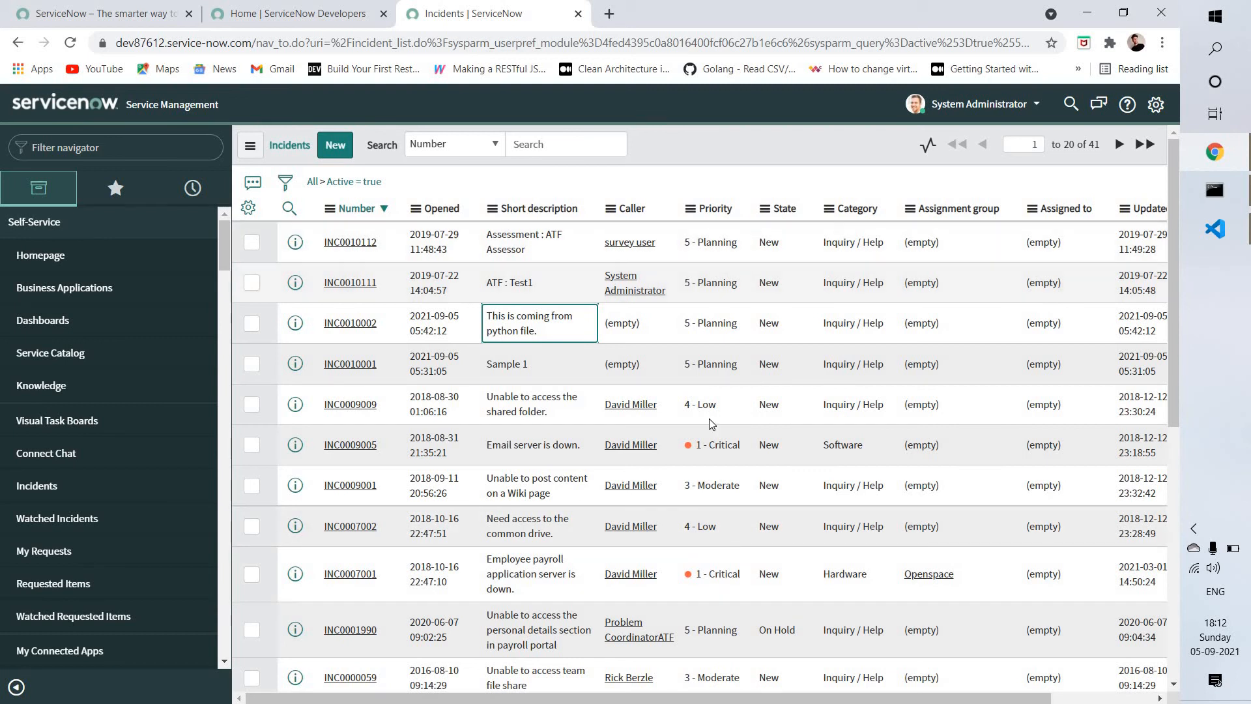
pyautogui.moveTo(67, 222)
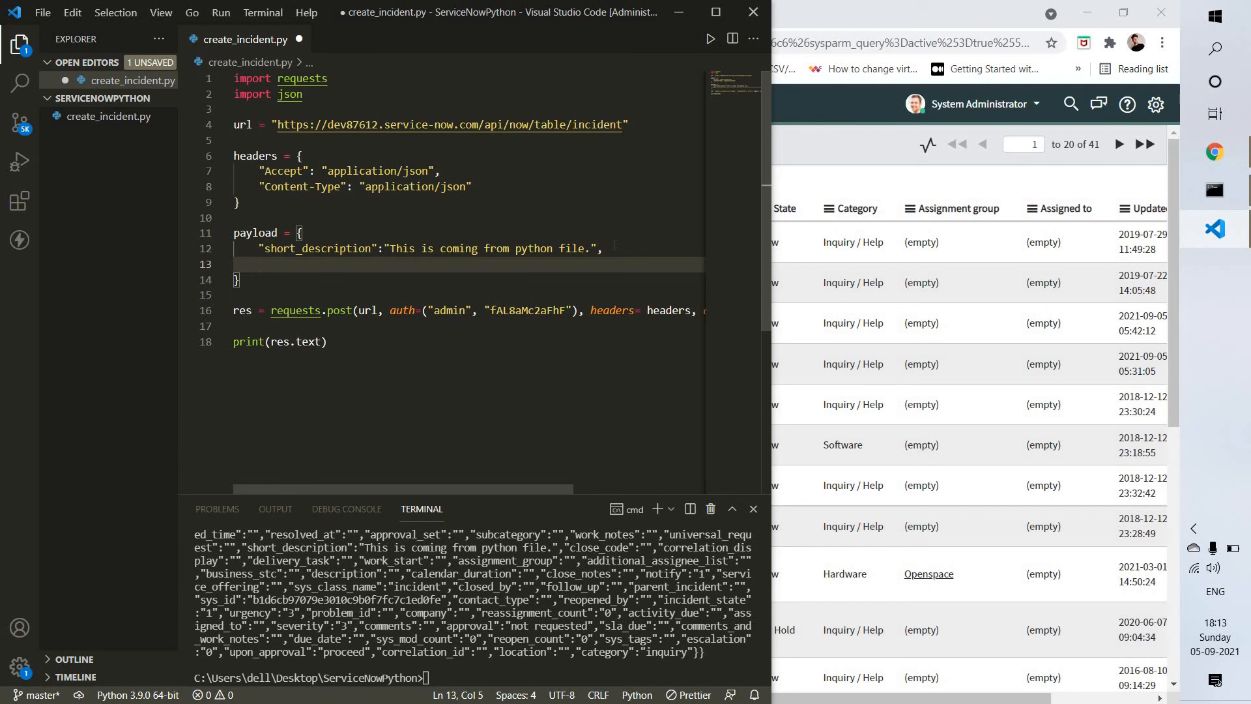
# Add "impact": 2 to the payload and rerun python create_incident.py.
pyautogui.write('""')
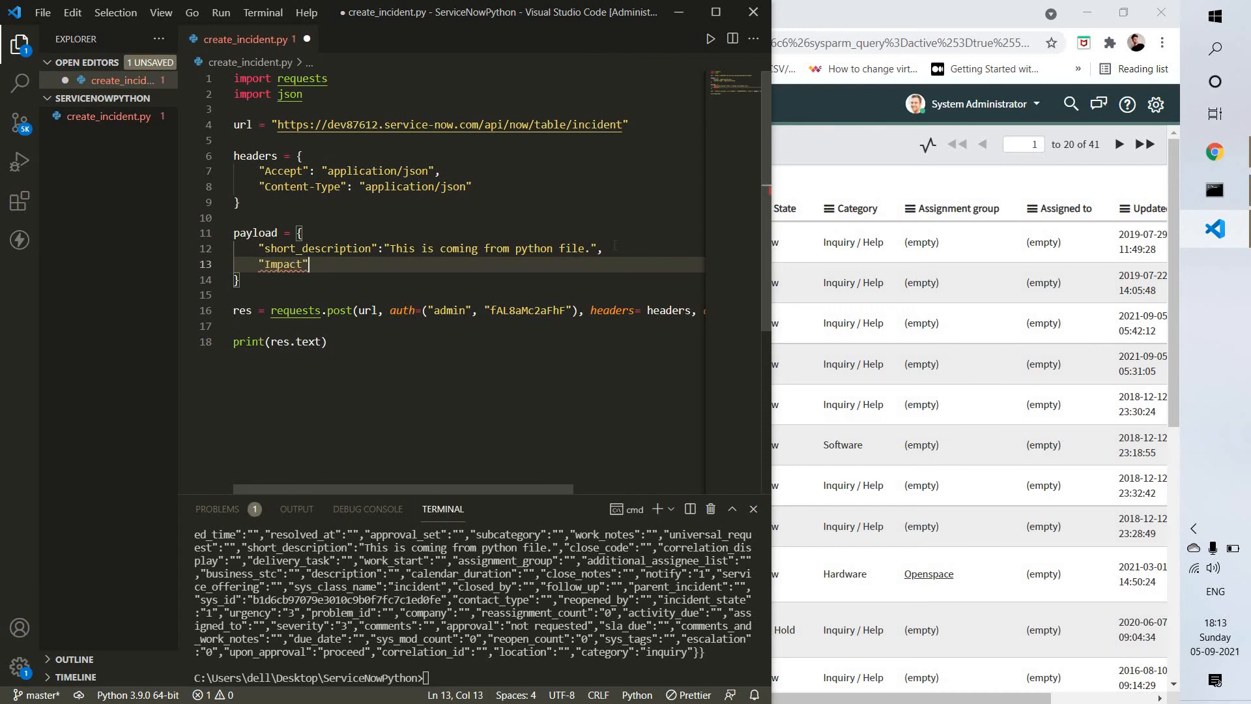
pyautogui.write(':')
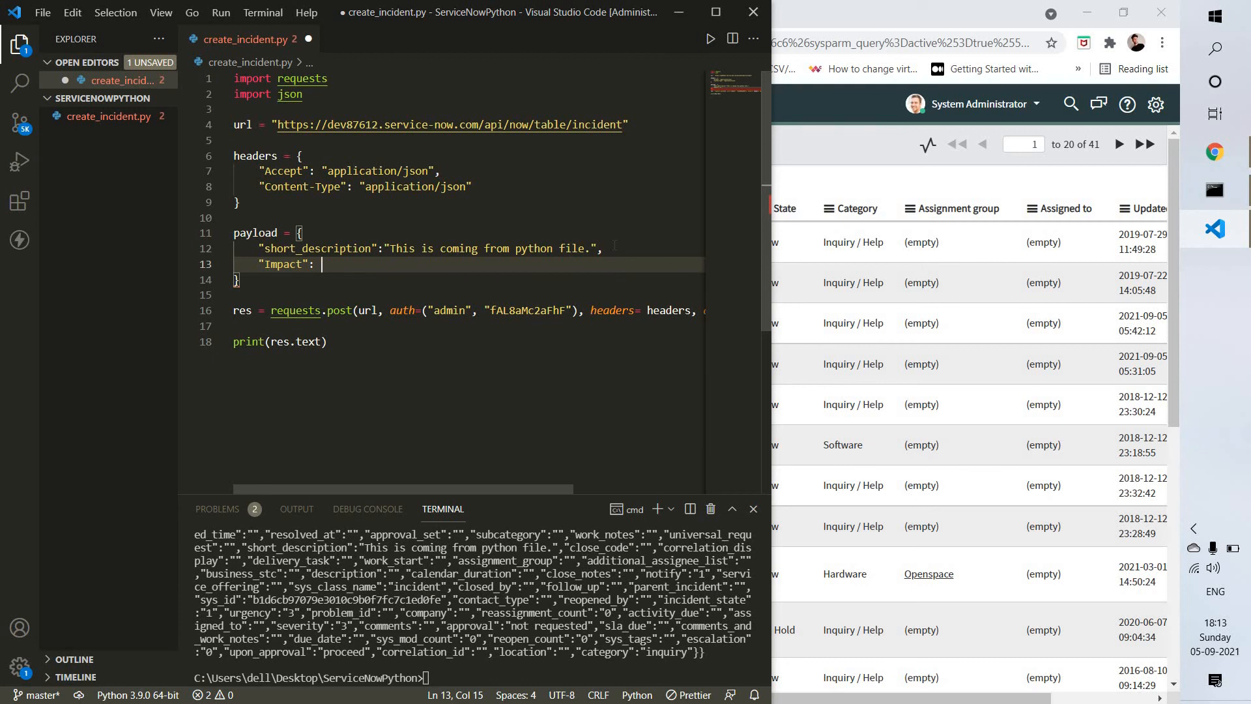
pyautogui.write('2')
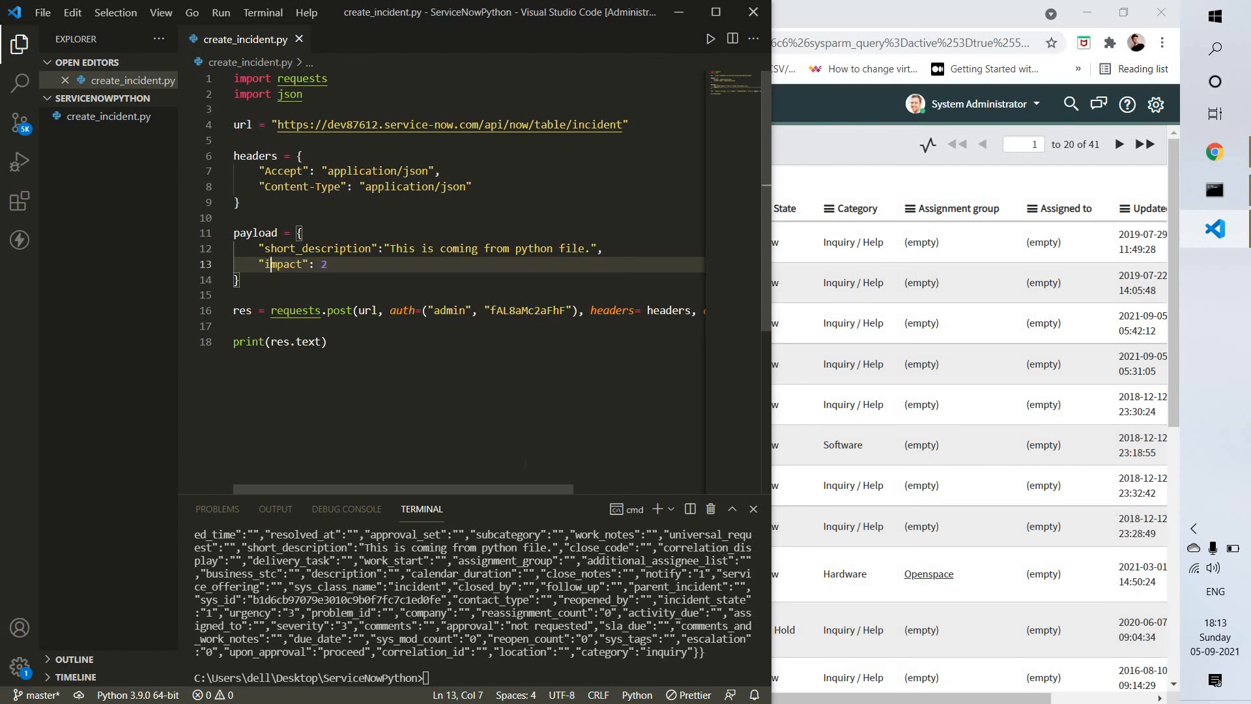
pyautogui.write('python create_incident.py')
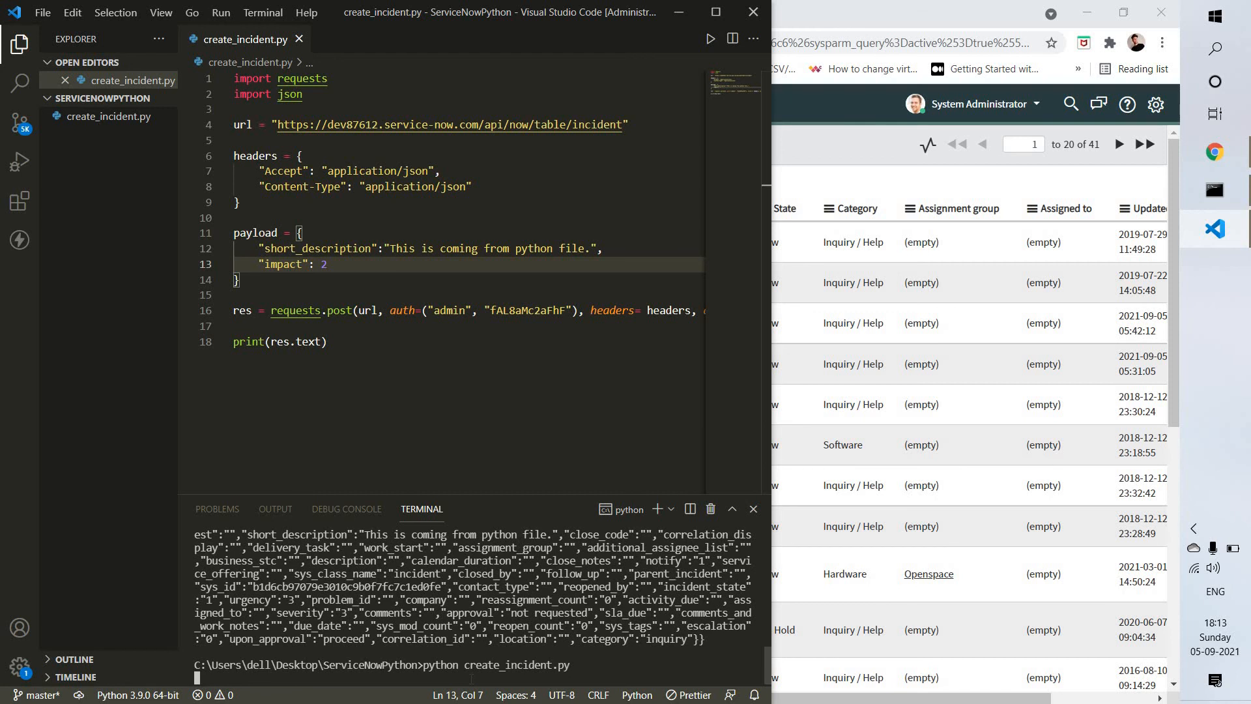
pyautogui.moveTo(505, 493)
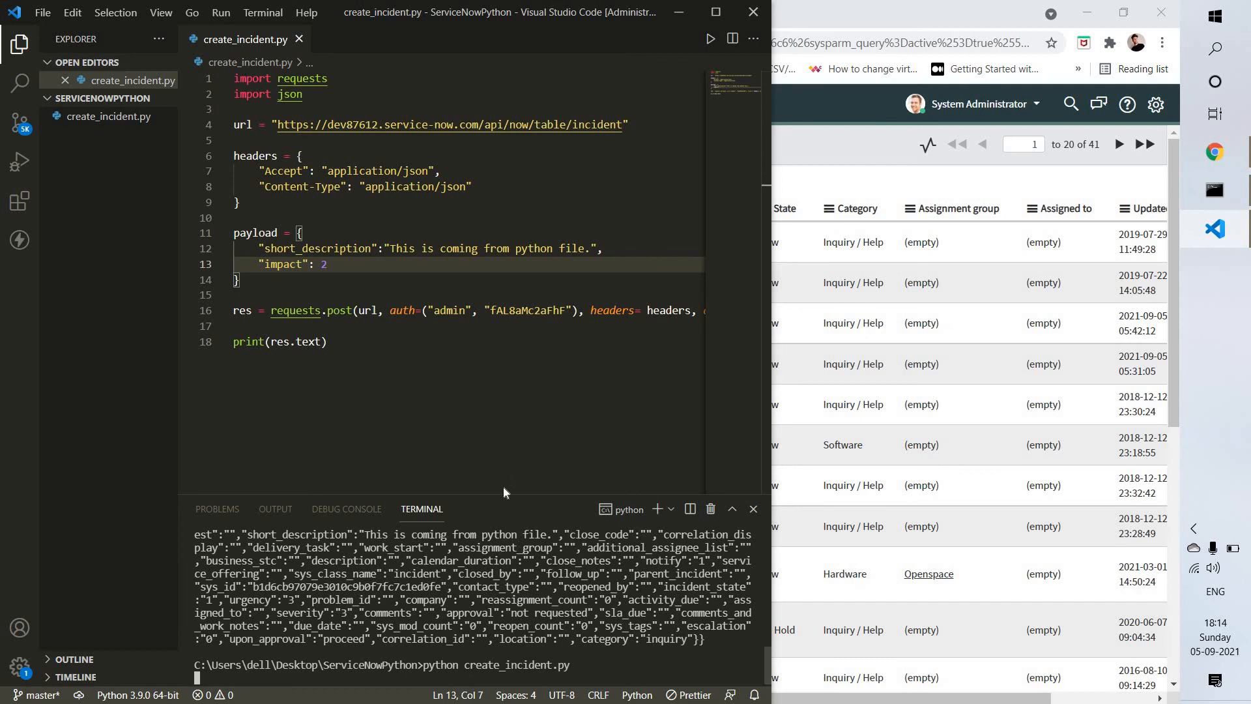
pyautogui.moveTo(501, 504)
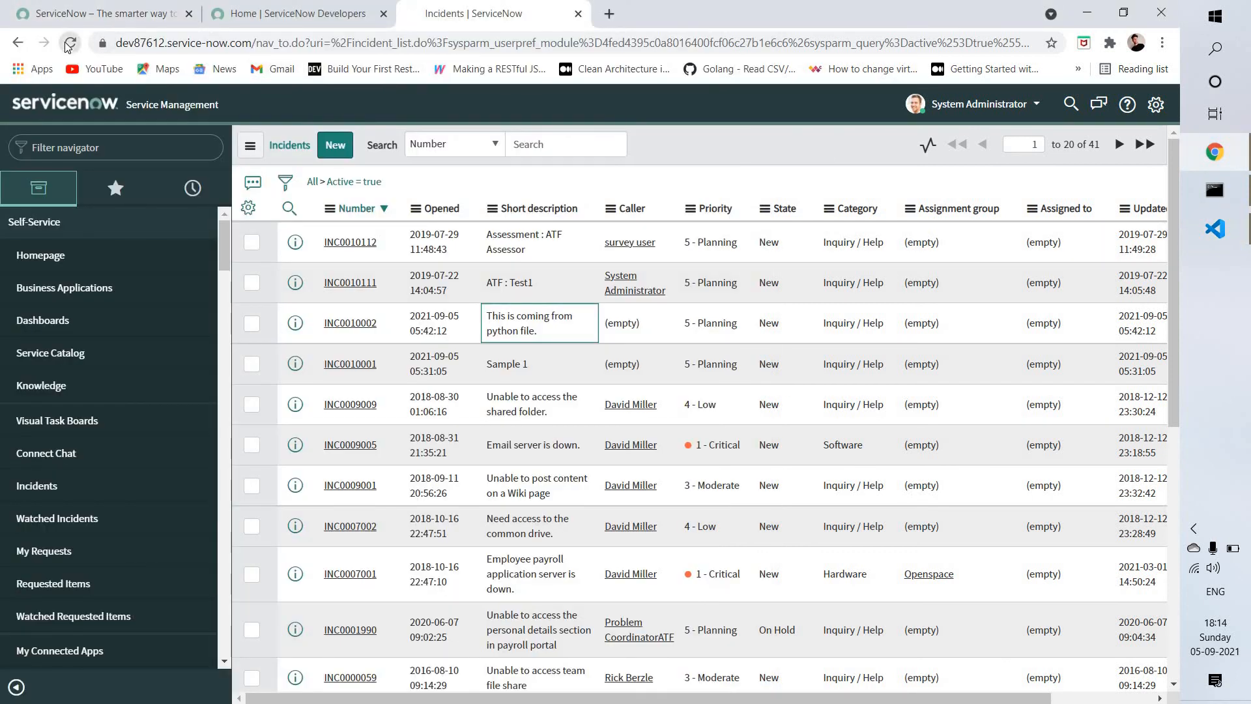
# Reload the Incidents list and inspect new INC0010003 at 4 - Low priority.
pyautogui.click(70, 41)
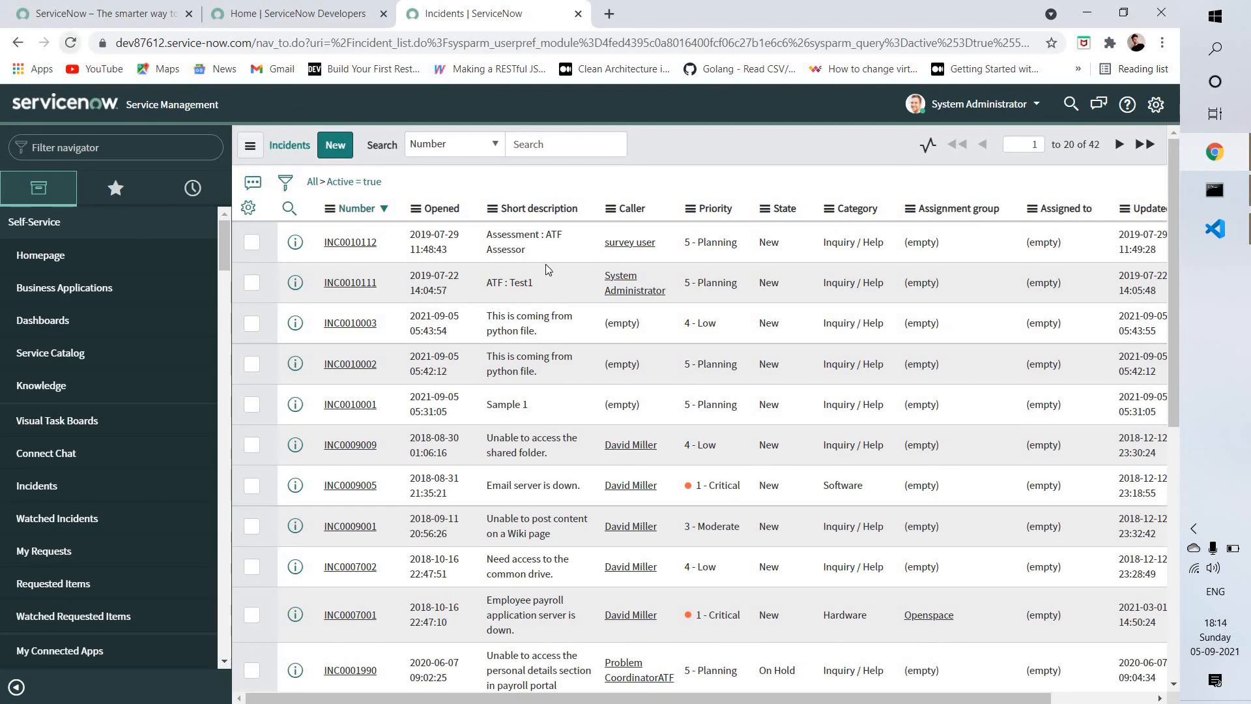
pyautogui.doubleClick(520, 331)
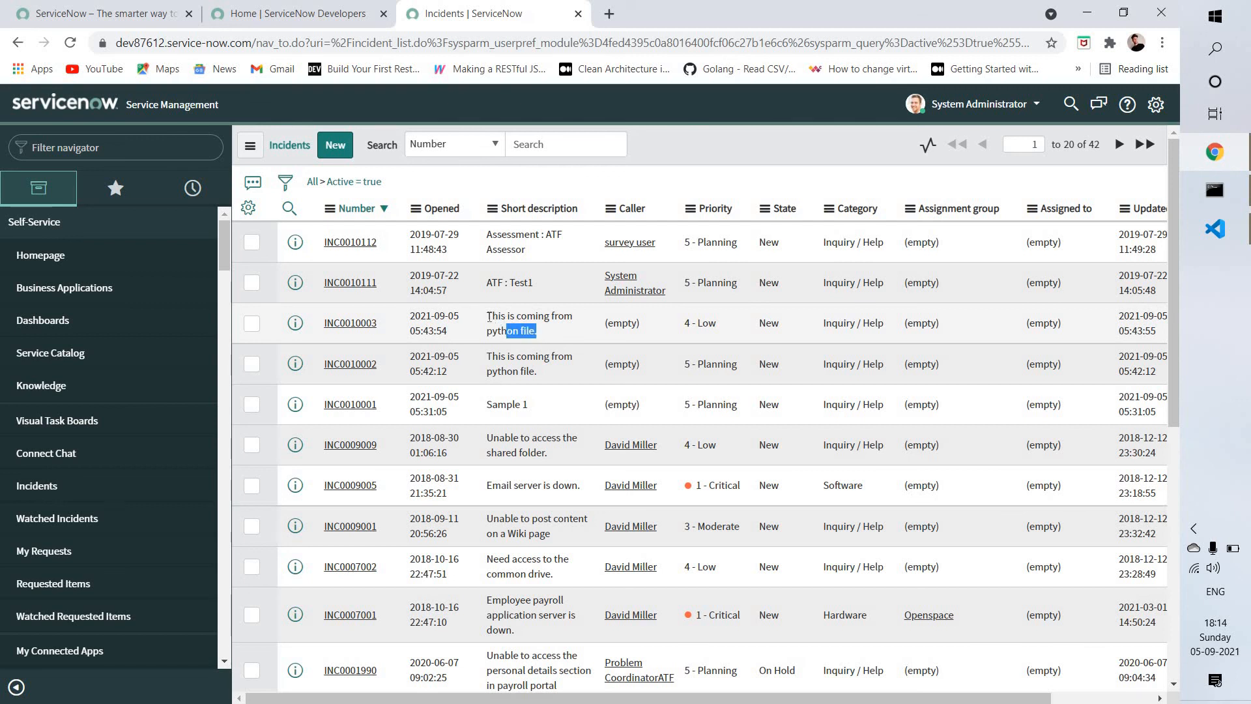